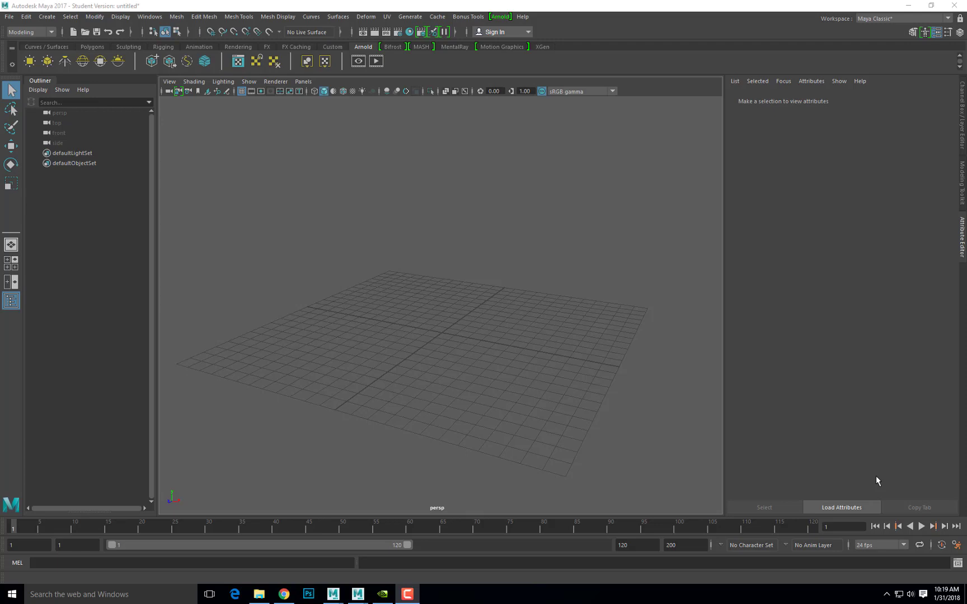
pyautogui.moveTo(822, 469)
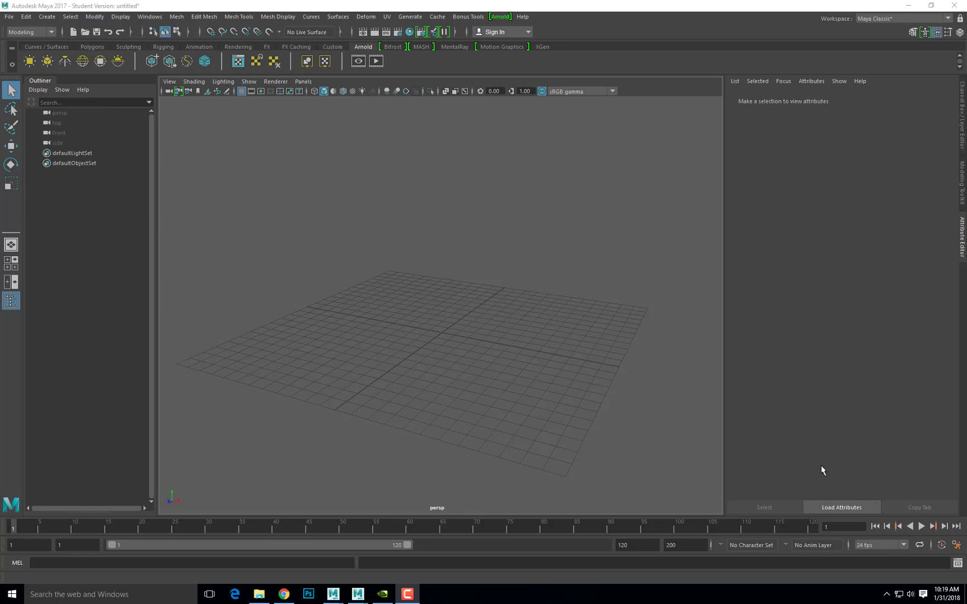
pyautogui.moveTo(507, 305)
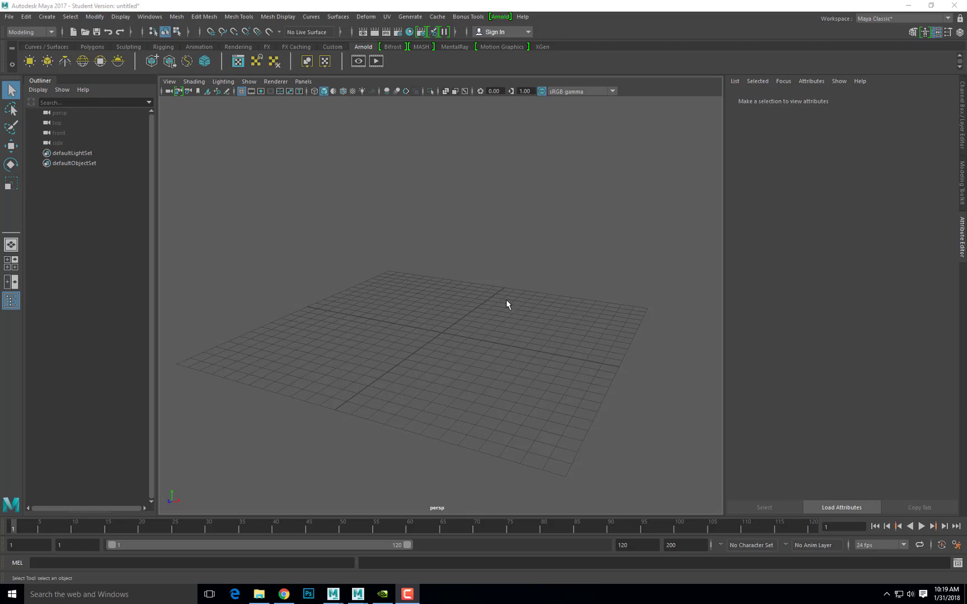
pyautogui.moveTo(499, 304)
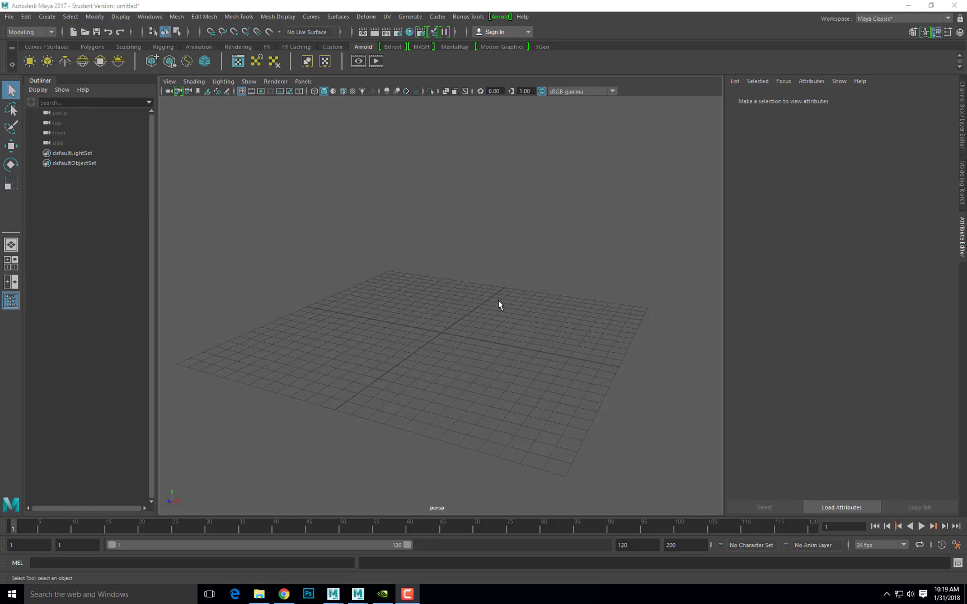
pyautogui.moveTo(102, 52)
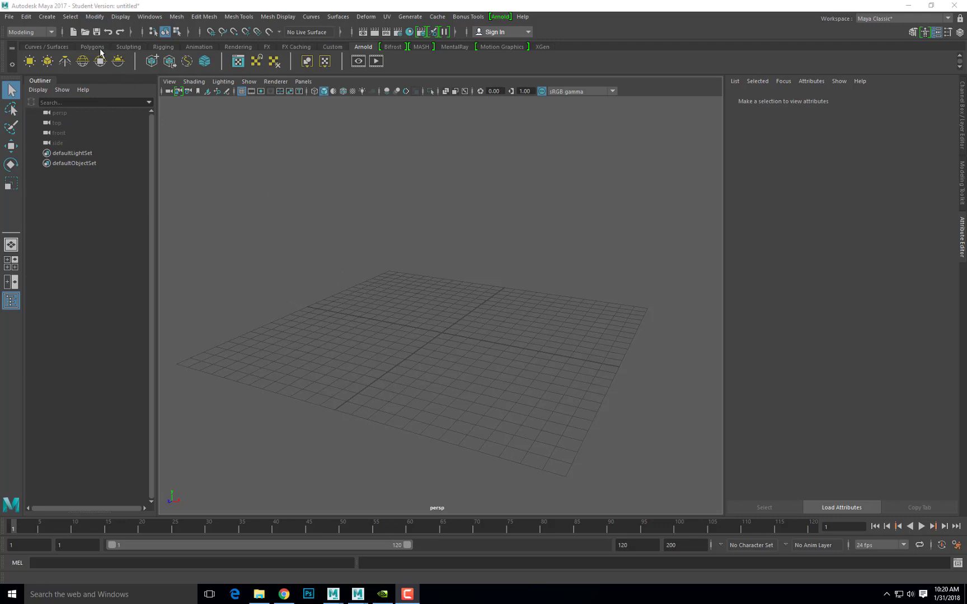
# Step: Create a polygon plane as the ground and a polygon sphere from the Polygons shelf
pyautogui.click(91, 46)
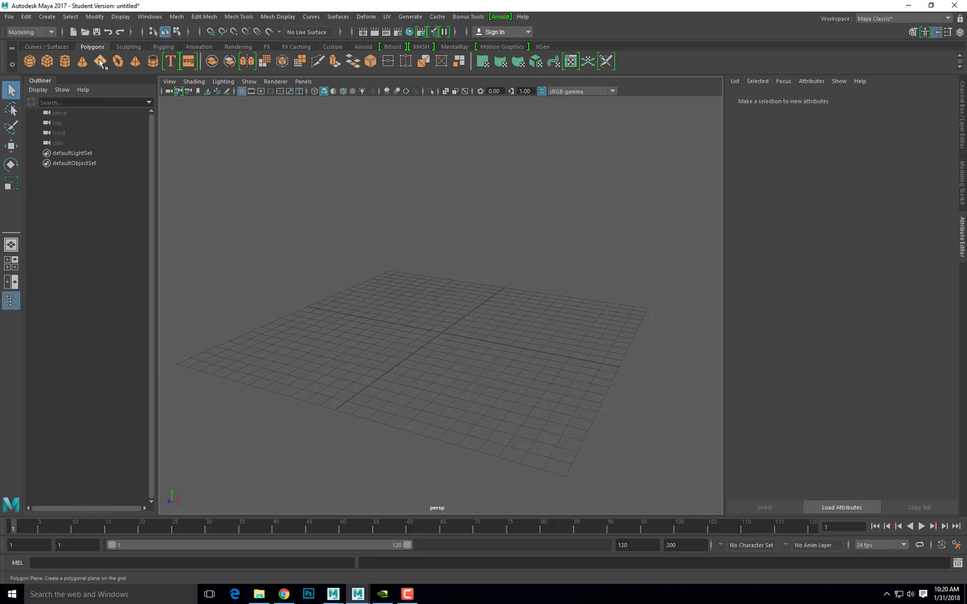
pyautogui.click(98, 62)
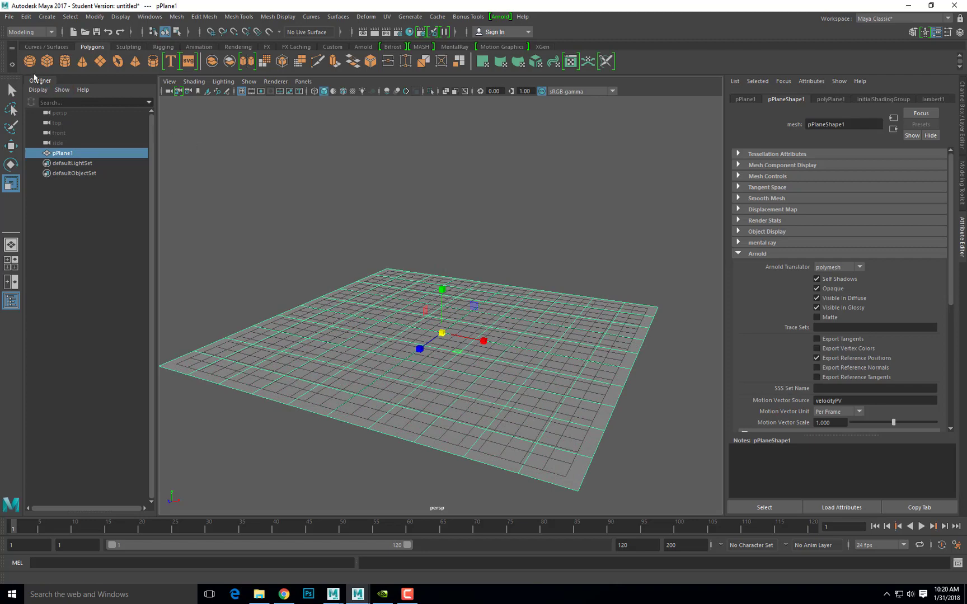
pyautogui.click(28, 60)
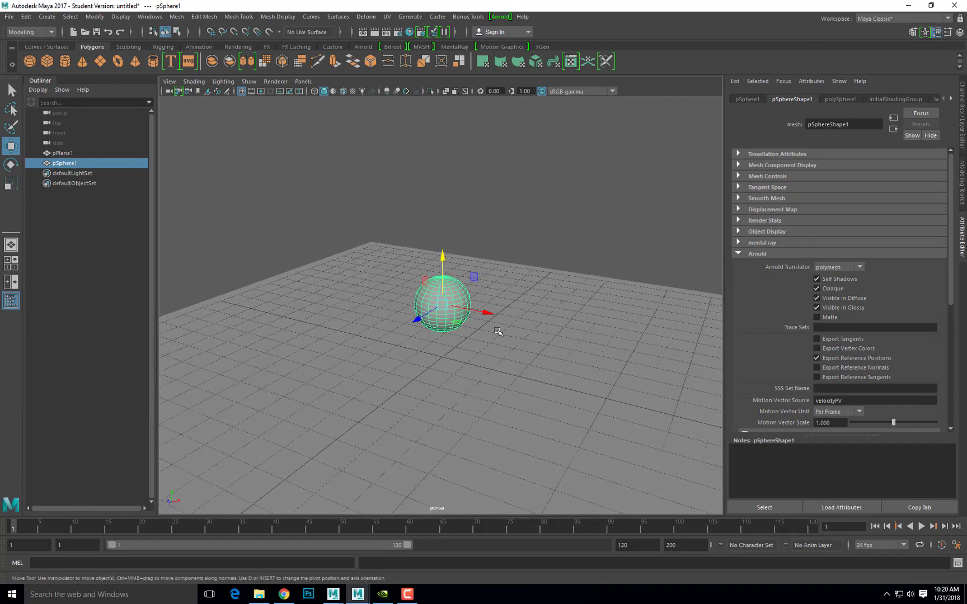
pyautogui.moveTo(517, 323)
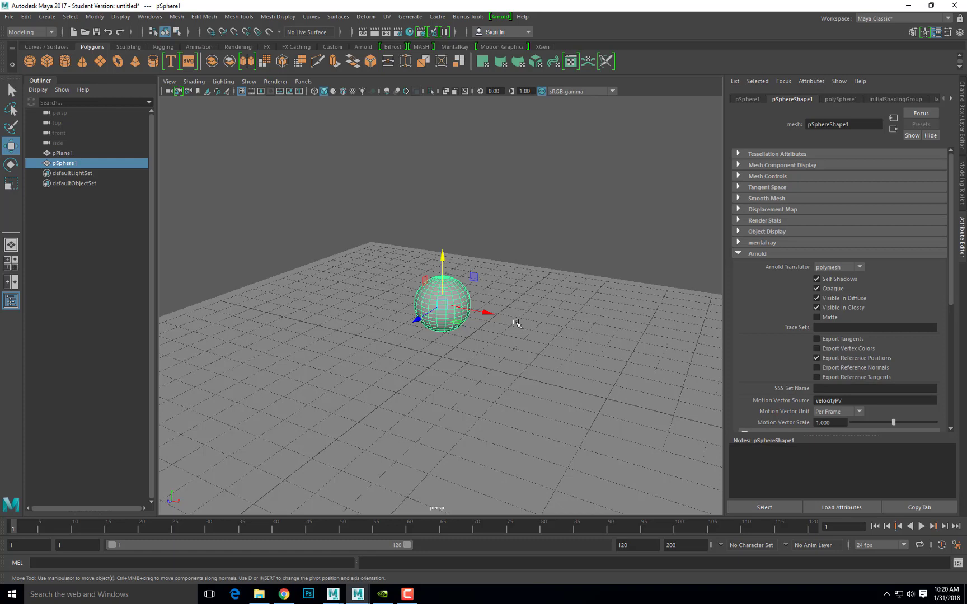
pyautogui.moveTo(504, 307)
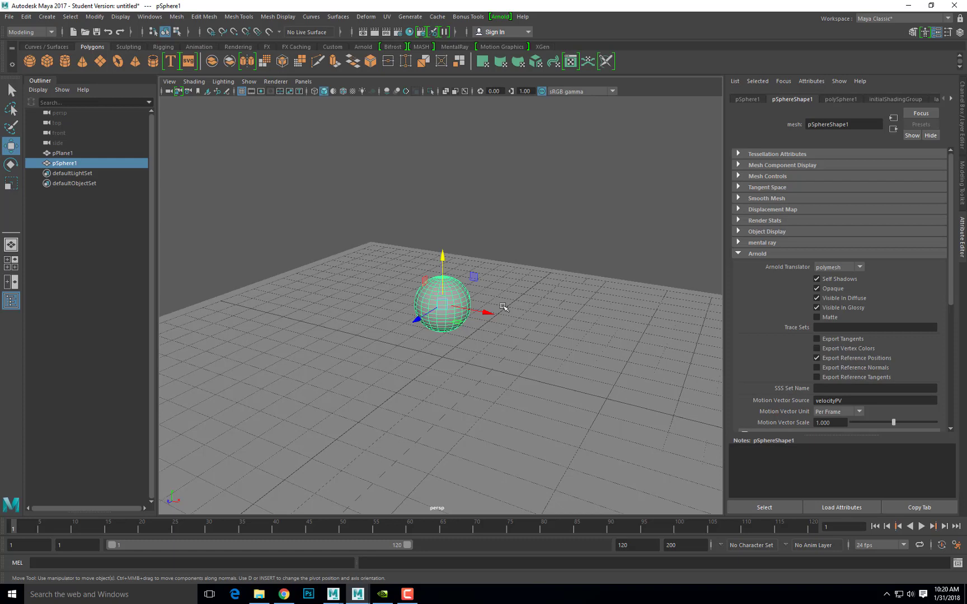
pyautogui.moveTo(438, 136)
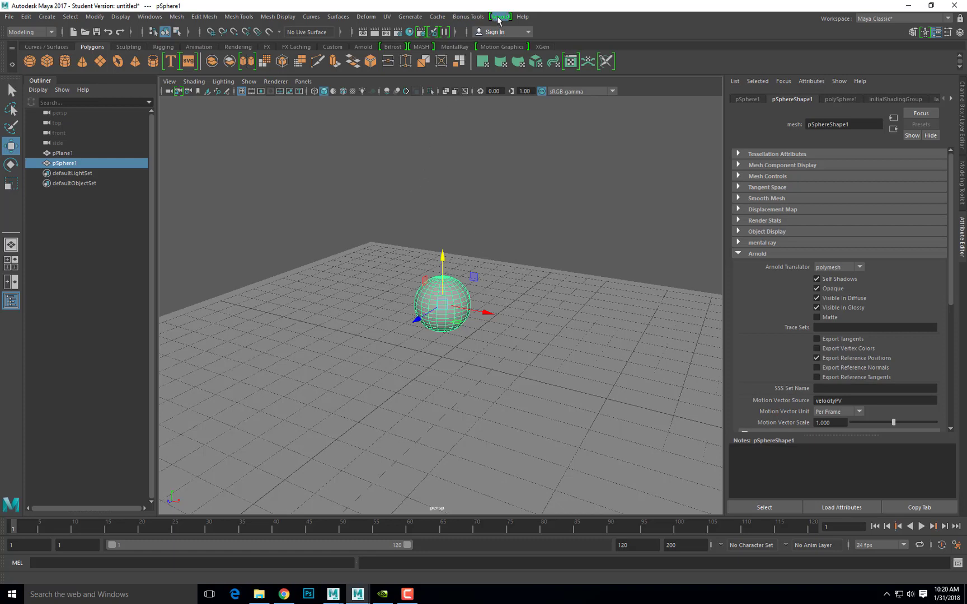
# Step: Add an Arnold Skydome Light and select it to edit its attributes
pyautogui.click(500, 16)
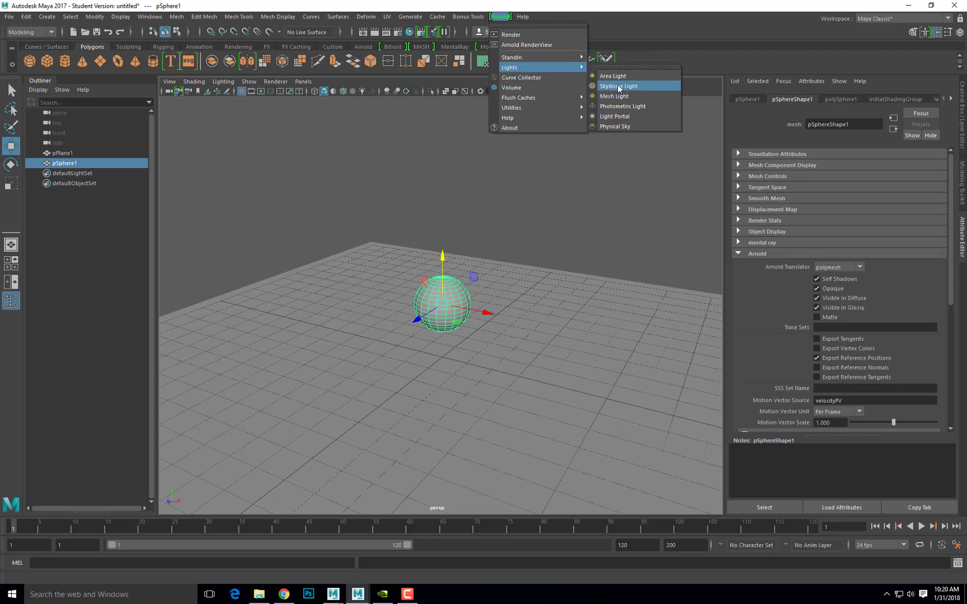
pyautogui.click(618, 87)
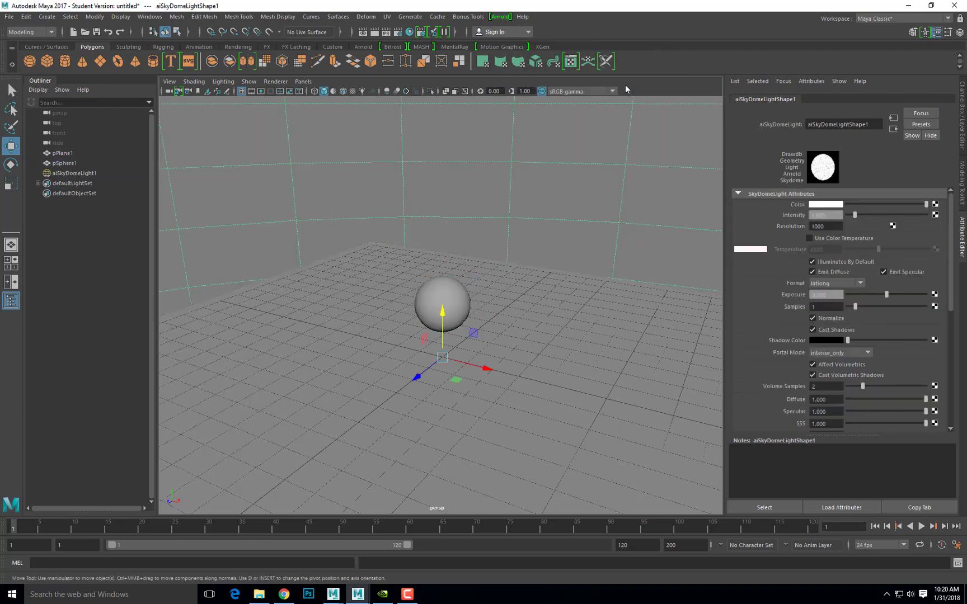
pyautogui.moveTo(360, 56)
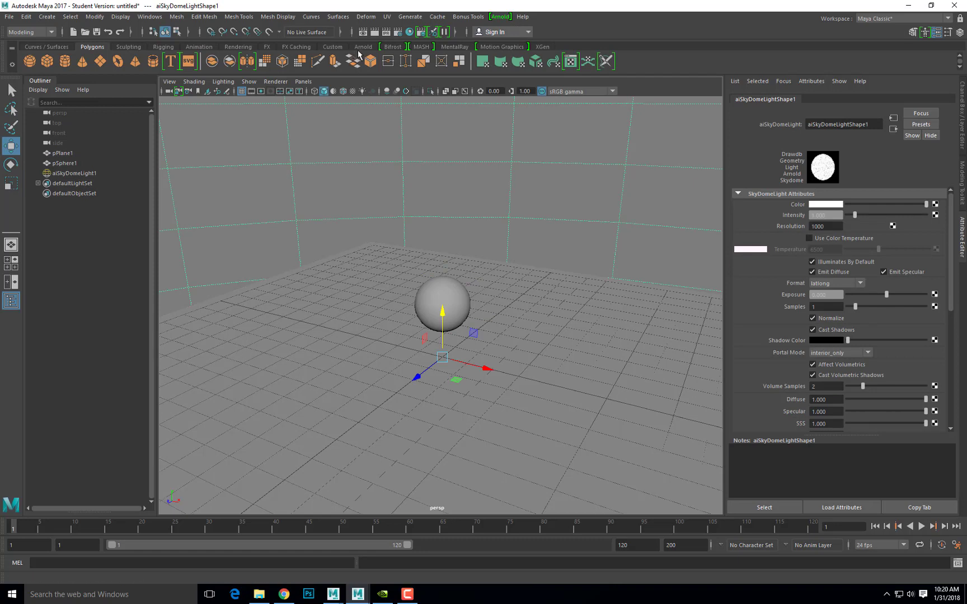
pyautogui.click(364, 46)
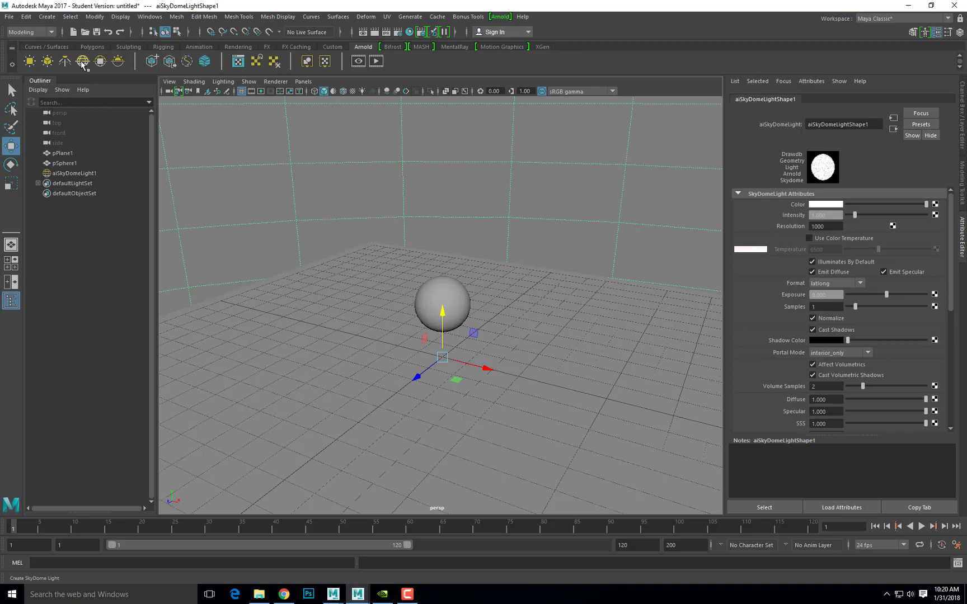
pyautogui.moveTo(81, 62)
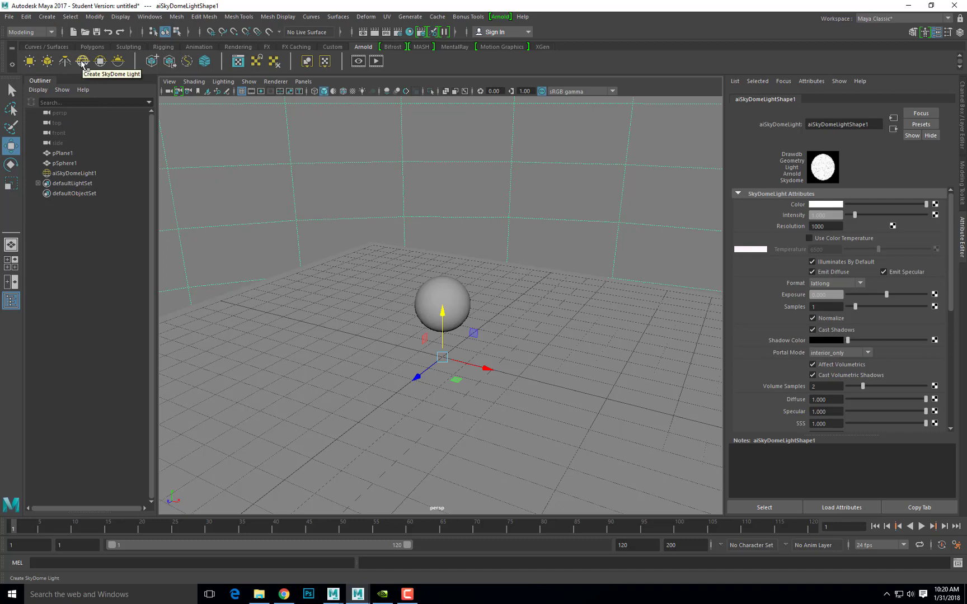
pyautogui.moveTo(539, 248)
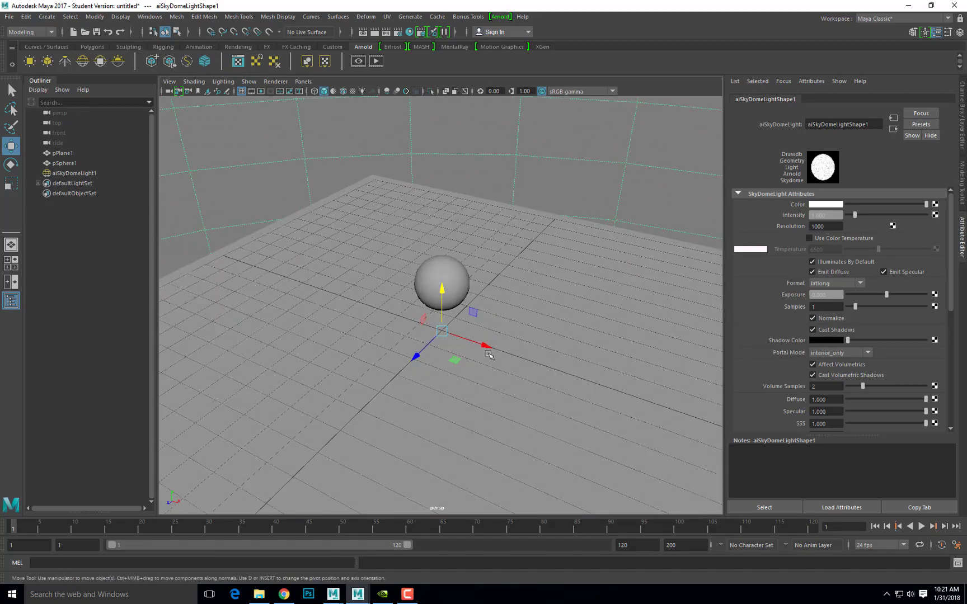
pyautogui.moveTo(589, 174)
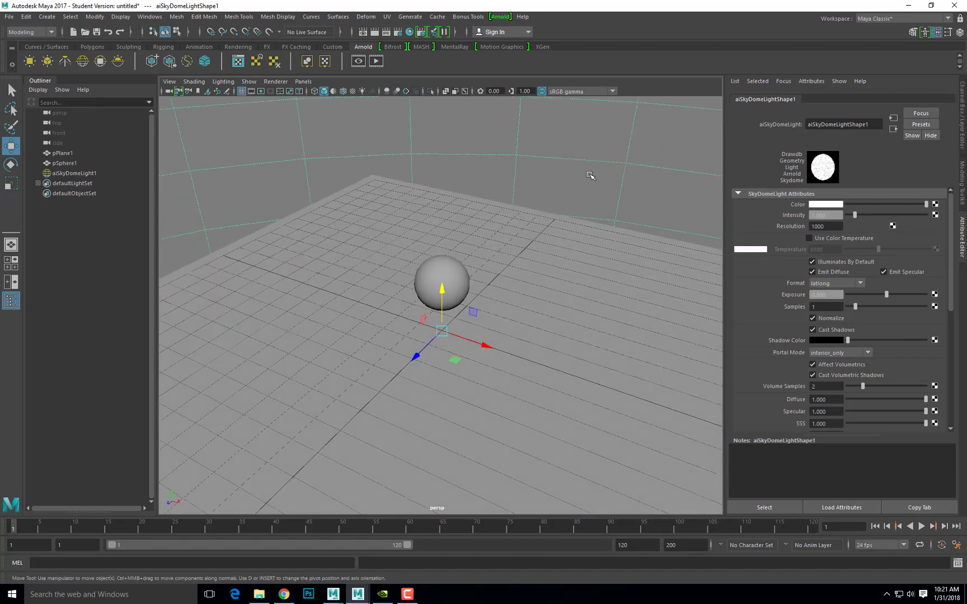
pyautogui.click(75, 174)
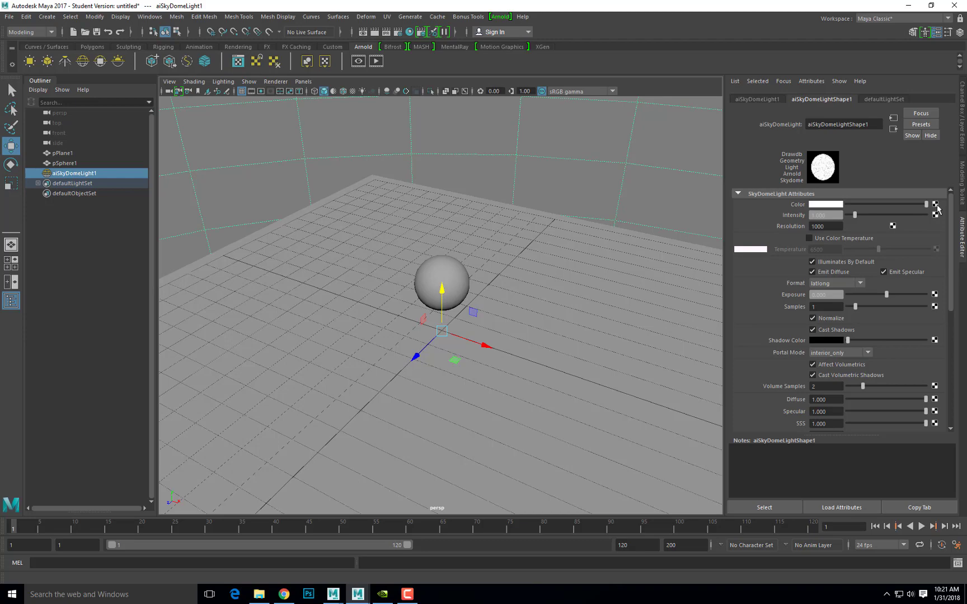
# Step: Map a File texture to the skydome Color and load HDRImages/Lights345-Sphere.exr
pyautogui.click(935, 204)
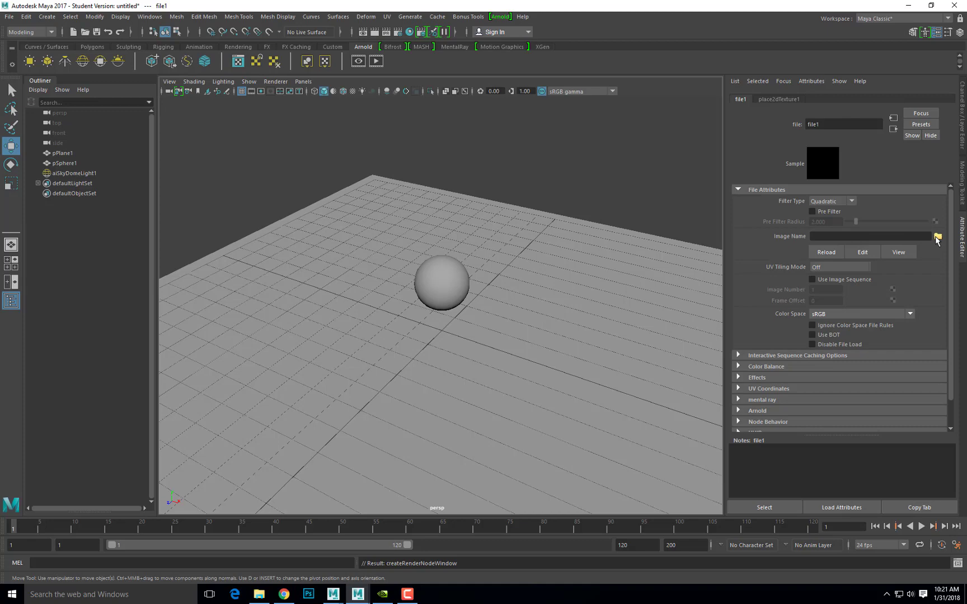
pyautogui.click(937, 236)
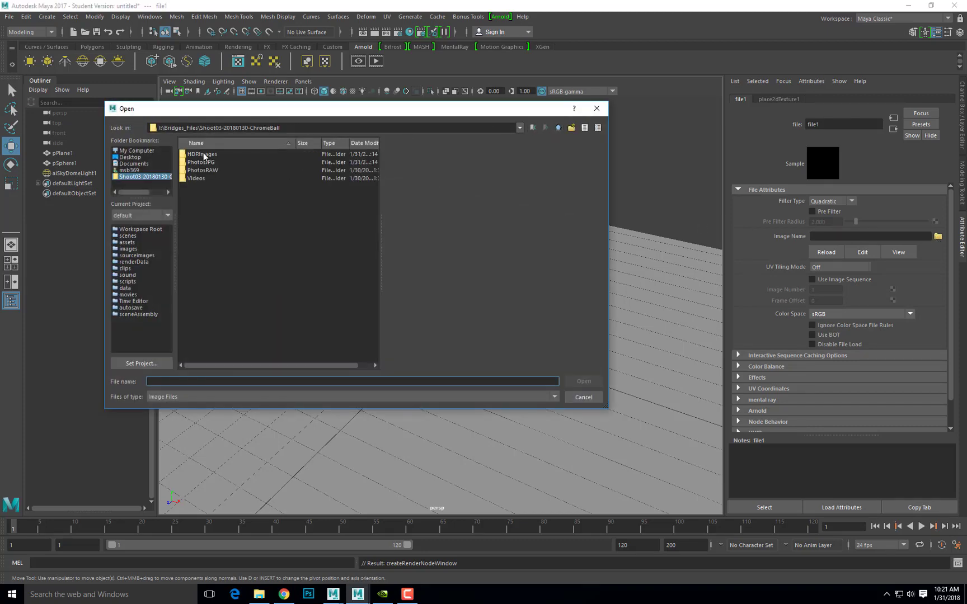
pyautogui.doubleClick(202, 154)
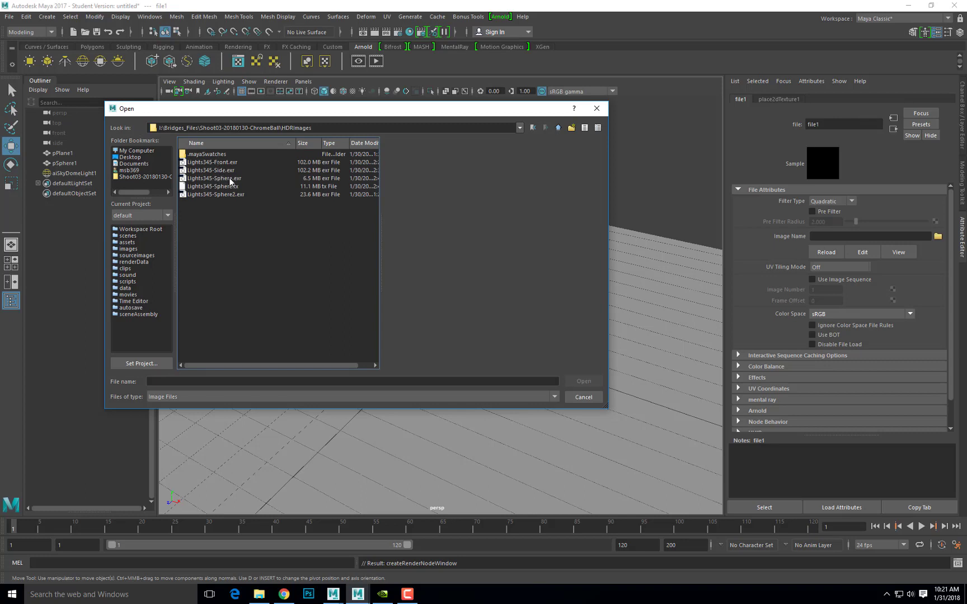
pyautogui.click(212, 178)
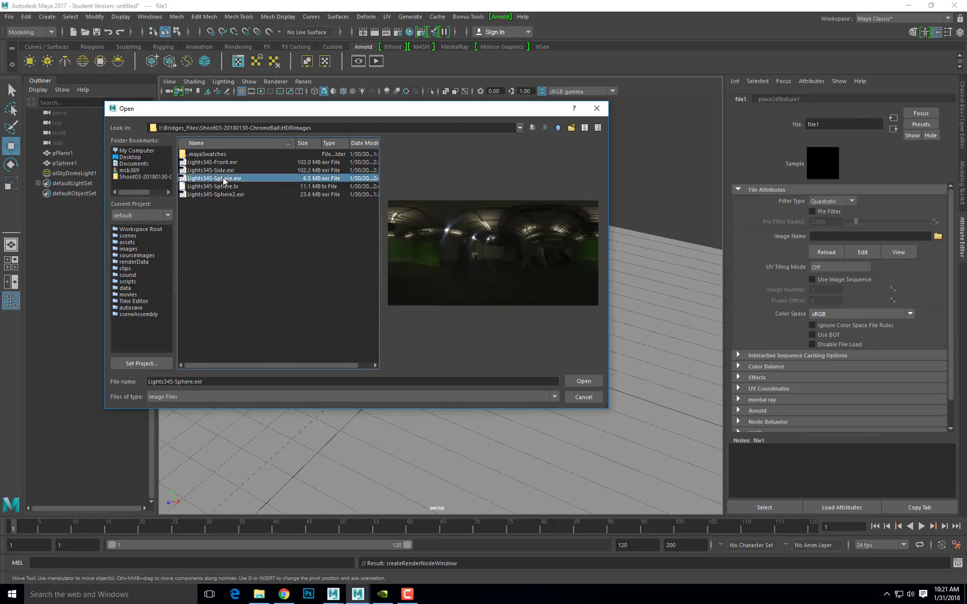
pyautogui.click(582, 380)
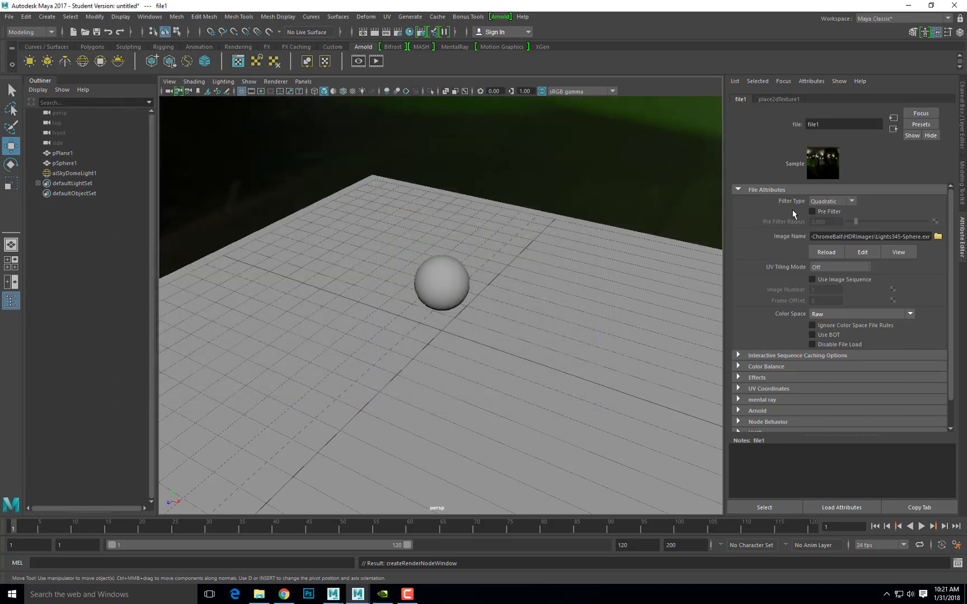
# Step: Set the HDR file texture's Filter Type to Off
pyautogui.click(850, 201)
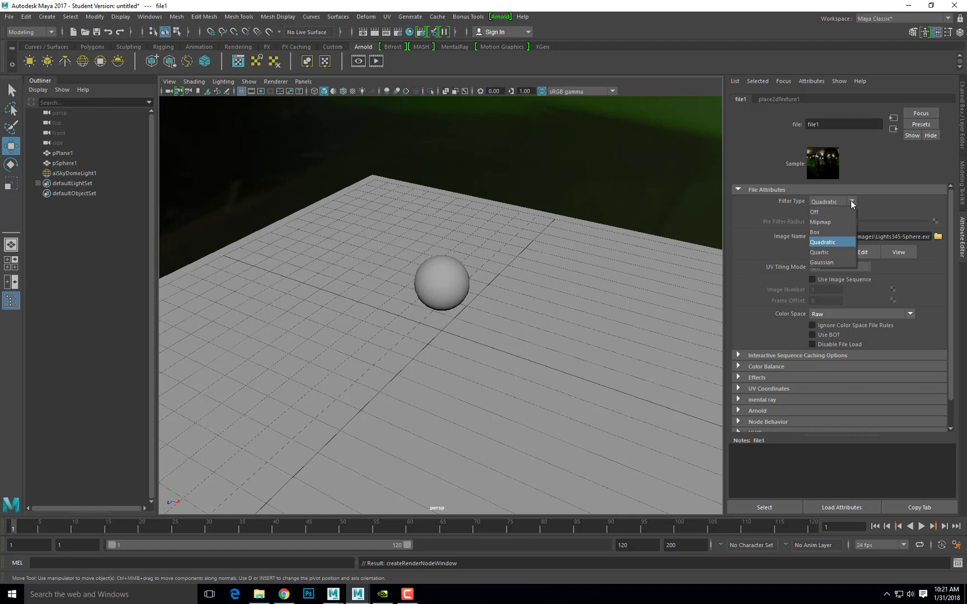
pyautogui.click(813, 211)
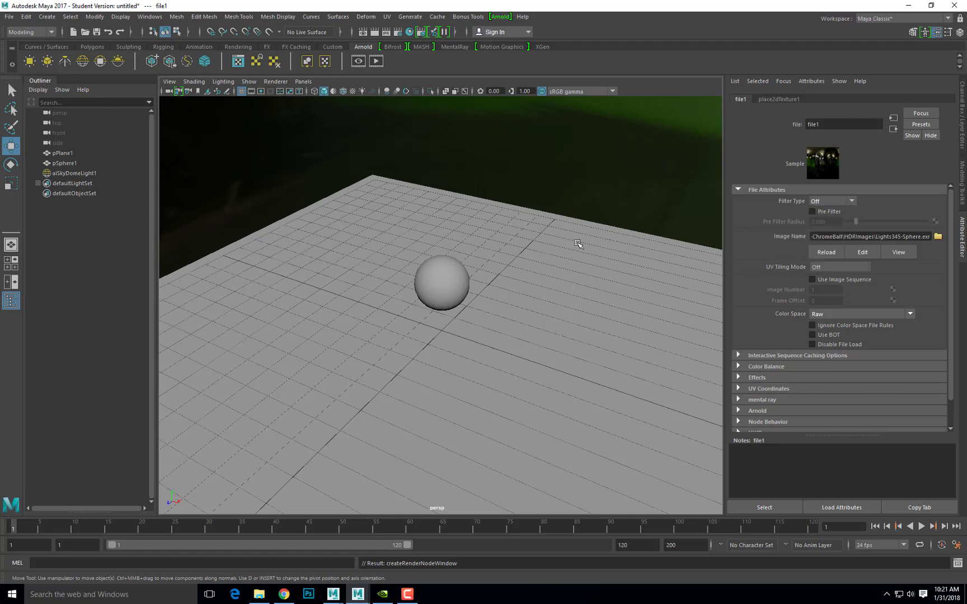
pyautogui.moveTo(464, 278)
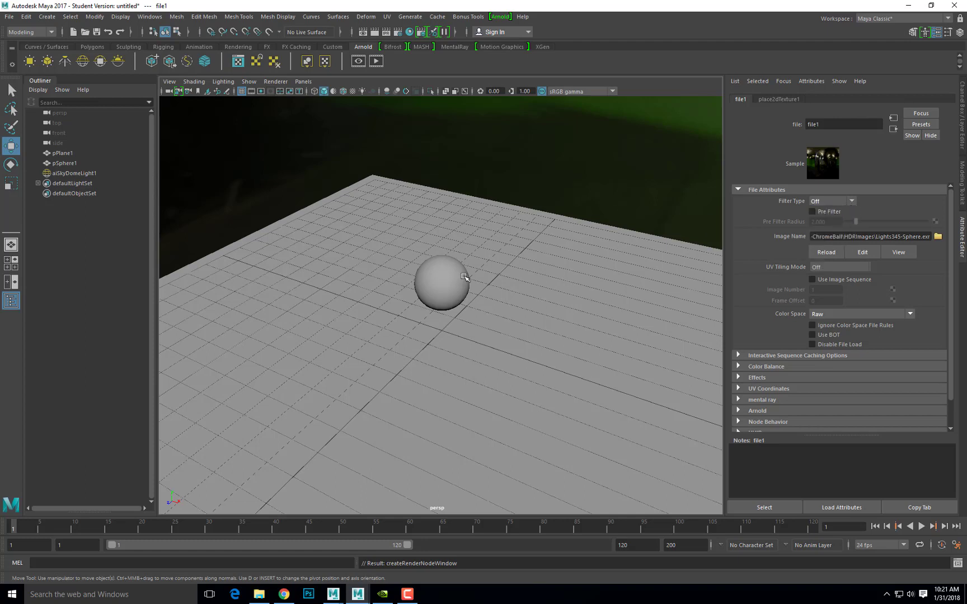
pyautogui.moveTo(789, 189)
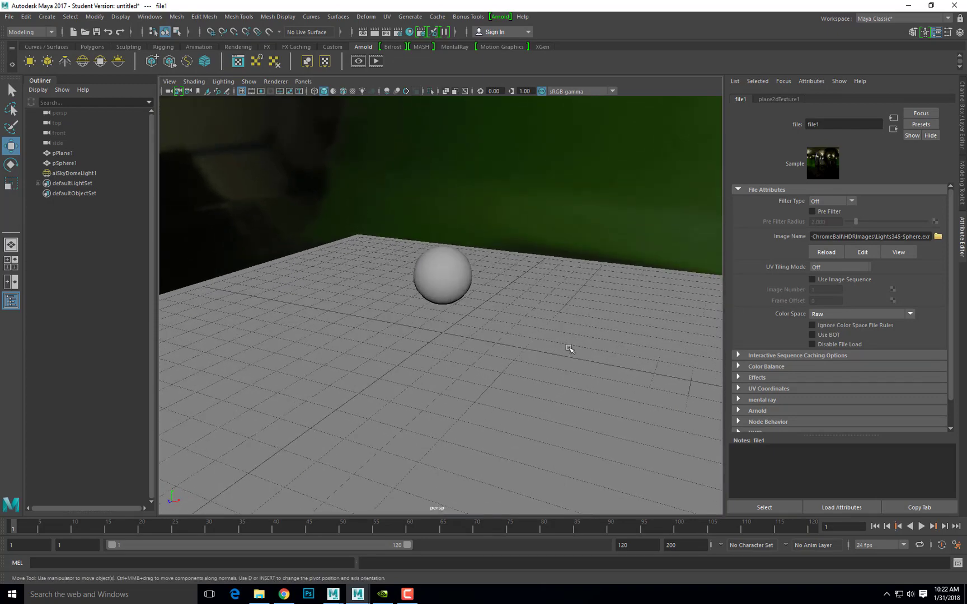
pyautogui.moveTo(360, 87)
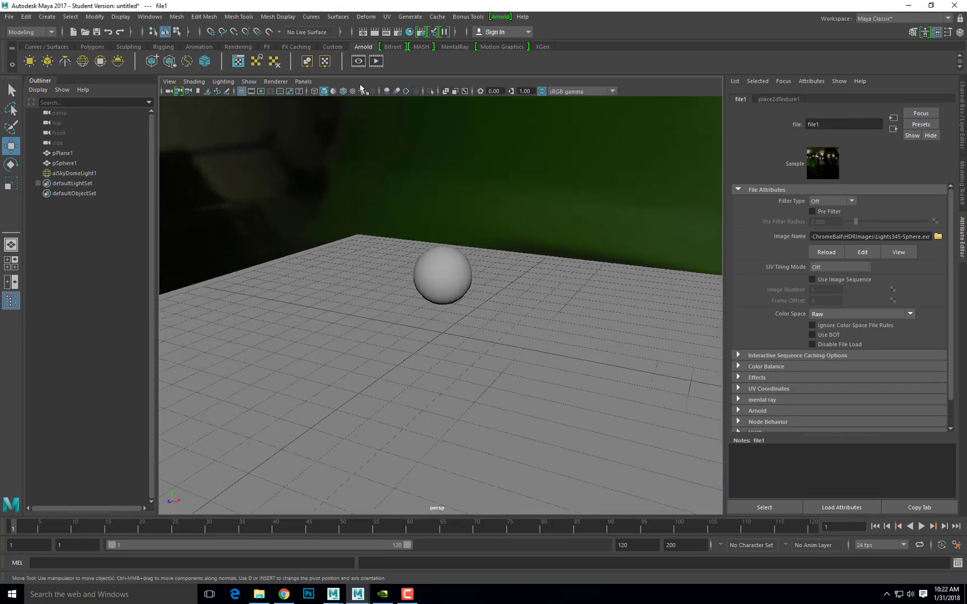
# Step: Render the current camera view with Arnold in Render View
pyautogui.click(362, 31)
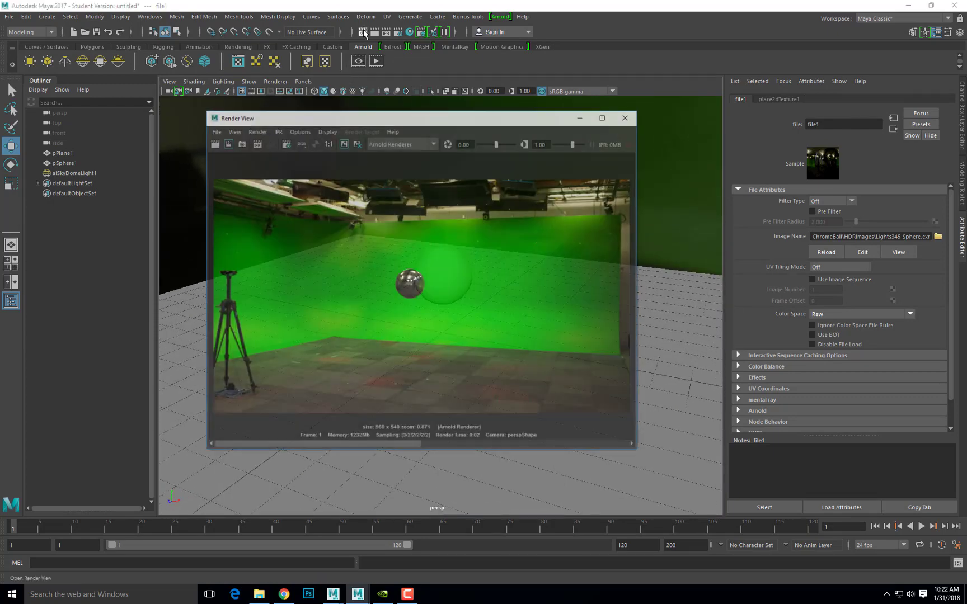
pyautogui.click(214, 143)
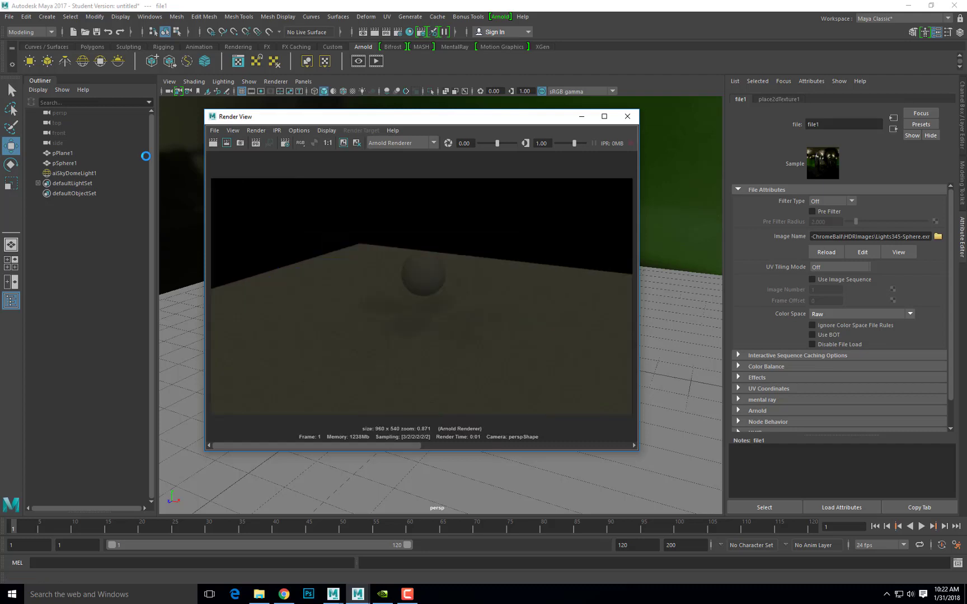
pyautogui.moveTo(359, 319)
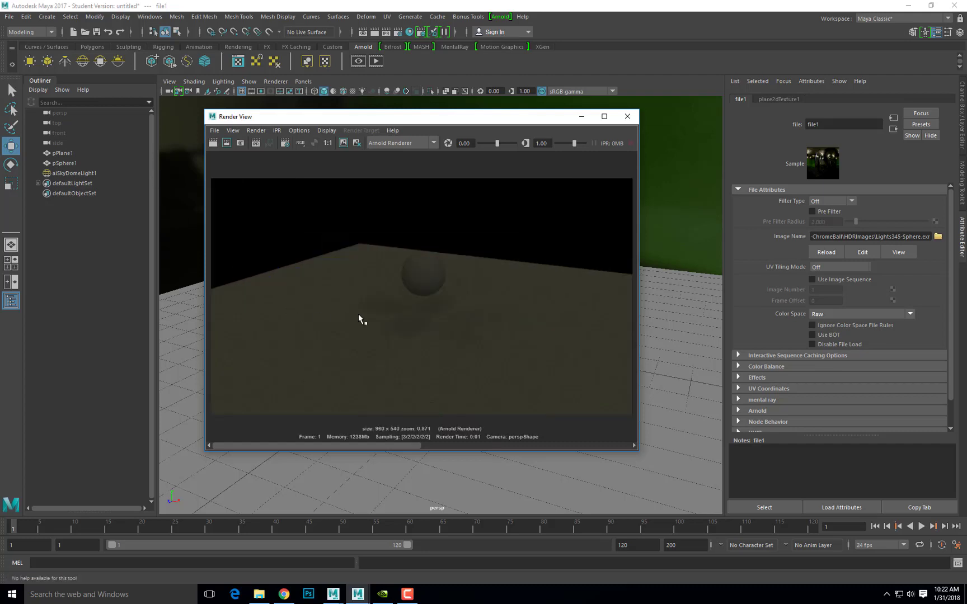
pyautogui.moveTo(407, 310)
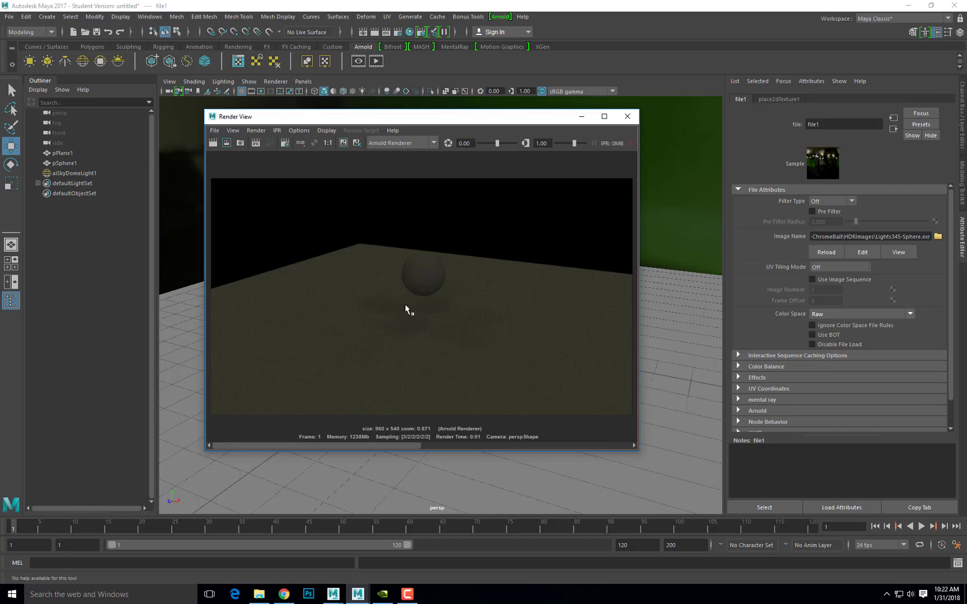
pyautogui.moveTo(395, 330)
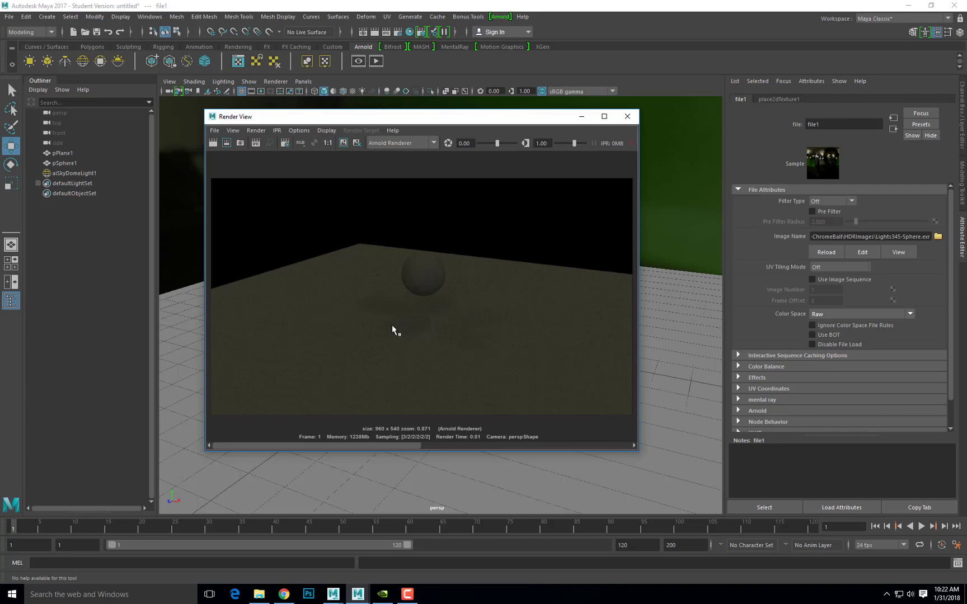
pyautogui.moveTo(341, 123)
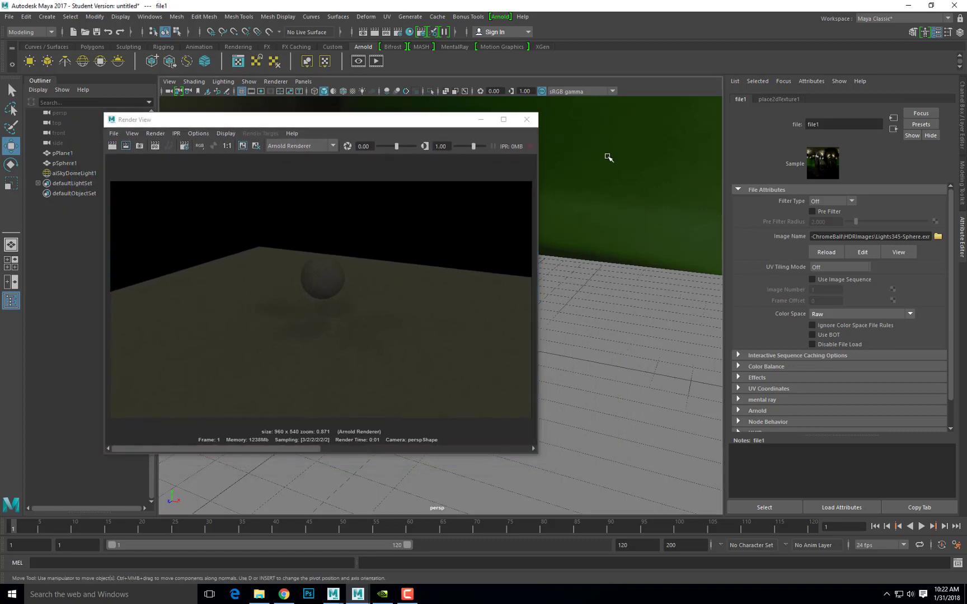
# Step: Set aiSkyDomeLight1 Intensity to 10 and redo the render for a brighter image
pyautogui.click(73, 174)
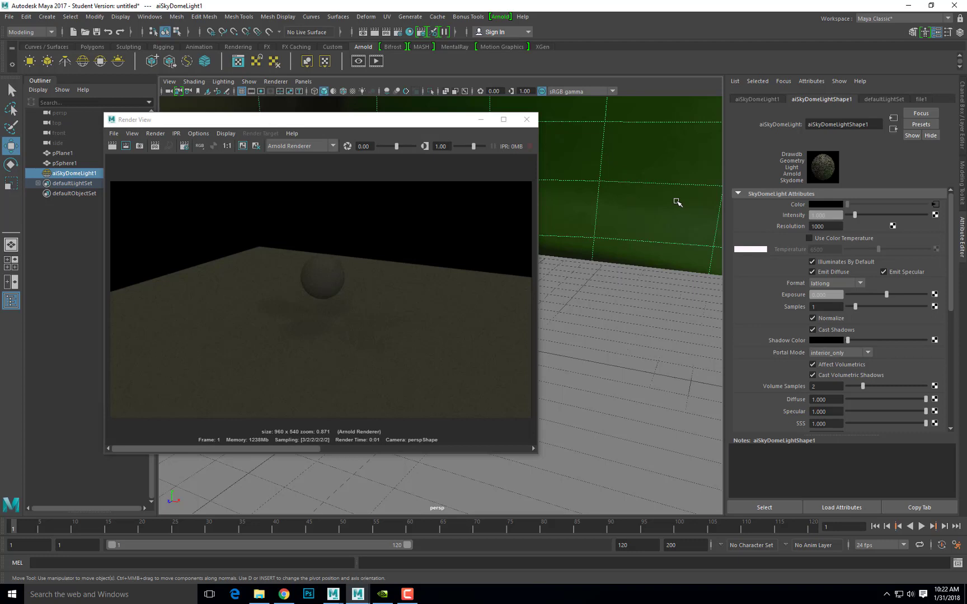
pyautogui.moveTo(775, 213)
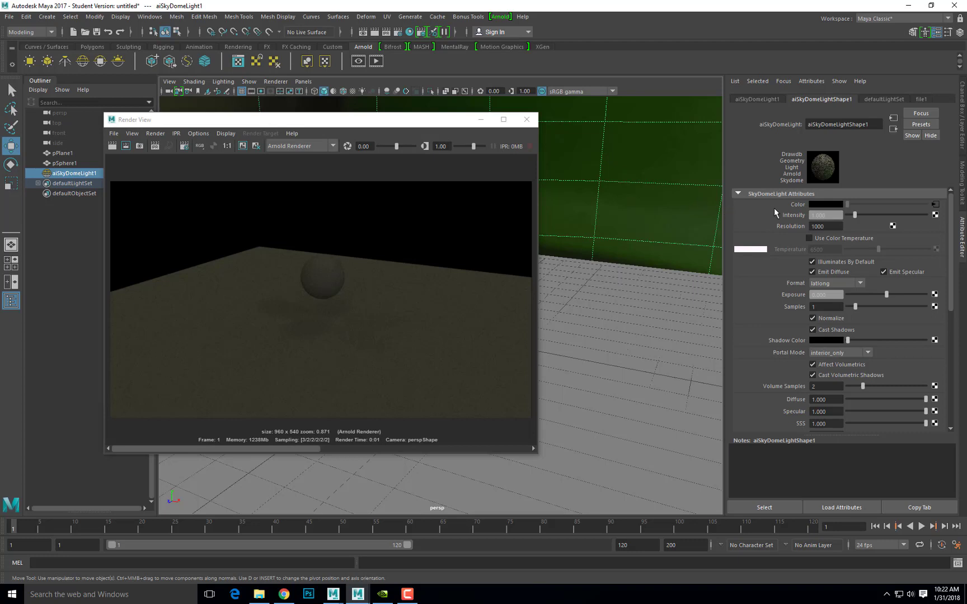
pyautogui.moveTo(787, 223)
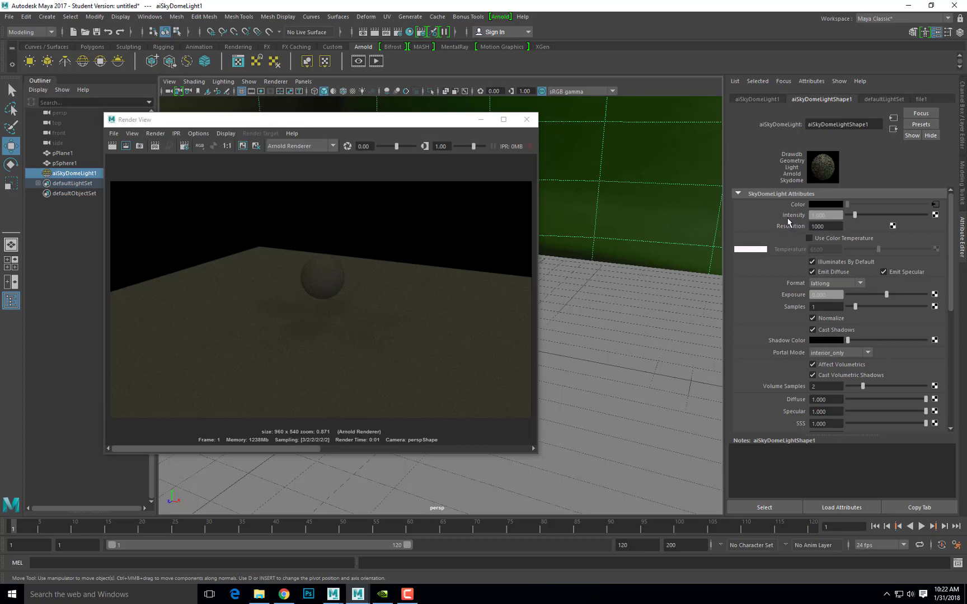
pyautogui.moveTo(796, 300)
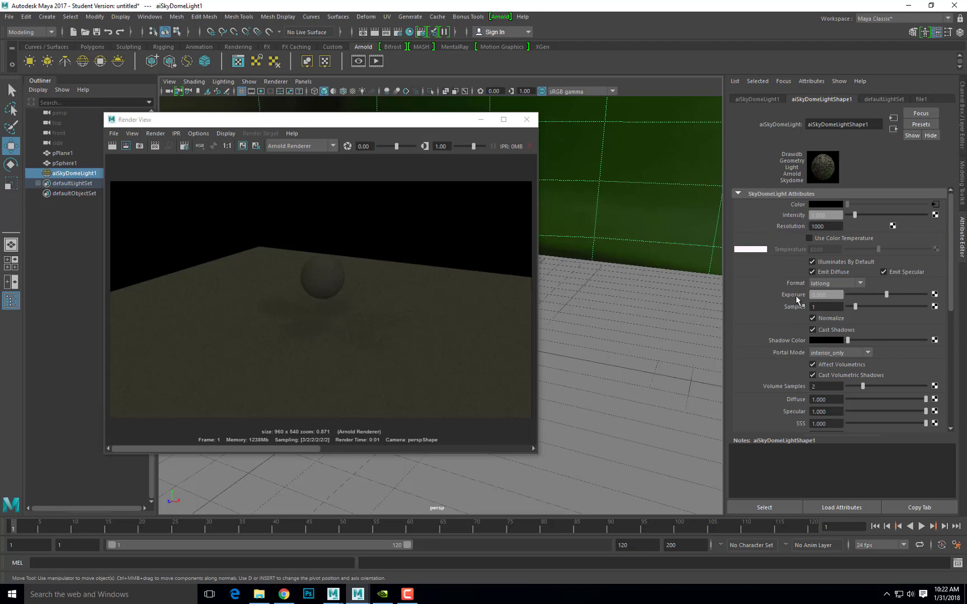
pyautogui.moveTo(785, 195)
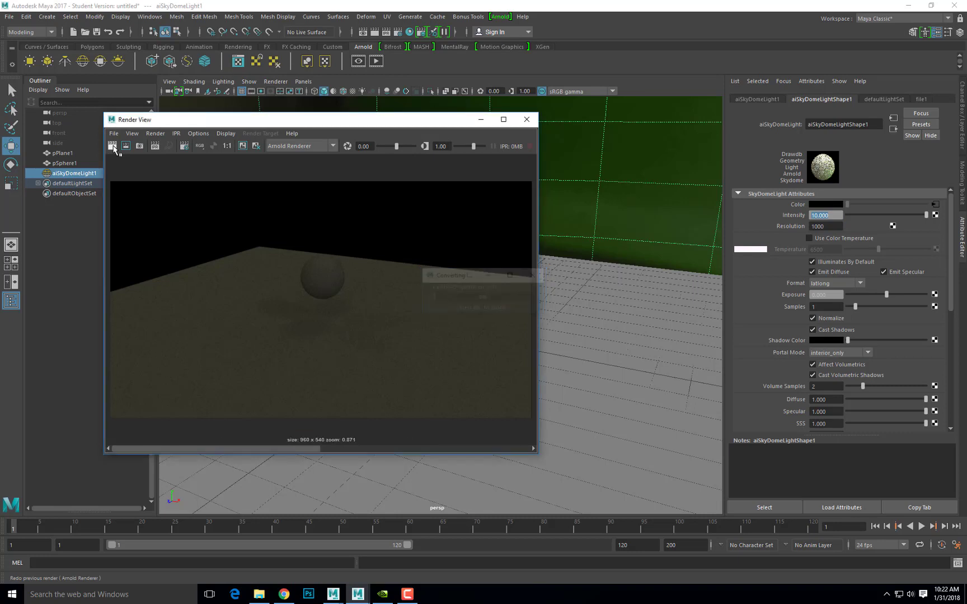
pyautogui.click(112, 146)
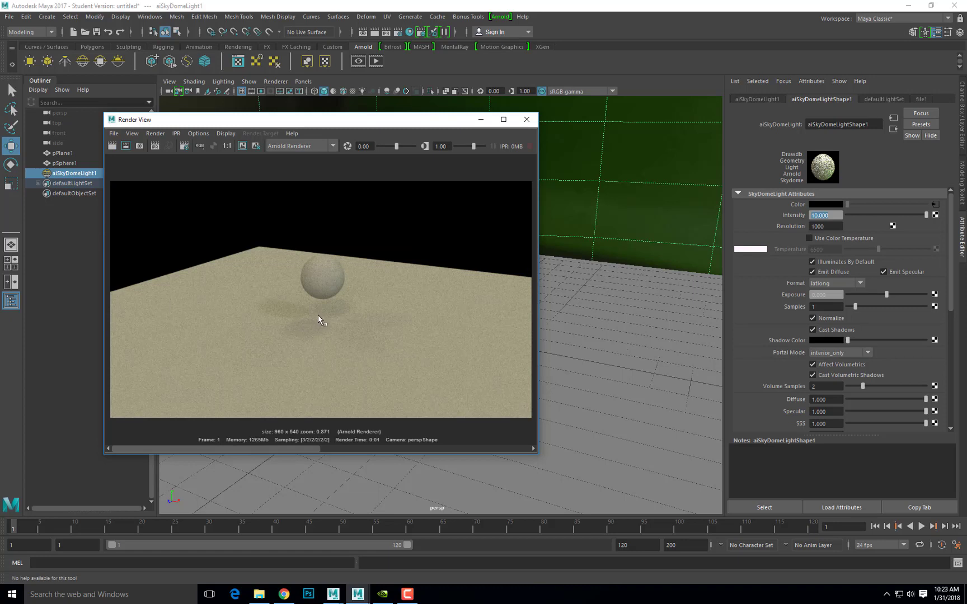
pyautogui.moveTo(316, 308)
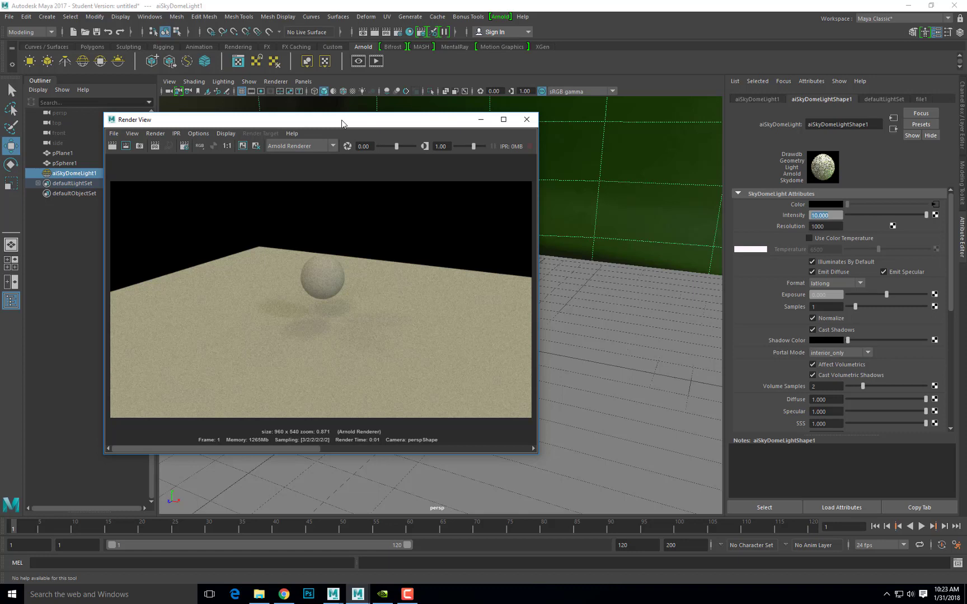
pyautogui.moveTo(526, 118)
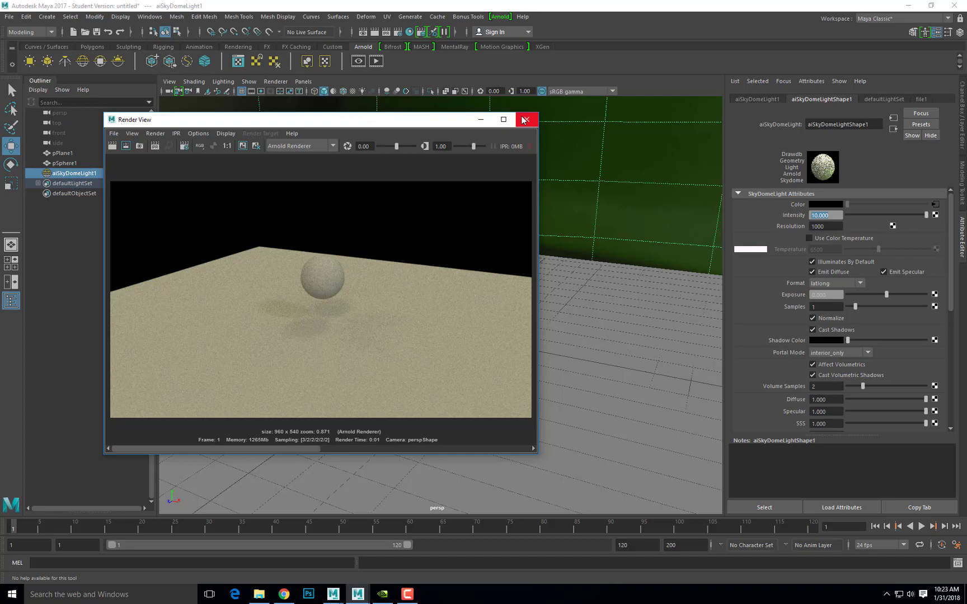
# Step: Close Render View, select the persp camera and expand its Environment attributes
pyautogui.click(526, 118)
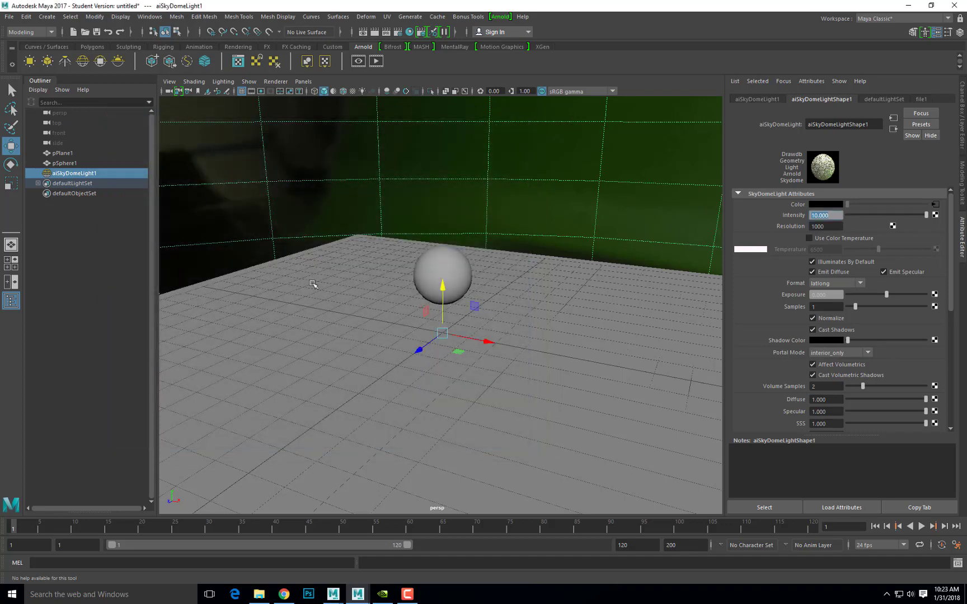
pyautogui.moveTo(168, 163)
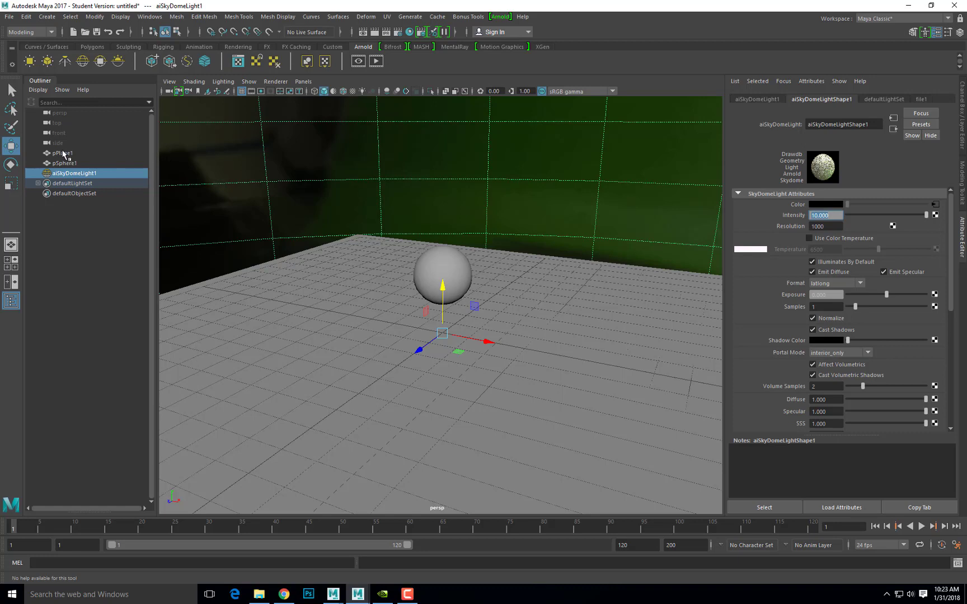
pyautogui.click(58, 113)
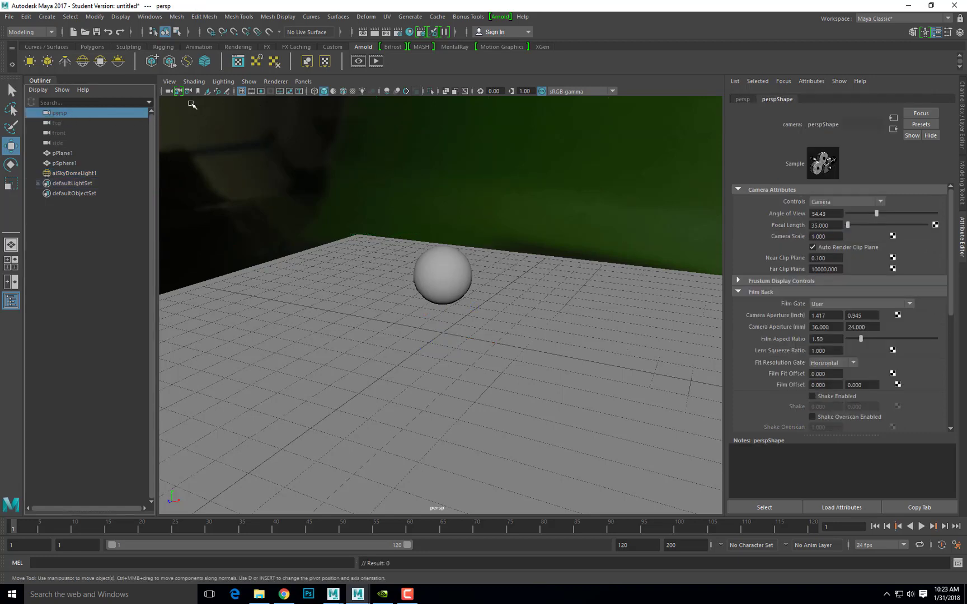
pyautogui.moveTo(168, 95)
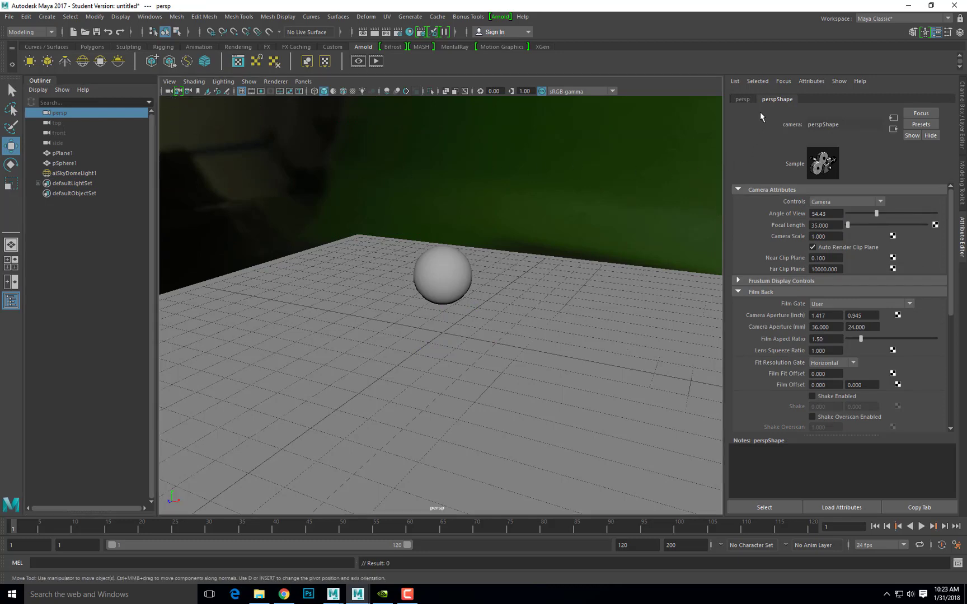
pyautogui.moveTo(795, 174)
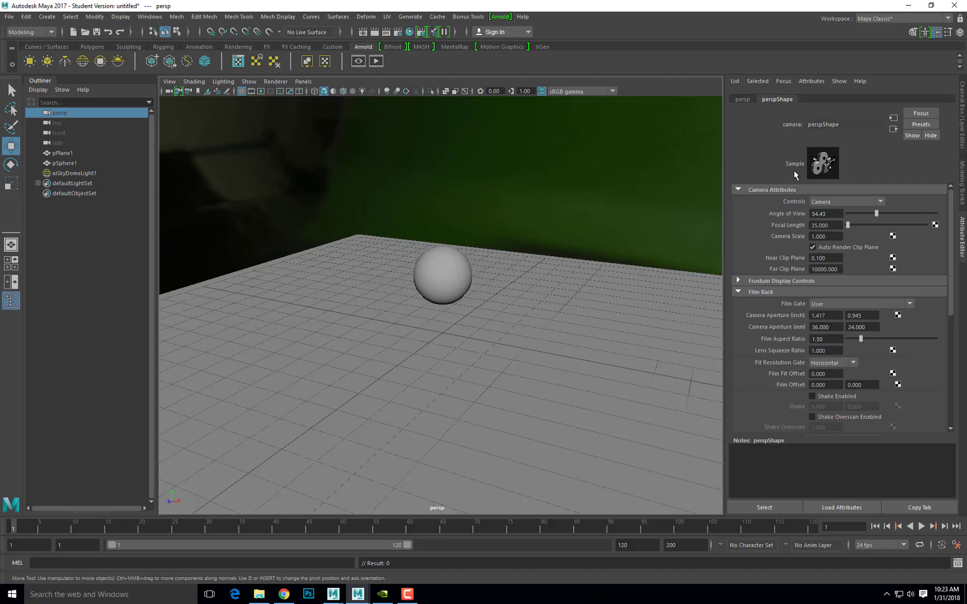
pyautogui.scroll(-3)
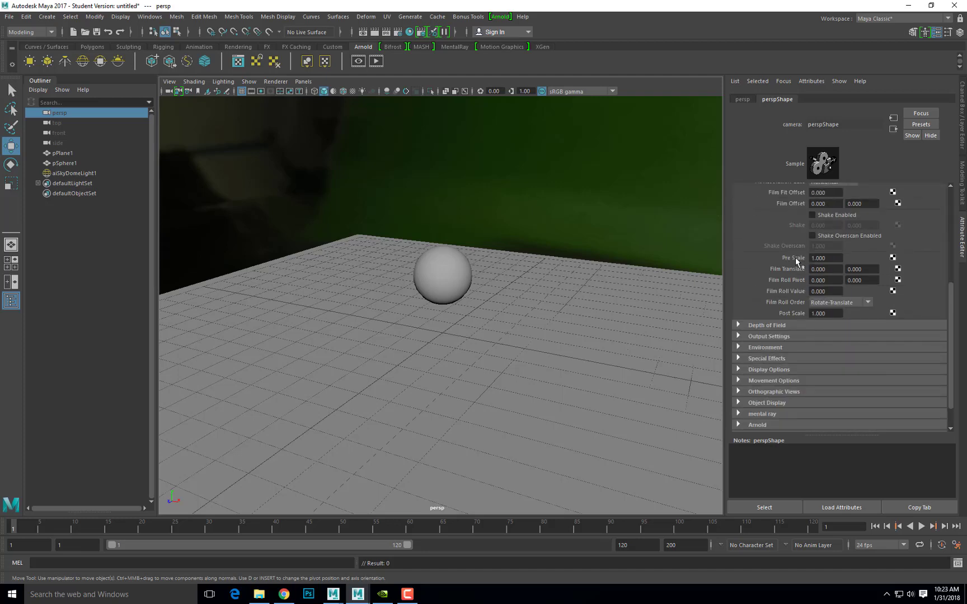
pyautogui.scroll(-3)
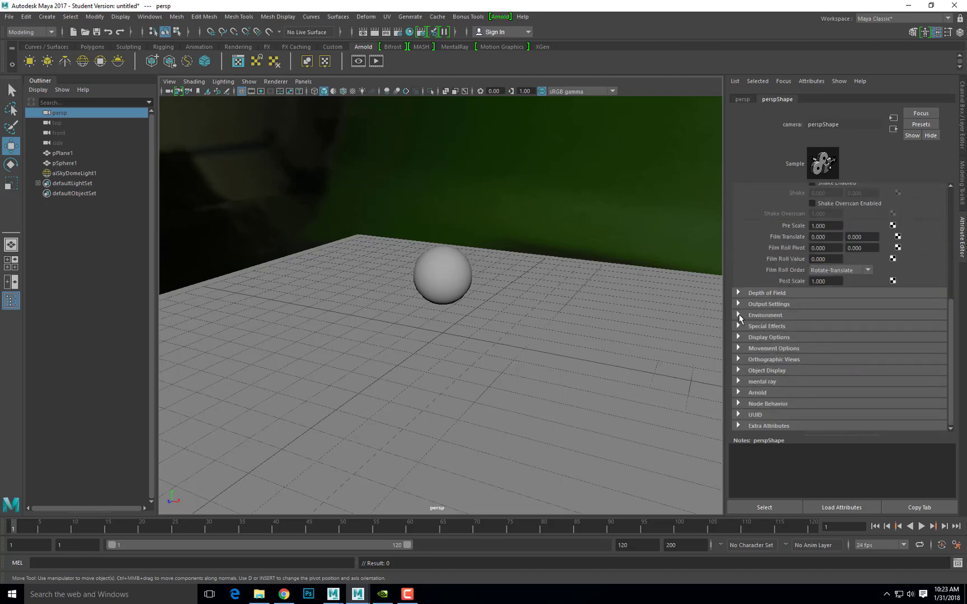
pyautogui.click(738, 316)
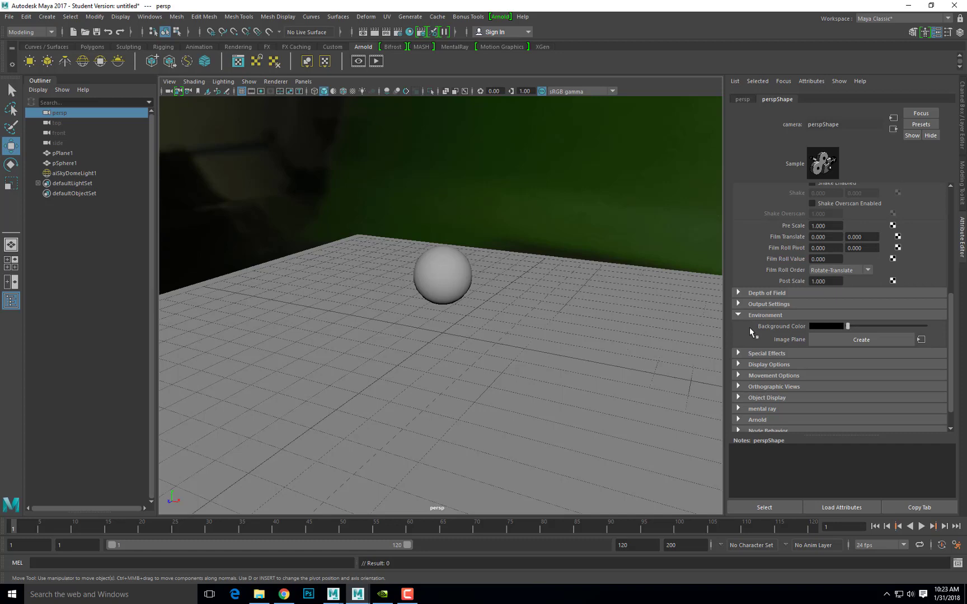
pyautogui.moveTo(824, 331)
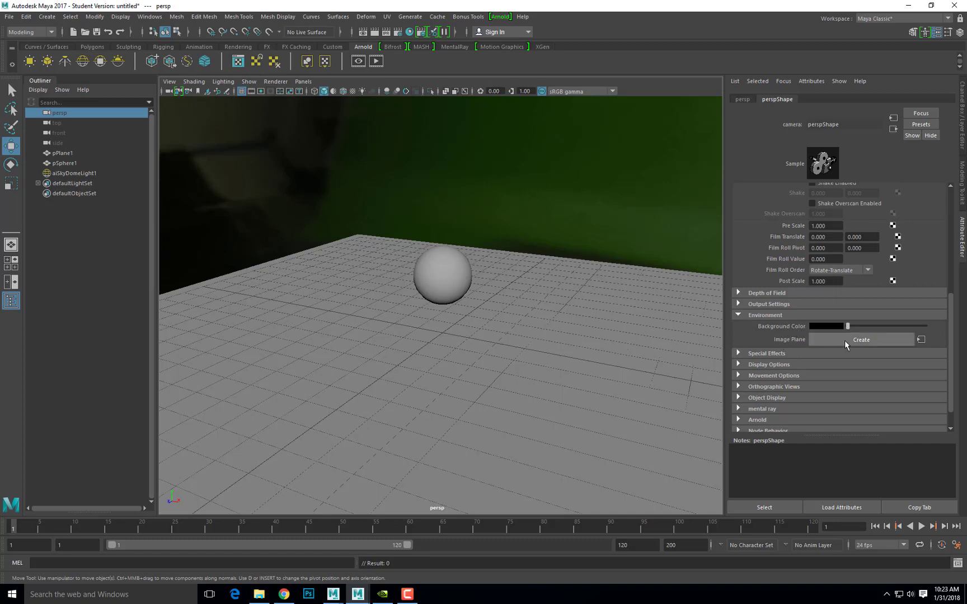
# Step: Create a camera image plane showing the green-screen photo PhotosJPG/IMG_0061.jpg
pyautogui.click(861, 339)
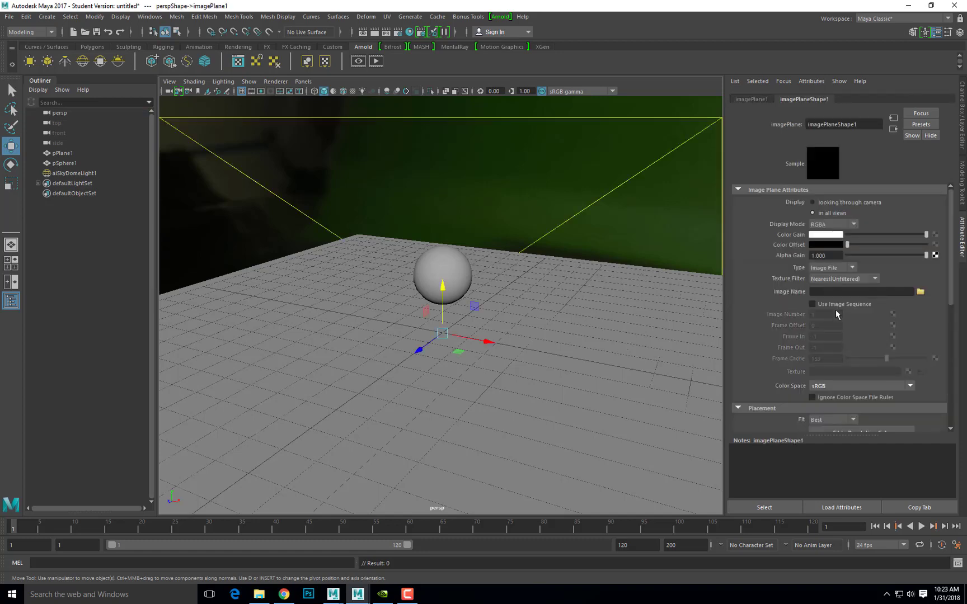
pyautogui.moveTo(791, 298)
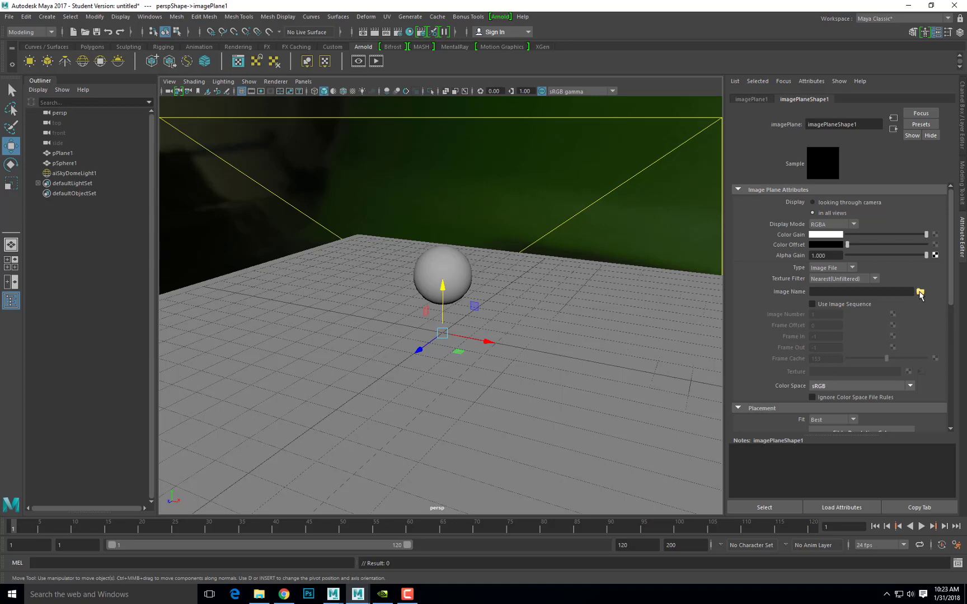
pyautogui.click(919, 291)
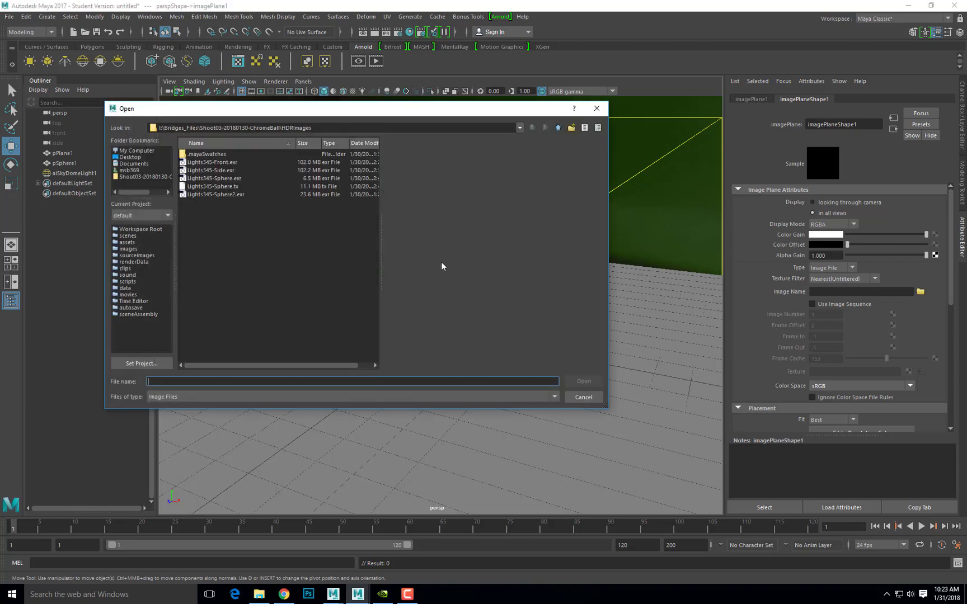
pyautogui.moveTo(568, 126)
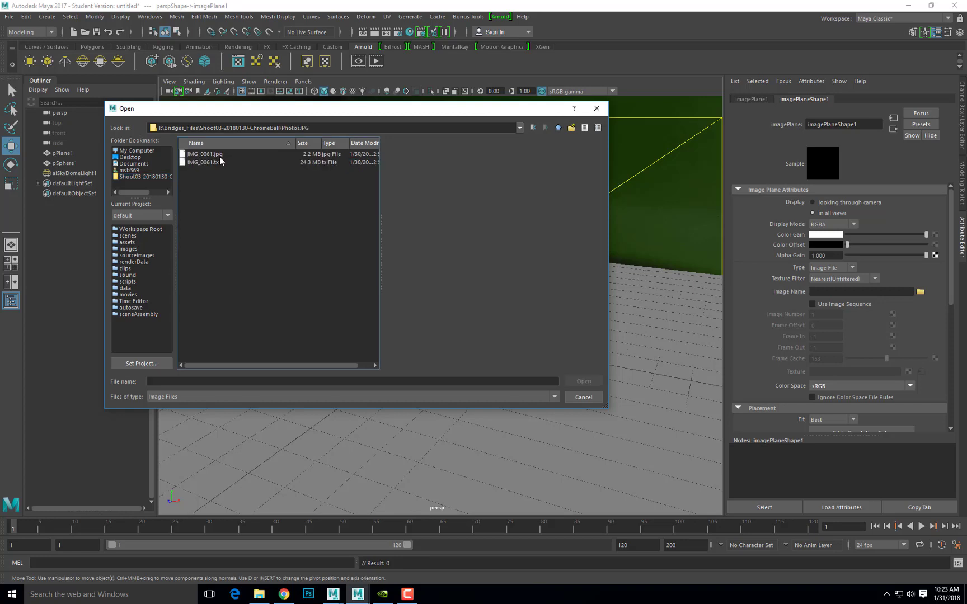
pyautogui.click(203, 153)
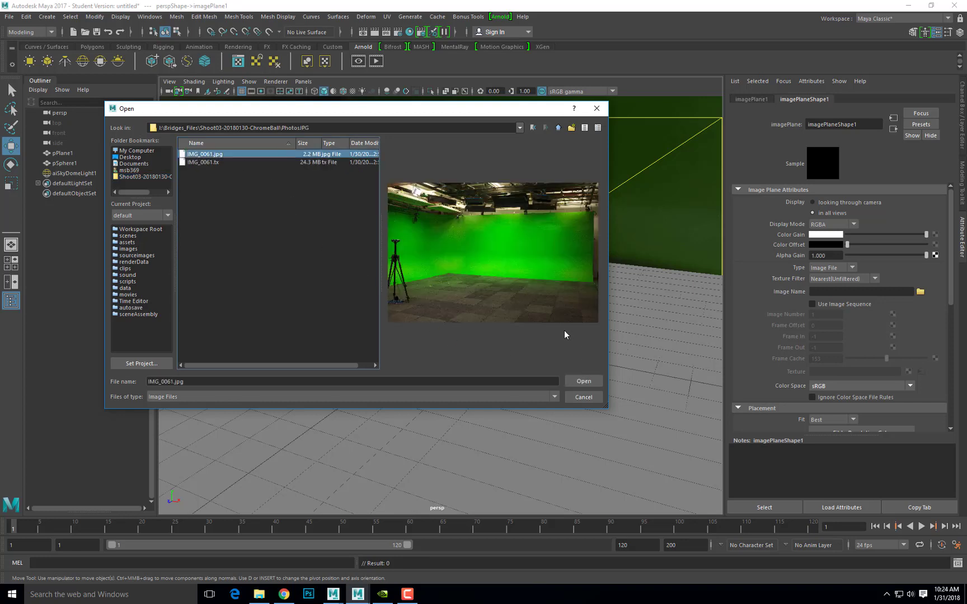
pyautogui.moveTo(534, 204)
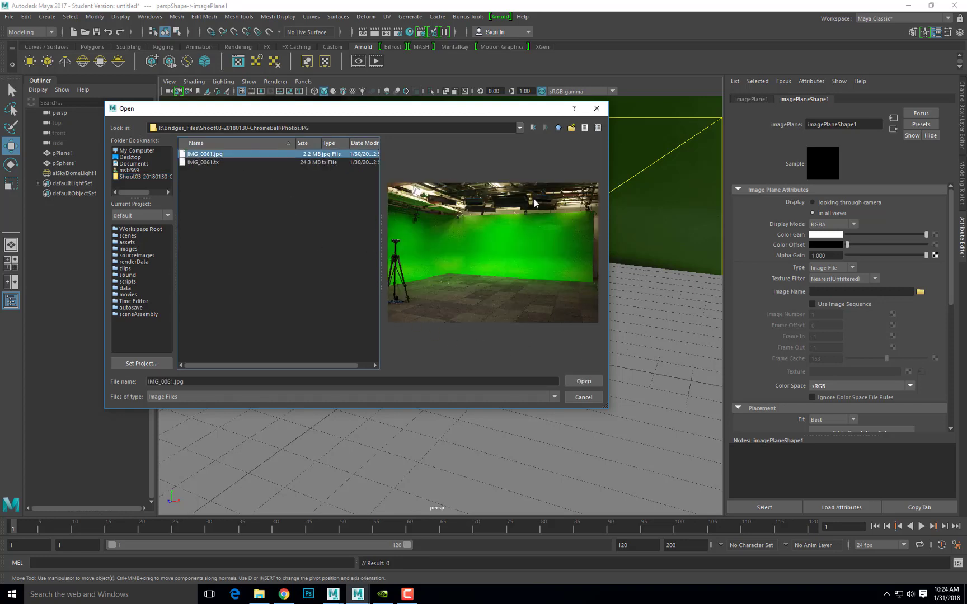
pyautogui.click(581, 381)
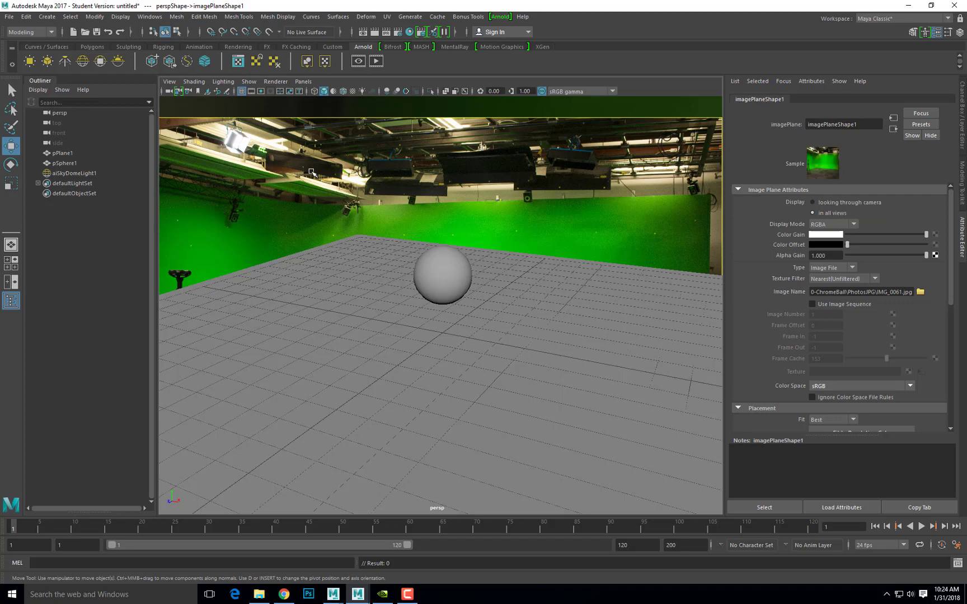
pyautogui.moveTo(356, 212)
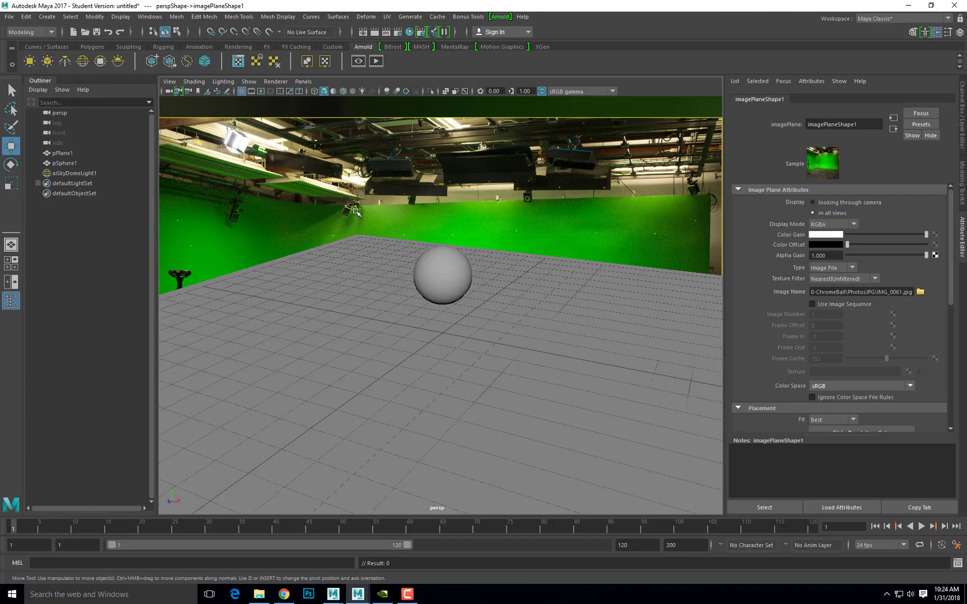
# Step: Match the persp camera to the photo's floor in wireframe, return to shaded, select the sphere
pyautogui.press('4')
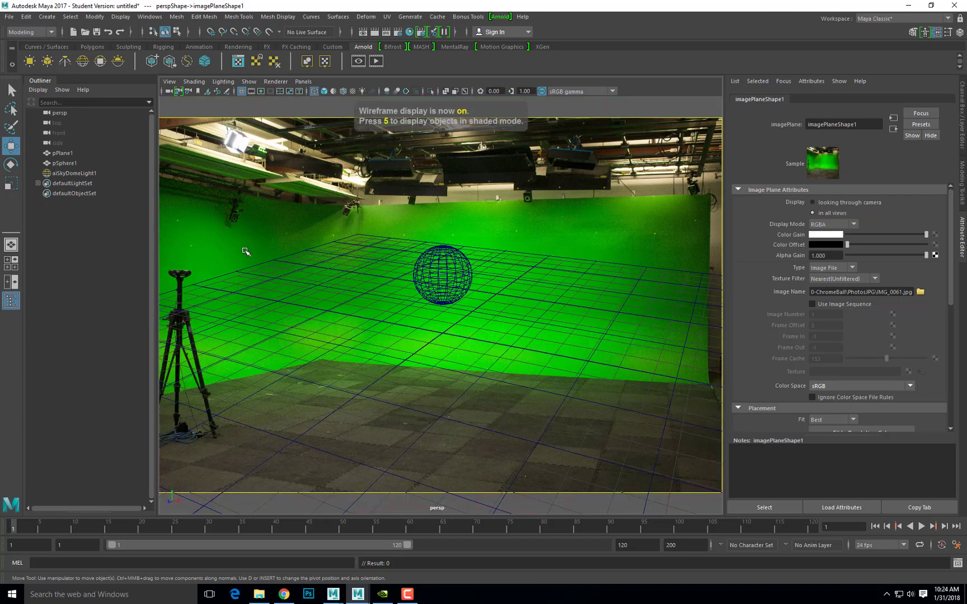
pyautogui.moveTo(518, 376)
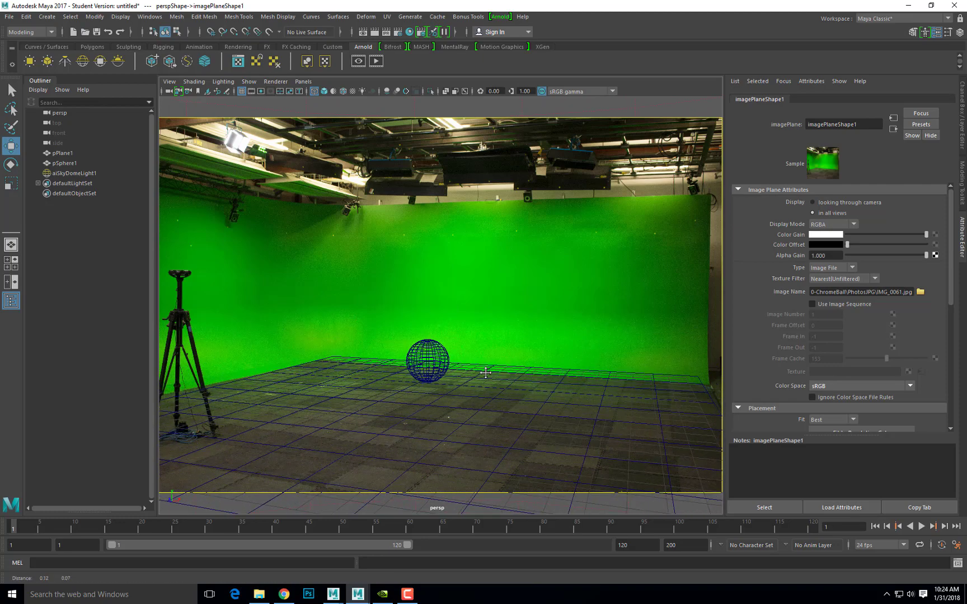
pyautogui.press('5')
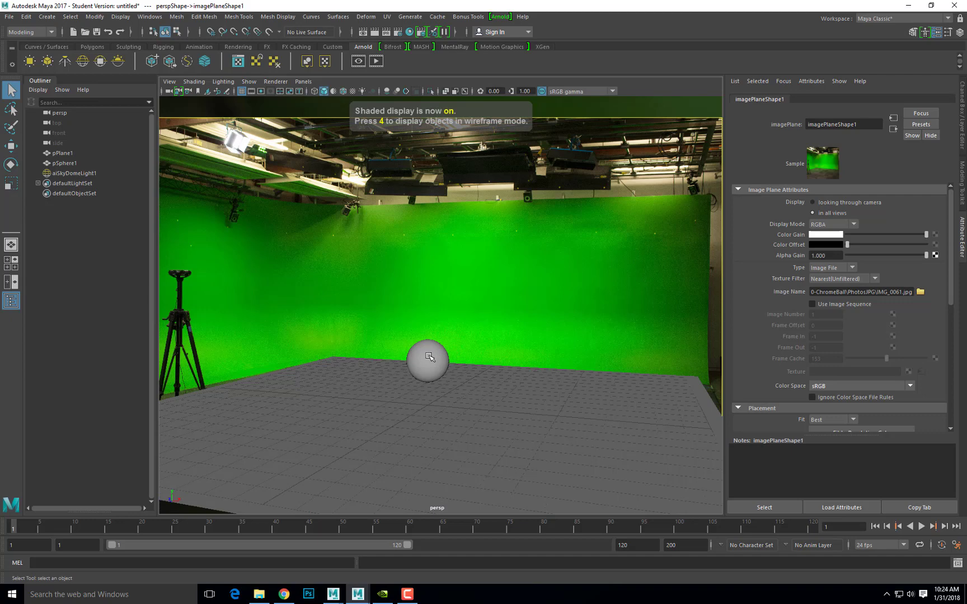
pyautogui.click(426, 356)
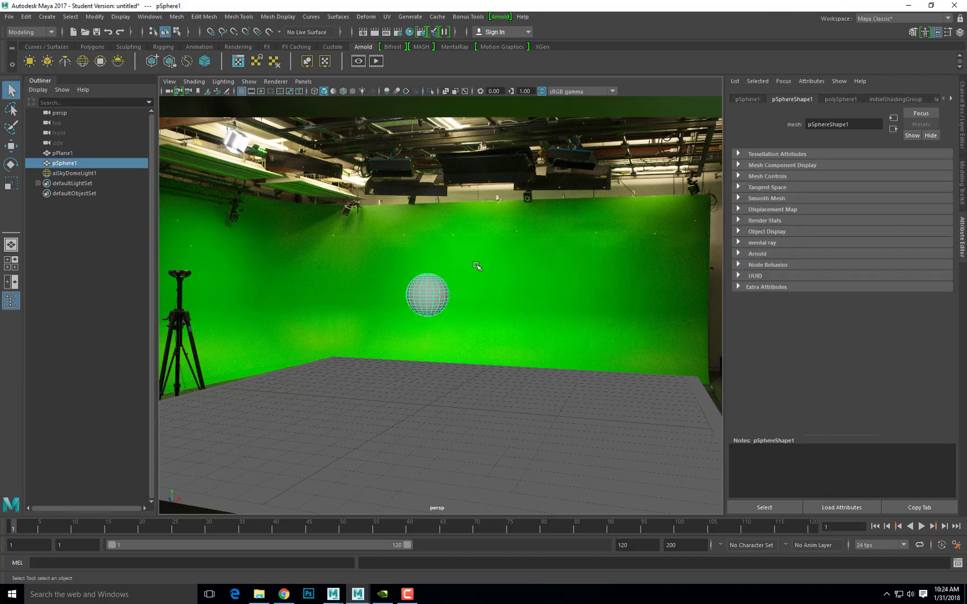
pyautogui.moveTo(445, 285)
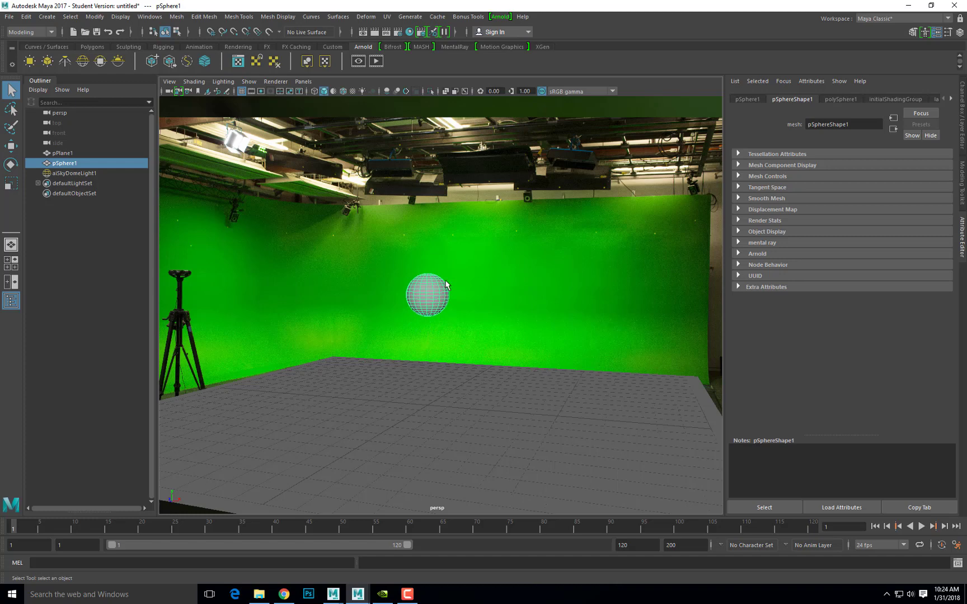
pyautogui.moveTo(437, 299)
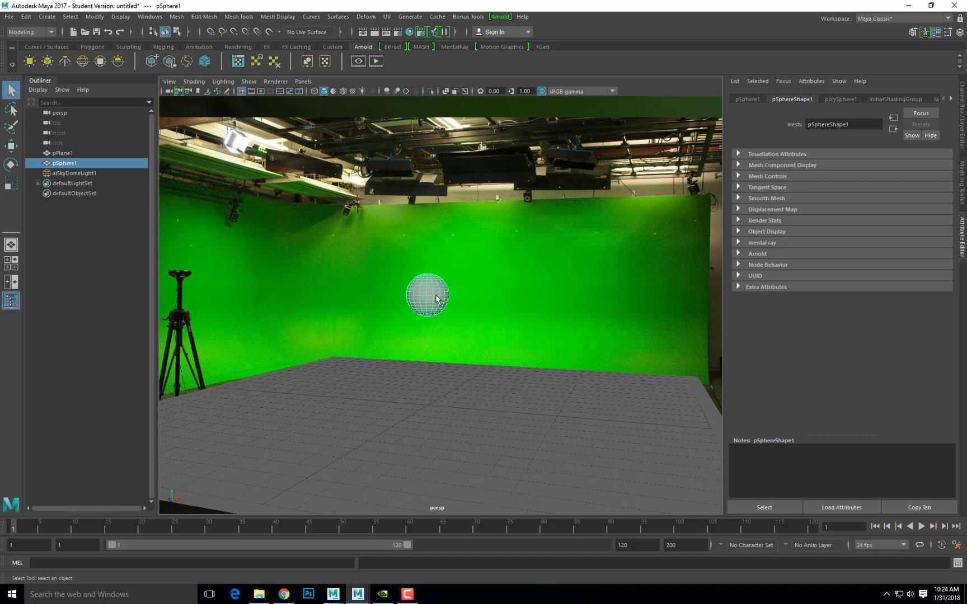
pyautogui.moveTo(430, 290)
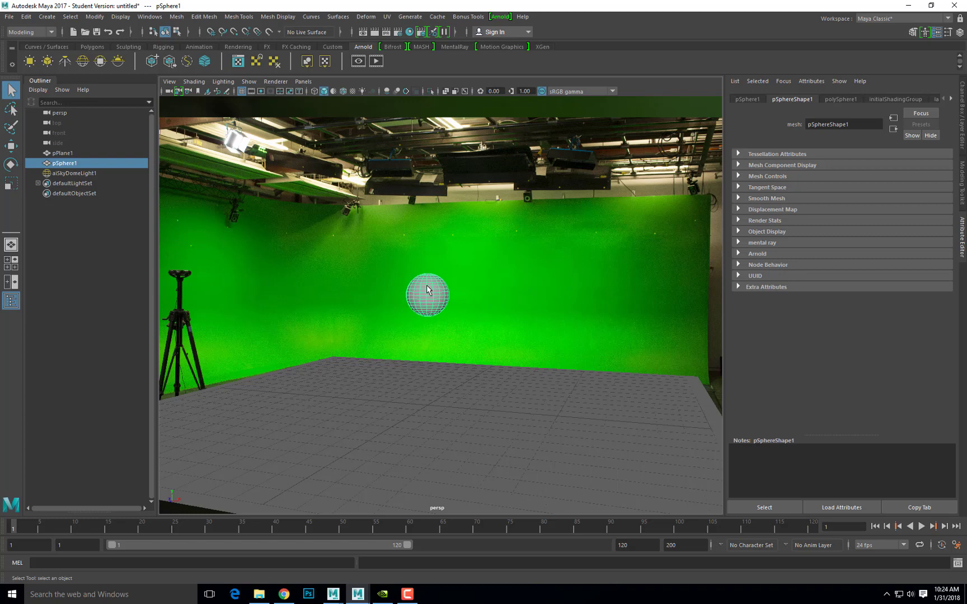
# Step: Assign a new Arnold aiStandard shader to the sphere and bring up its Presets list for Ai_Chrome
pyautogui.rightClick(426, 290)
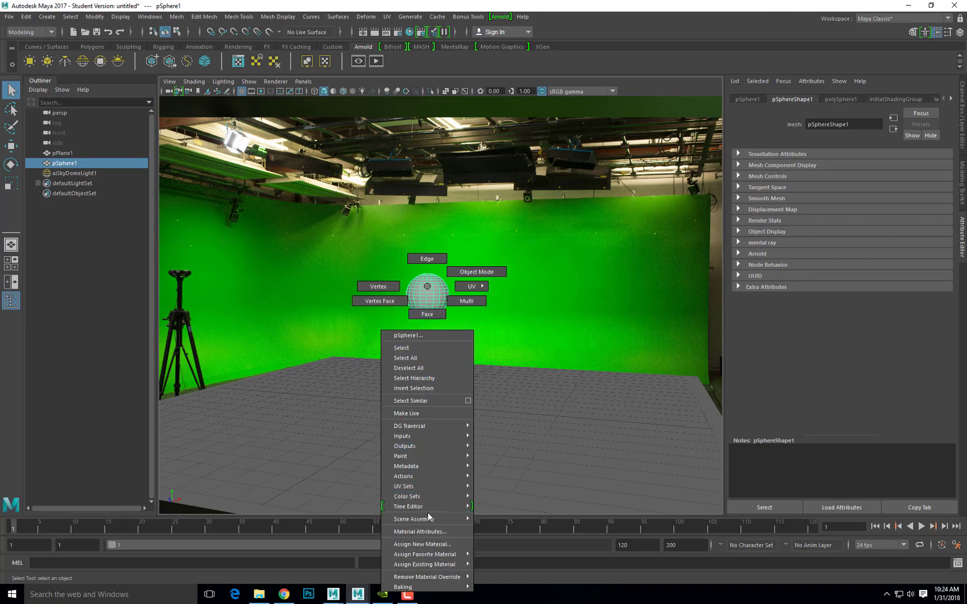
pyautogui.click(422, 544)
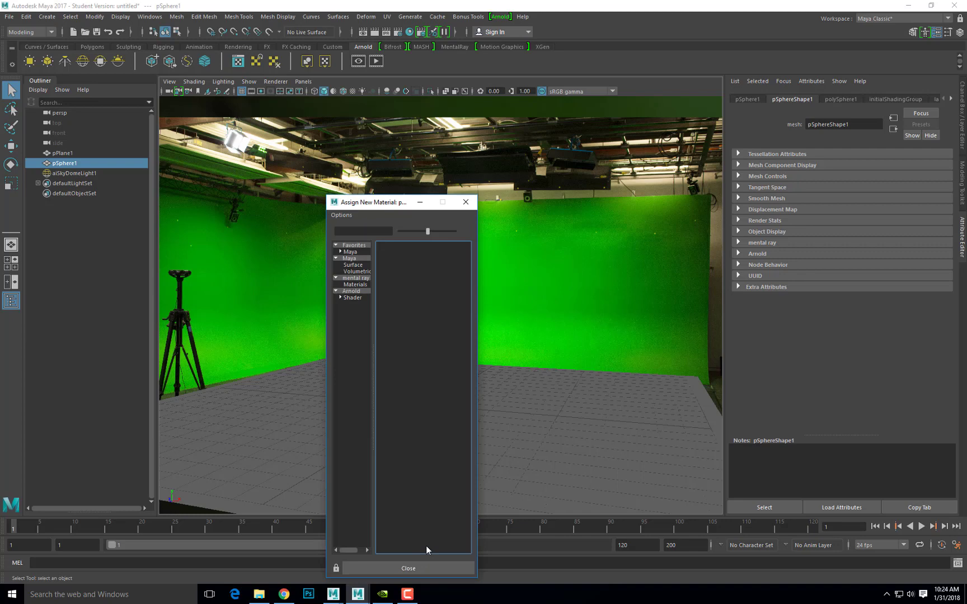
pyautogui.click(349, 257)
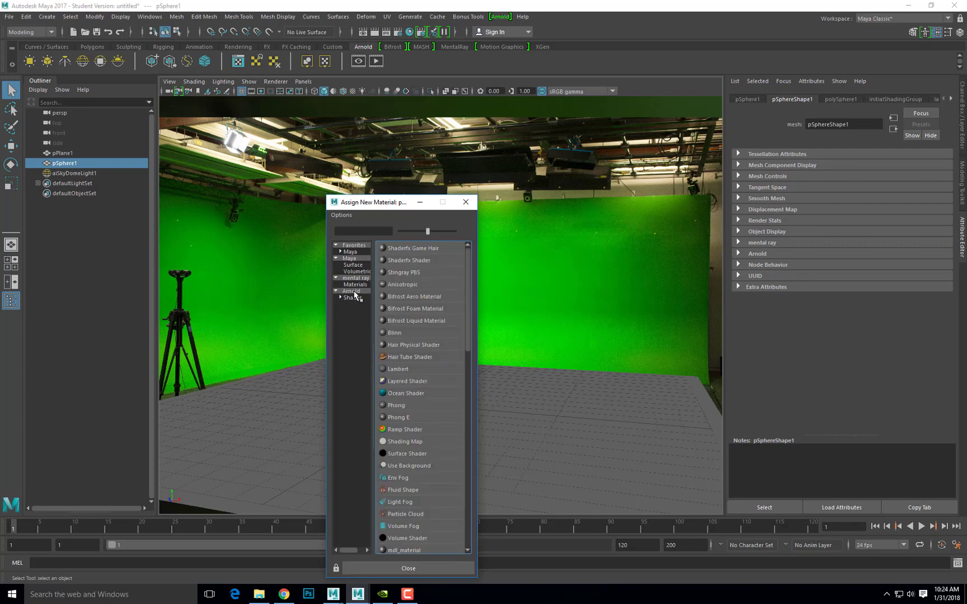
pyautogui.click(351, 291)
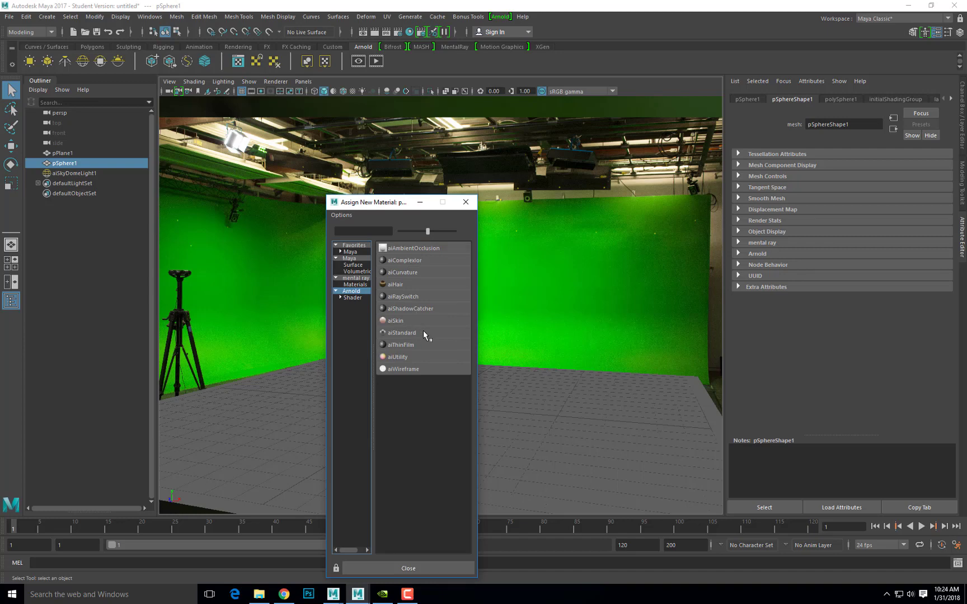
pyautogui.moveTo(429, 333)
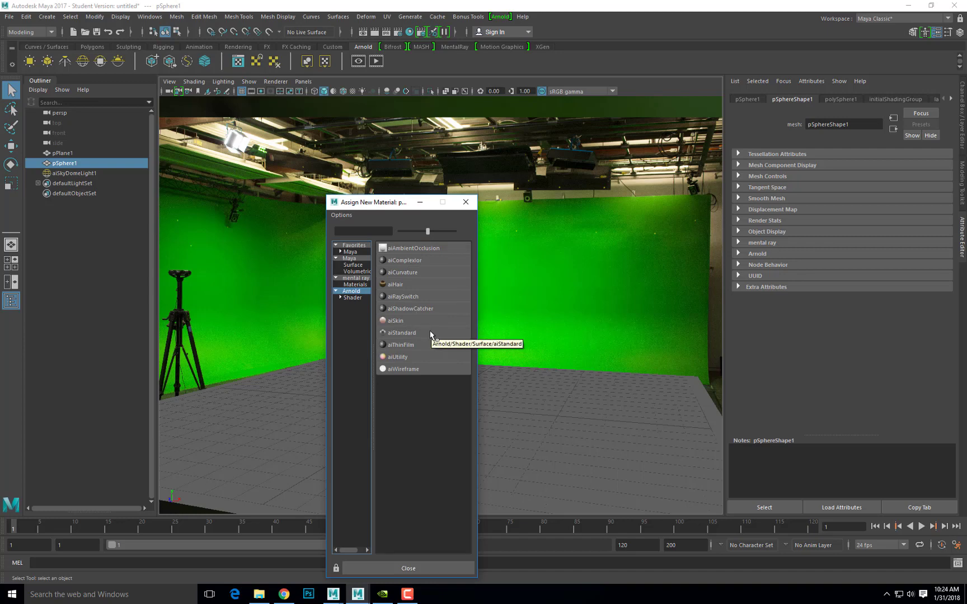
pyautogui.moveTo(419, 337)
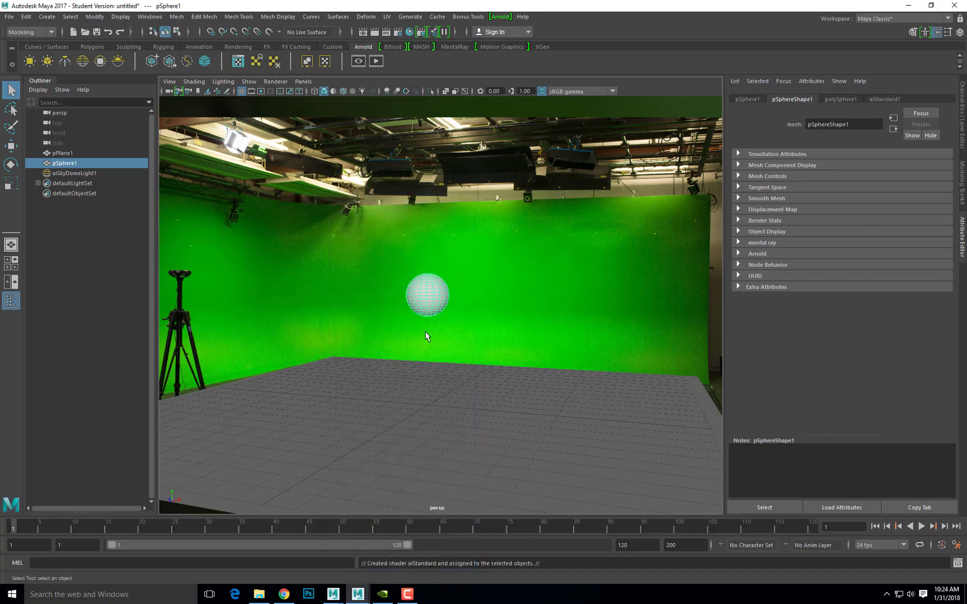
pyautogui.click(884, 98)
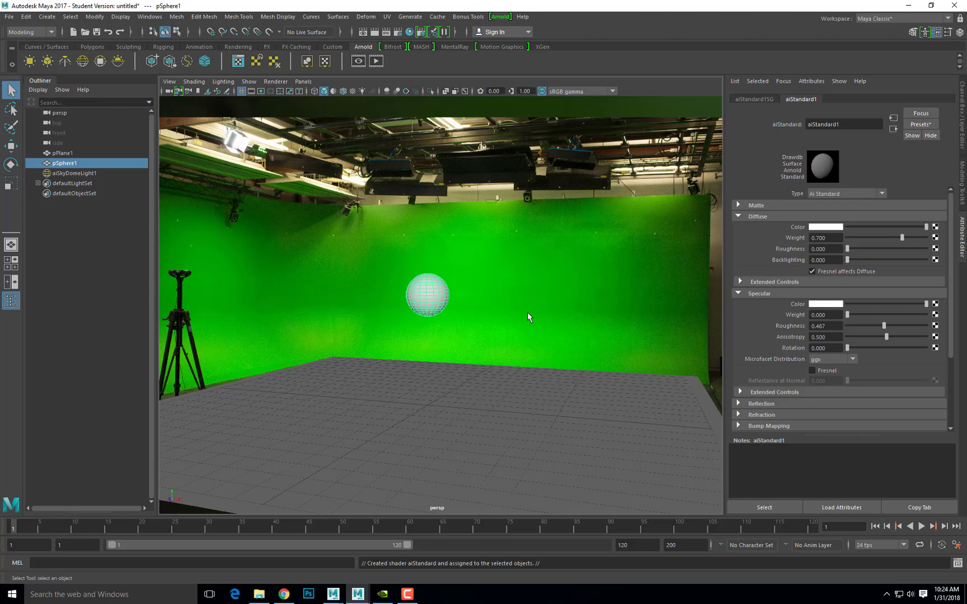
pyautogui.moveTo(849, 139)
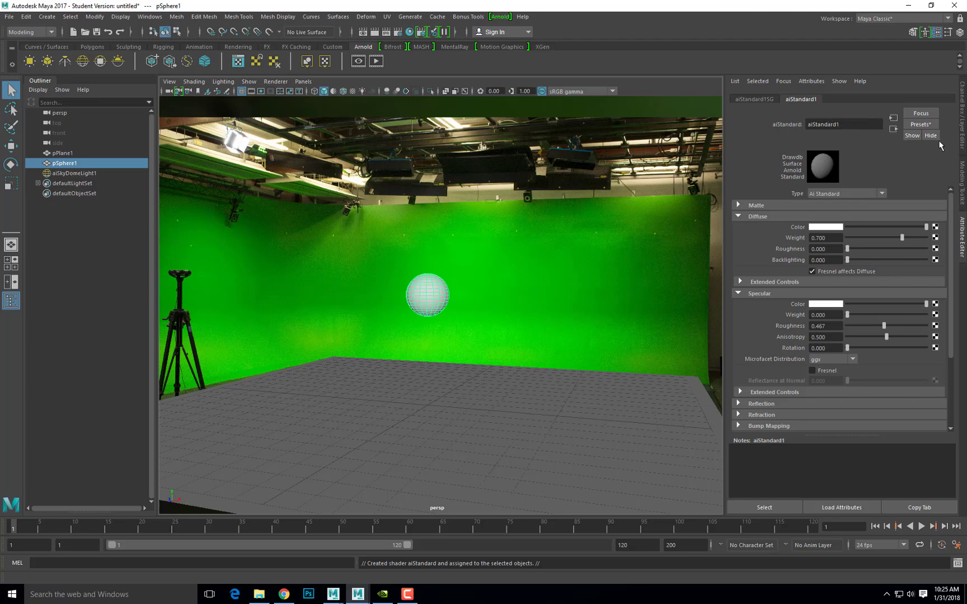
pyautogui.click(921, 124)
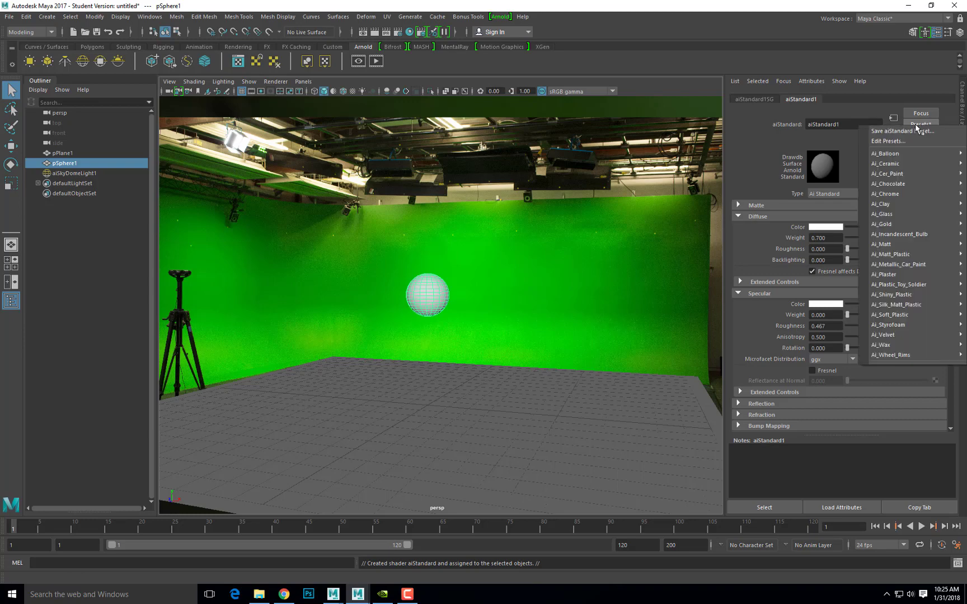
pyautogui.moveTo(886, 193)
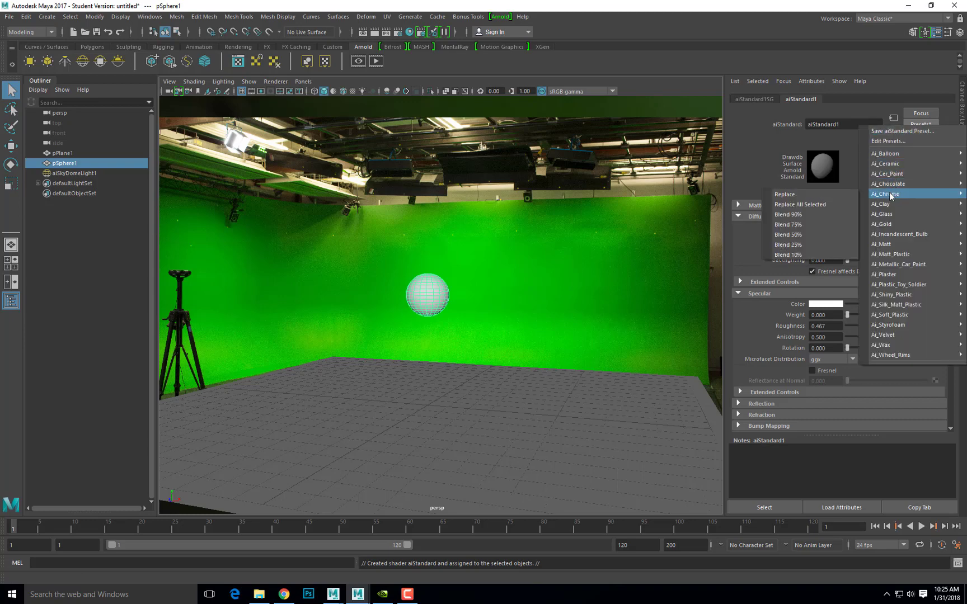
pyautogui.moveTo(811, 194)
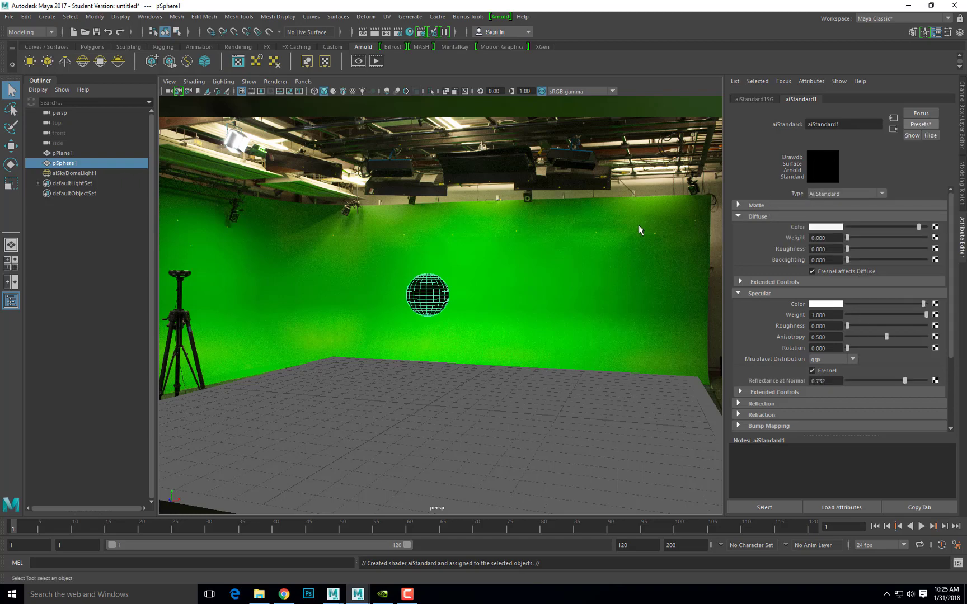
pyautogui.moveTo(473, 396)
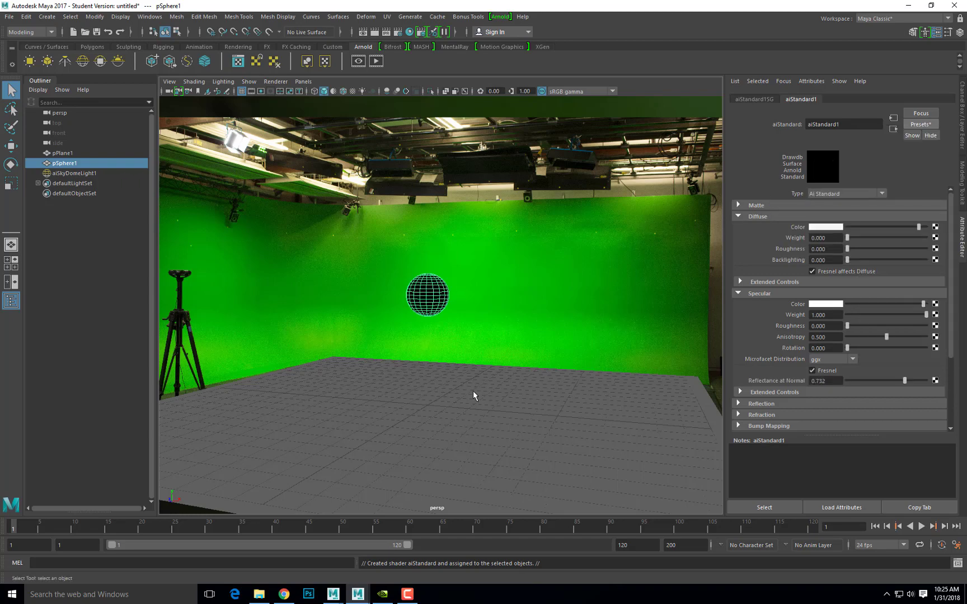
# Step: Assign a new Arnold aiShadowCatcher material to the selected ground plane
pyautogui.click(63, 152)
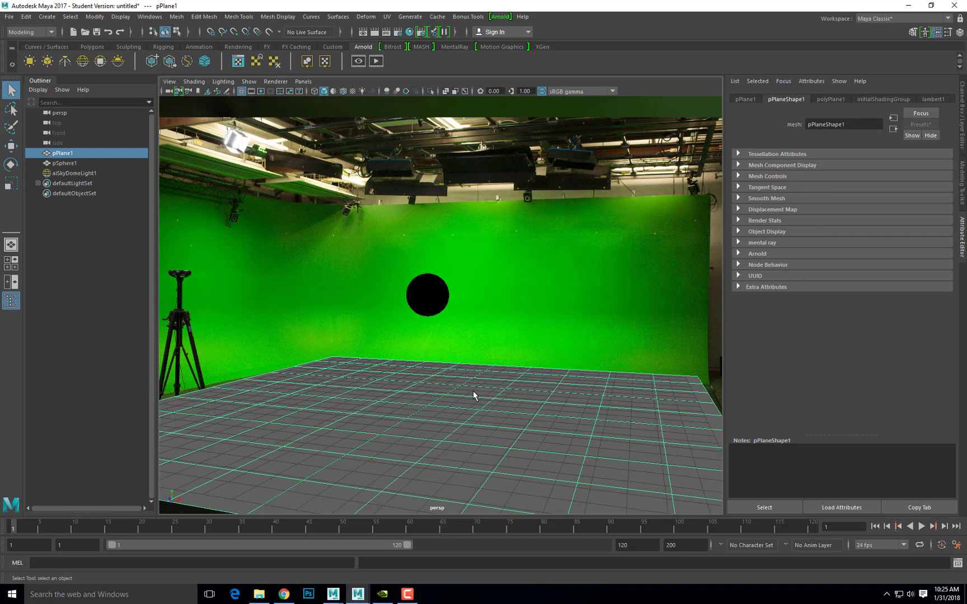
pyautogui.moveTo(232, 418)
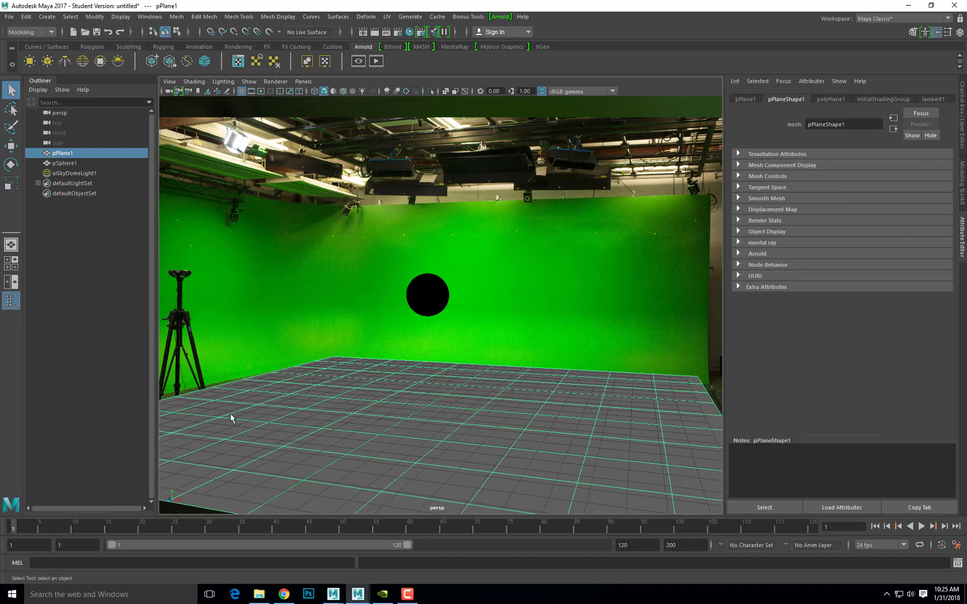
pyautogui.moveTo(415, 406)
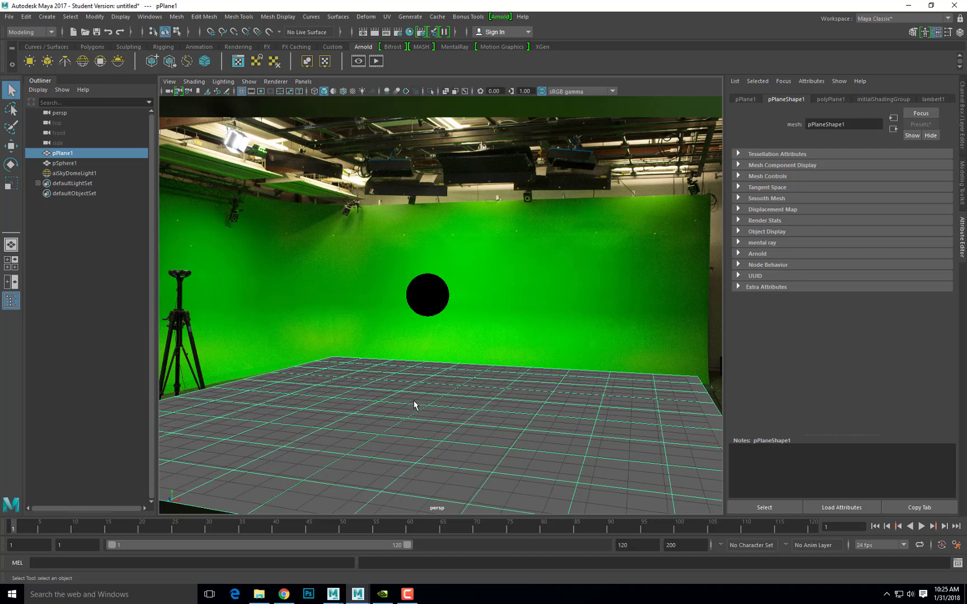
pyautogui.moveTo(414, 371)
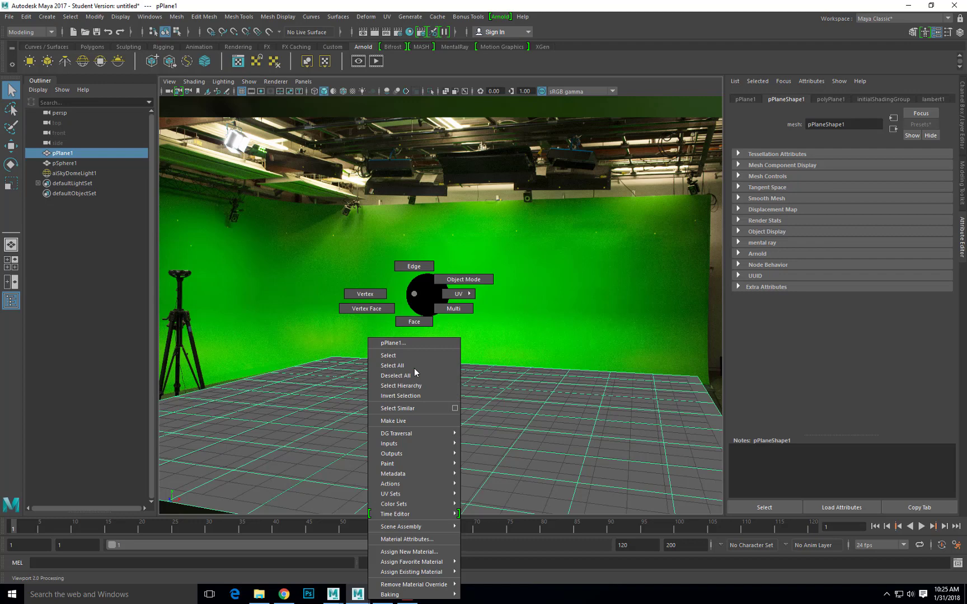
pyautogui.moveTo(412, 551)
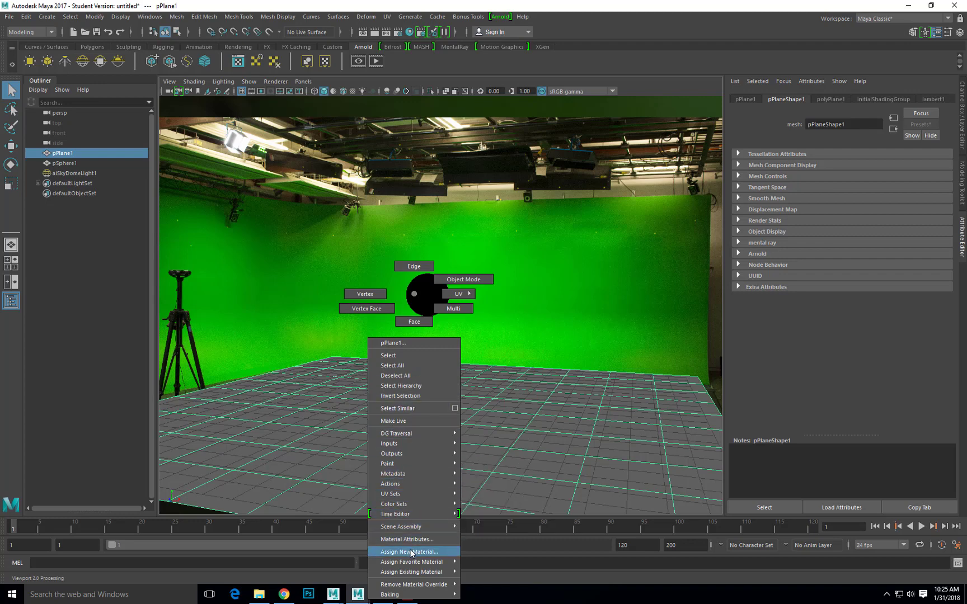
pyautogui.click(409, 551)
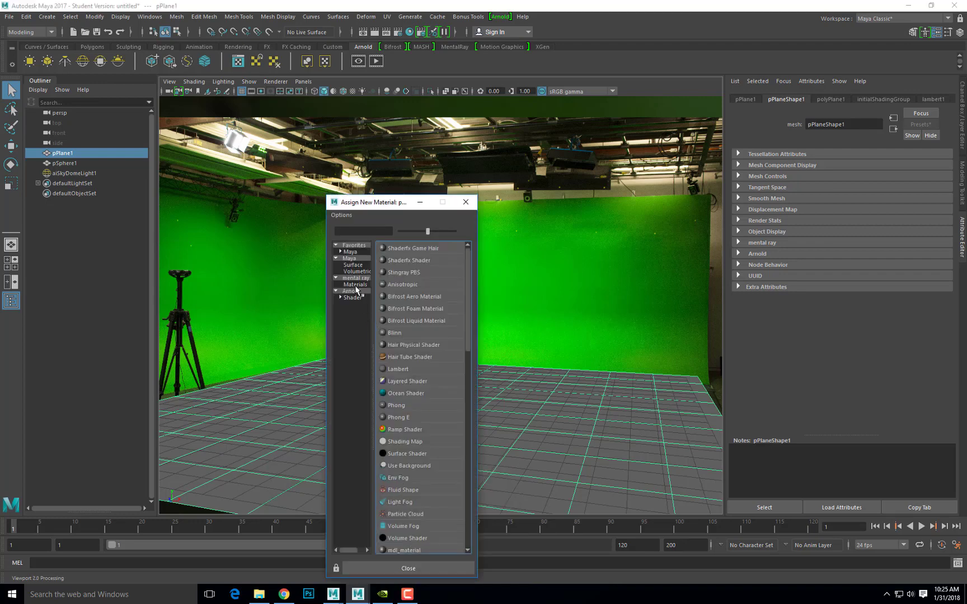
pyautogui.click(351, 290)
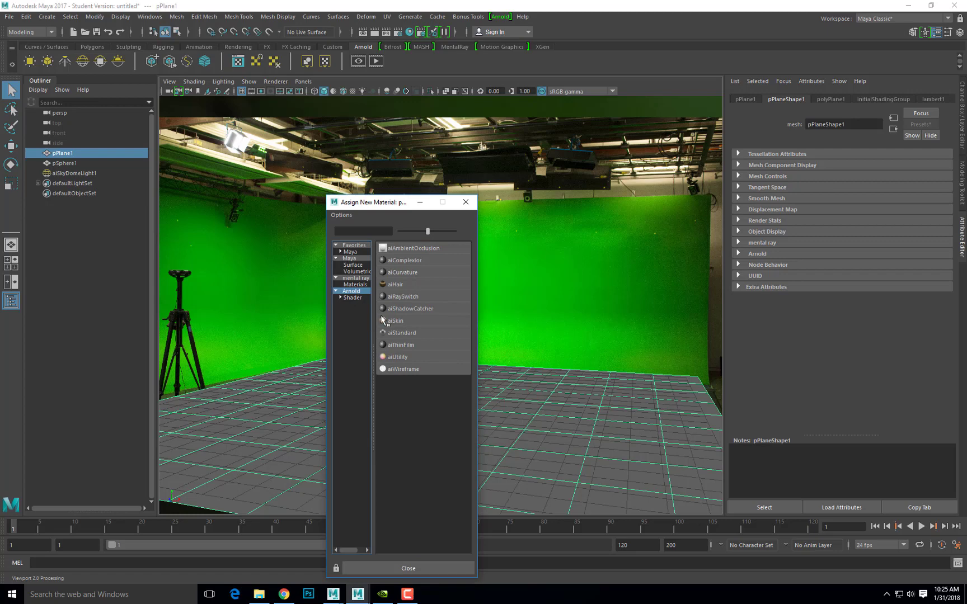
pyautogui.moveTo(441, 313)
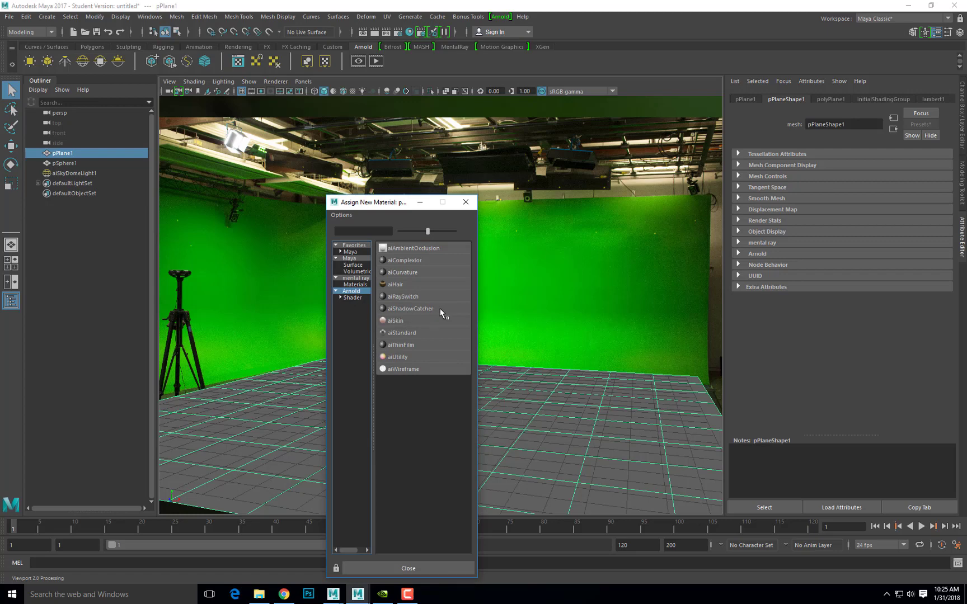
pyautogui.click(409, 309)
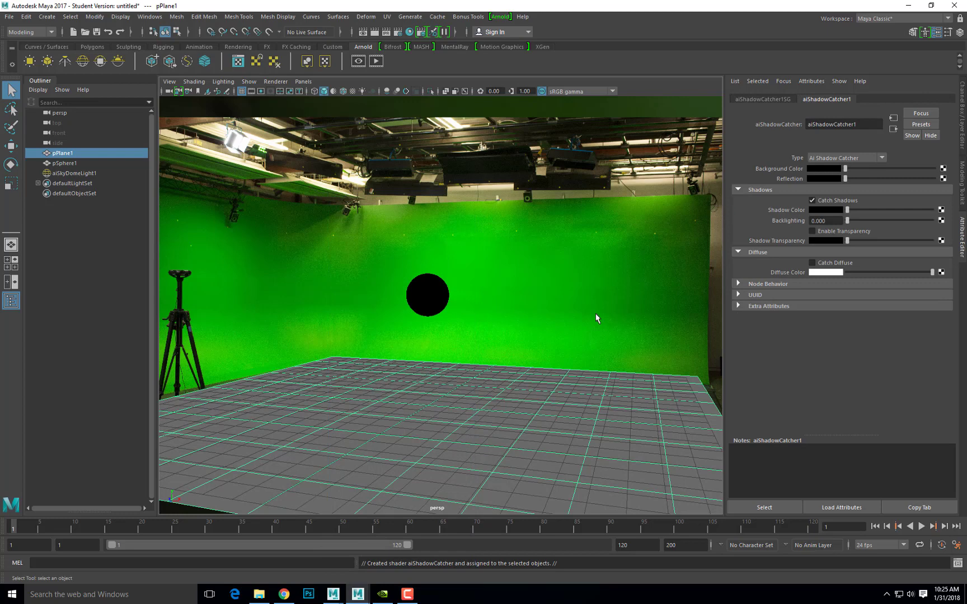
pyautogui.moveTo(584, 327)
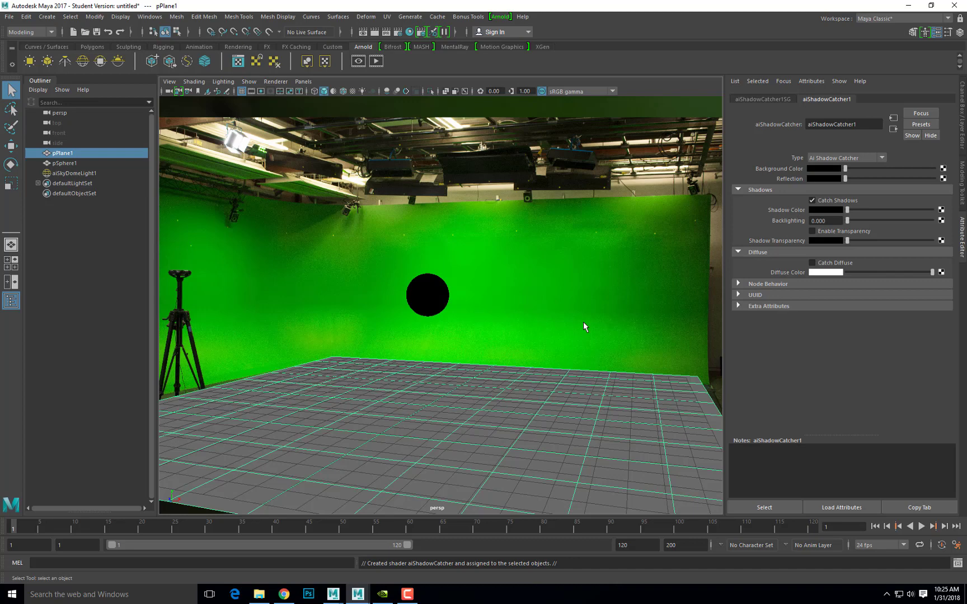
pyautogui.moveTo(786, 233)
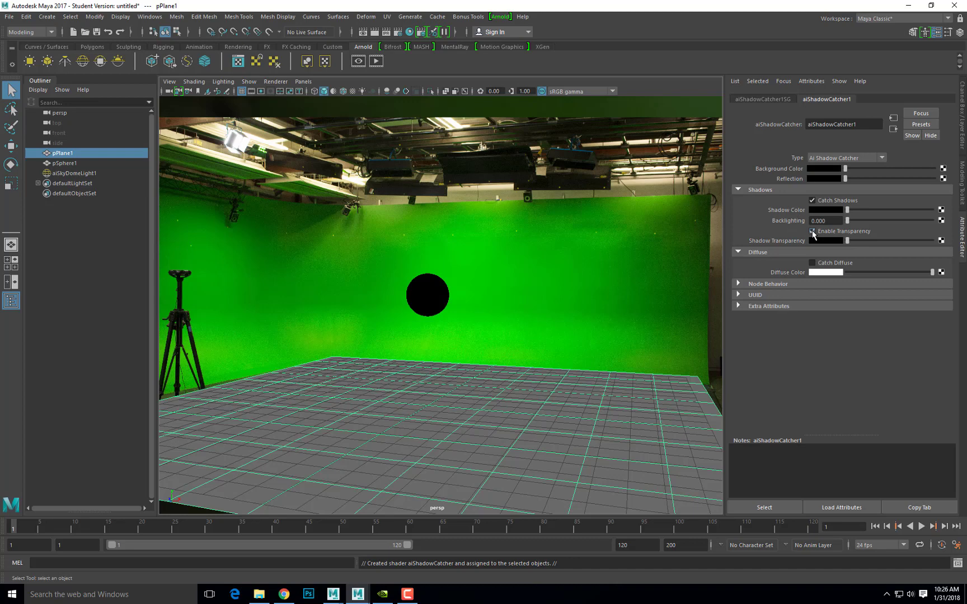
# Step: Tick Enable Transparency under Shadows on the aiShadowCatcher1 material
pyautogui.click(812, 230)
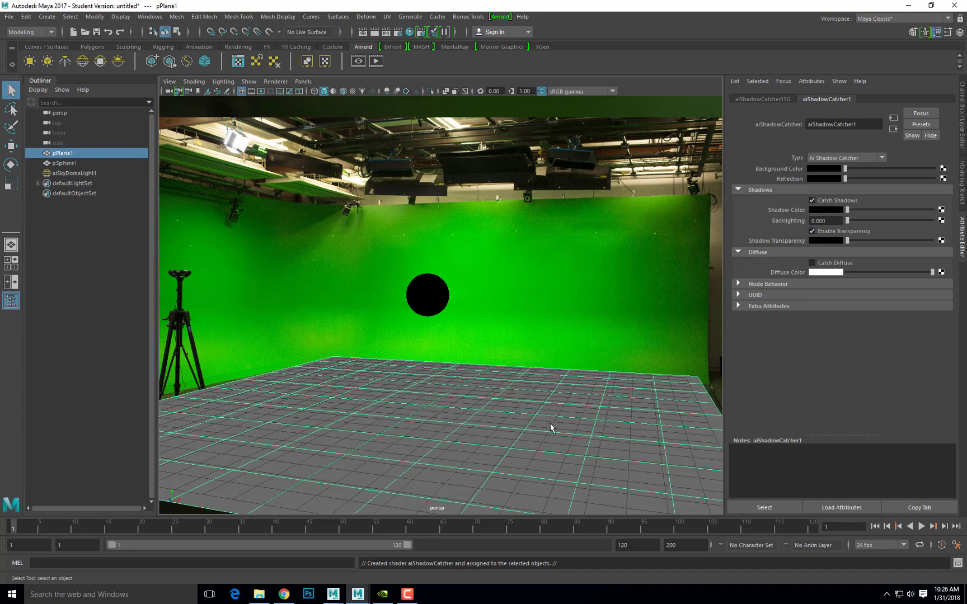
# Step: Untick Opaque in the pPlaneShape1 Arnold settings, keeping Self Shadows on
pyautogui.click(785, 99)
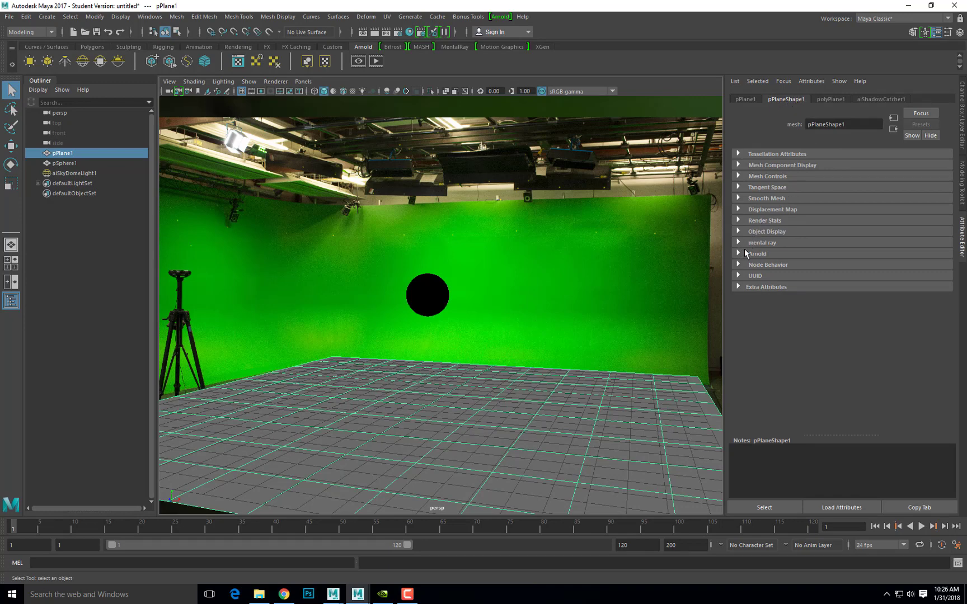
pyautogui.click(756, 252)
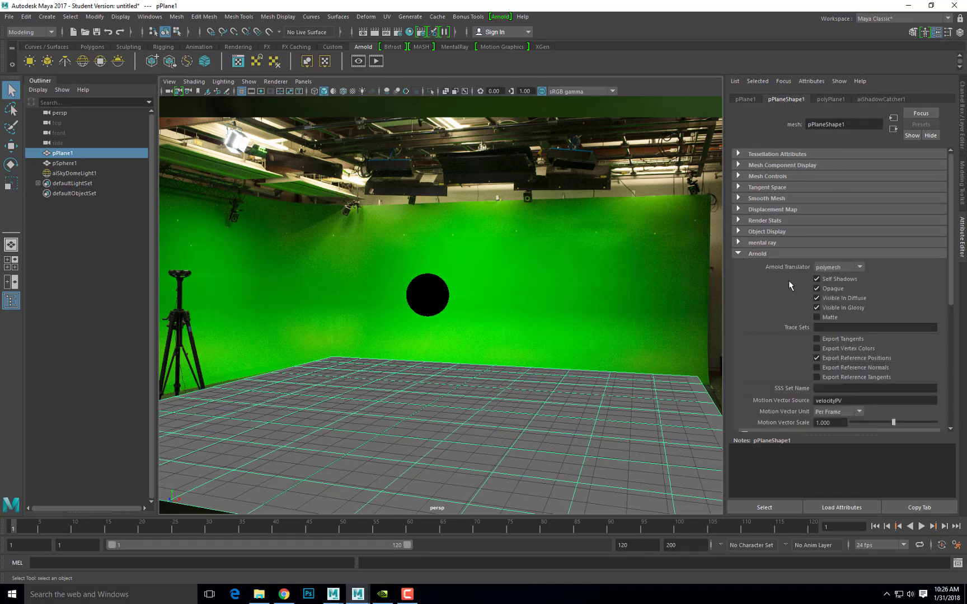
pyautogui.click(817, 289)
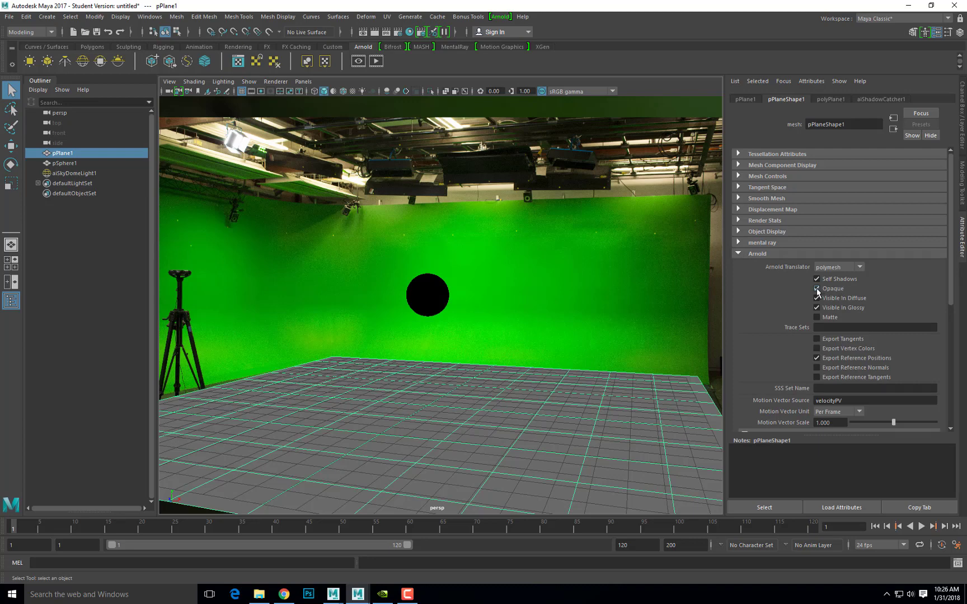
pyautogui.click(817, 288)
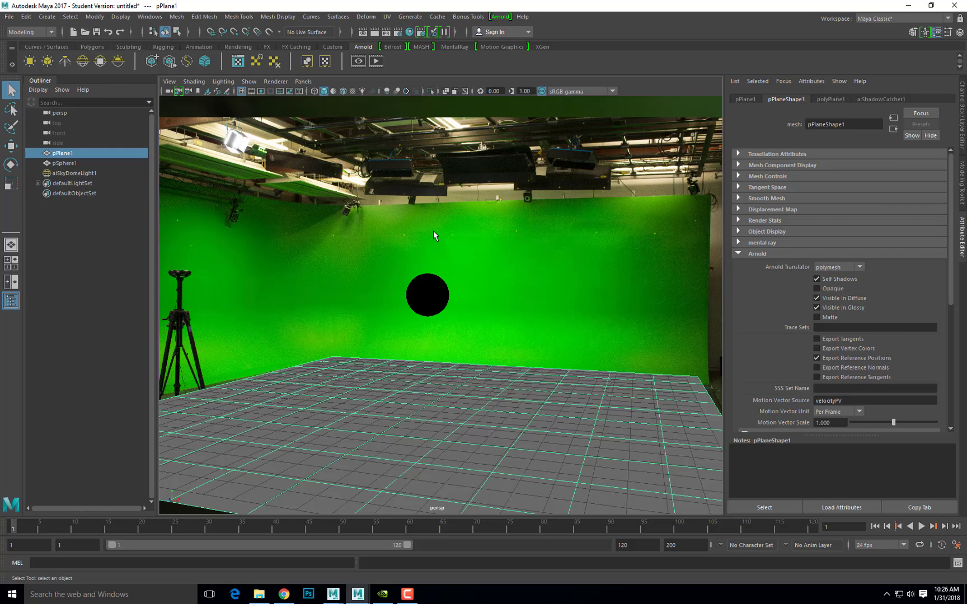
pyautogui.moveTo(417, 65)
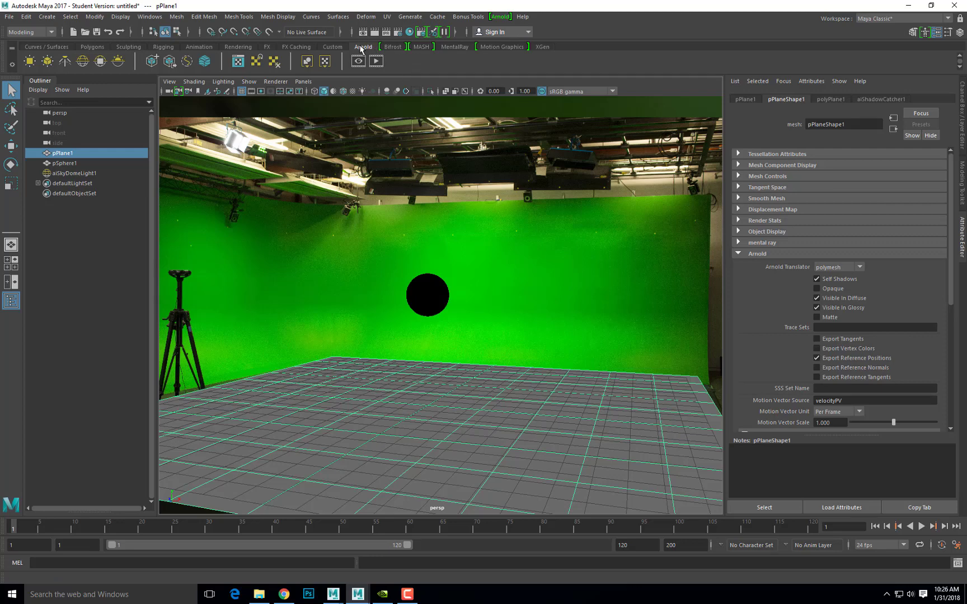
pyautogui.moveTo(358, 60)
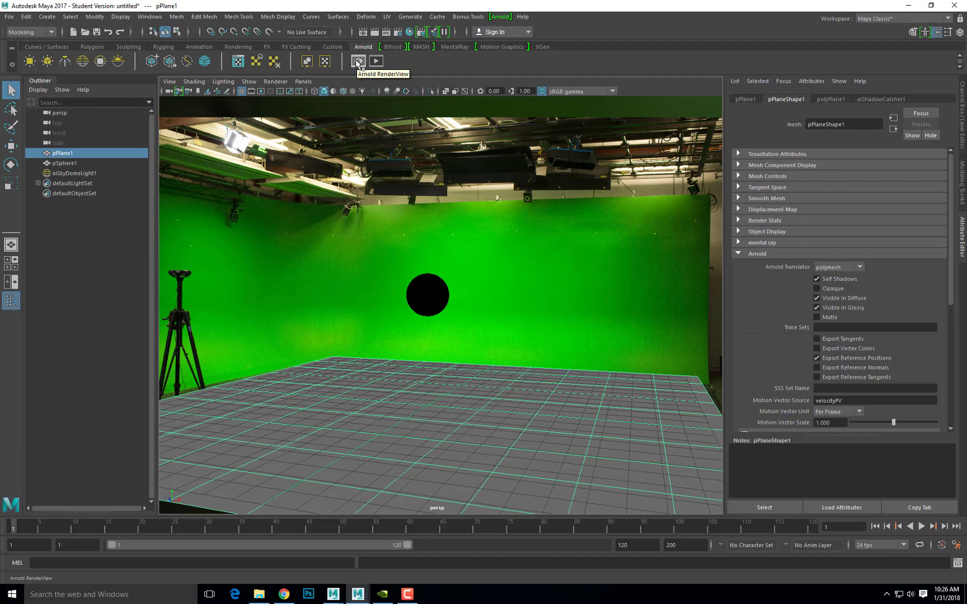
# Step: Start a live IPR render in Arnold RenderView and move the window up and left
pyautogui.click(356, 60)
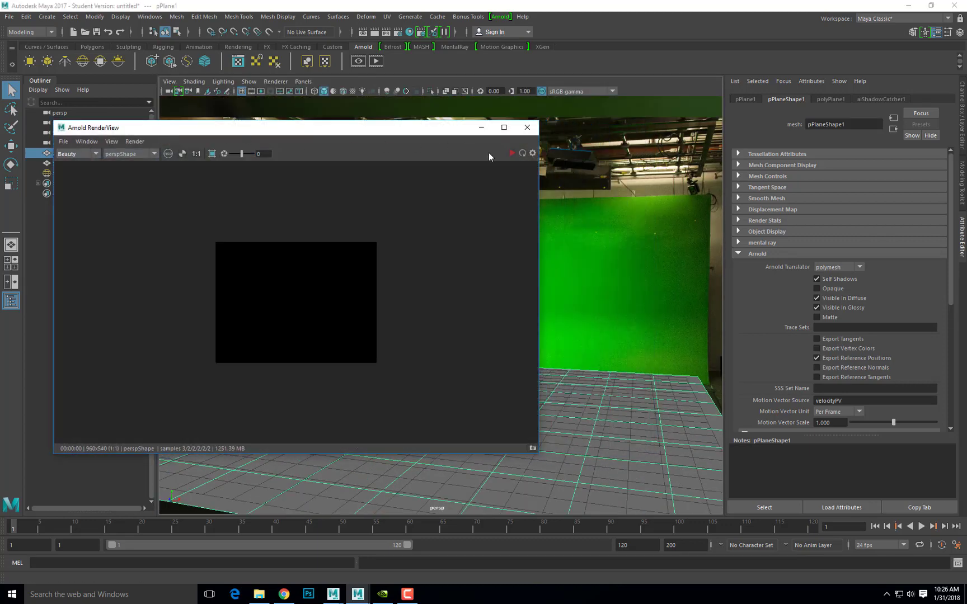
pyautogui.moveTo(511, 153)
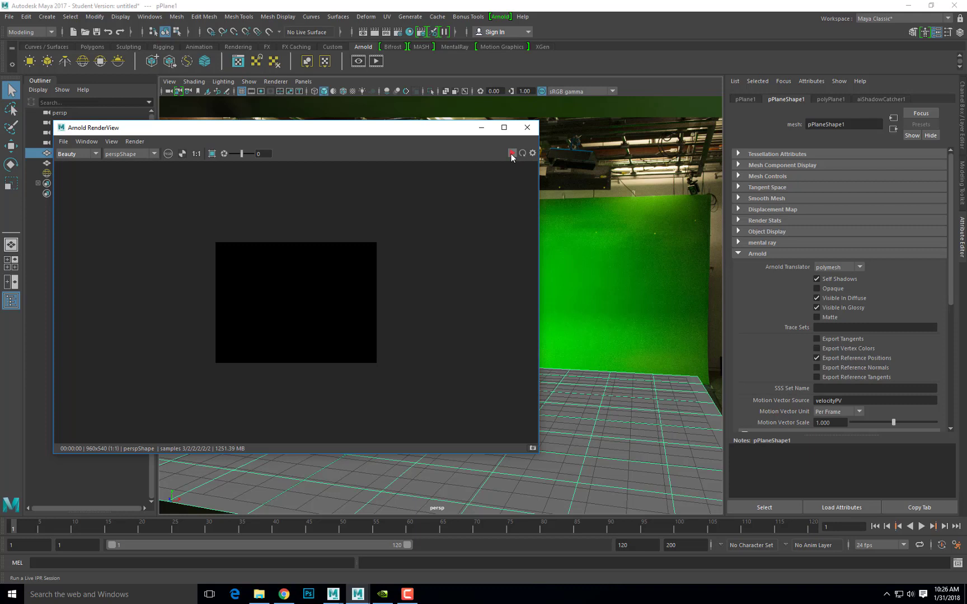
pyautogui.click(512, 153)
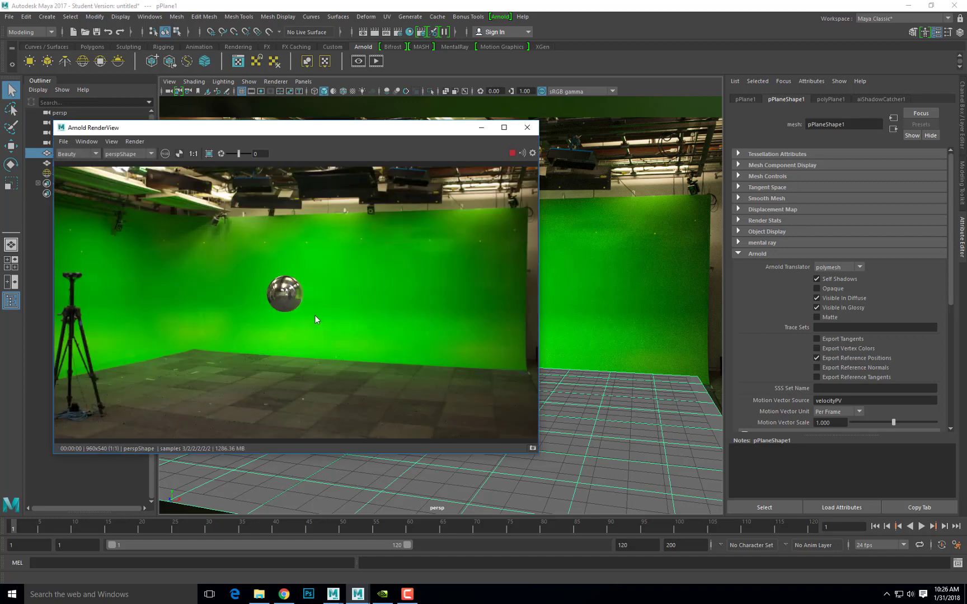
pyautogui.moveTo(253, 131)
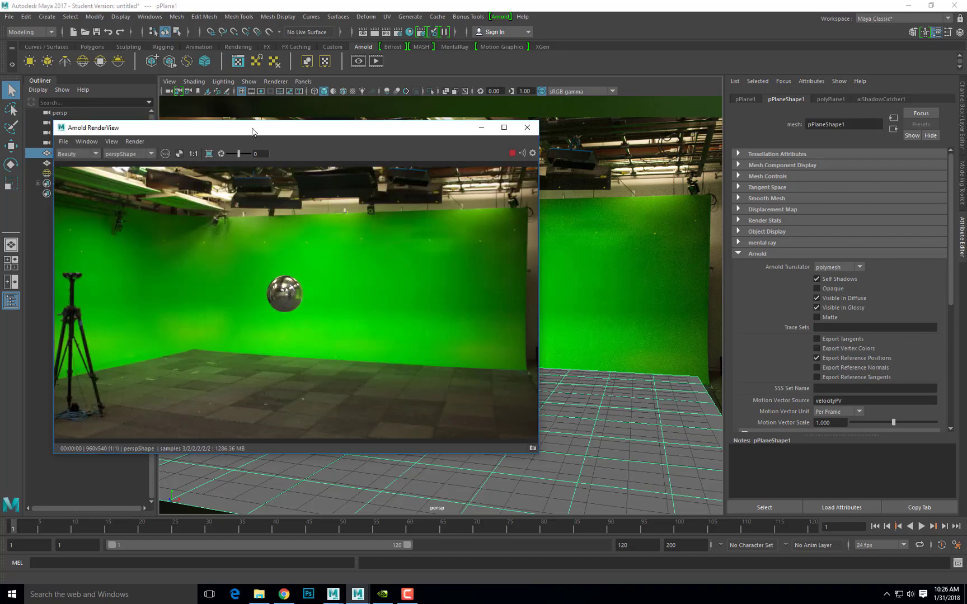
pyautogui.moveTo(251, 128); pyautogui.dragTo(226, 72)
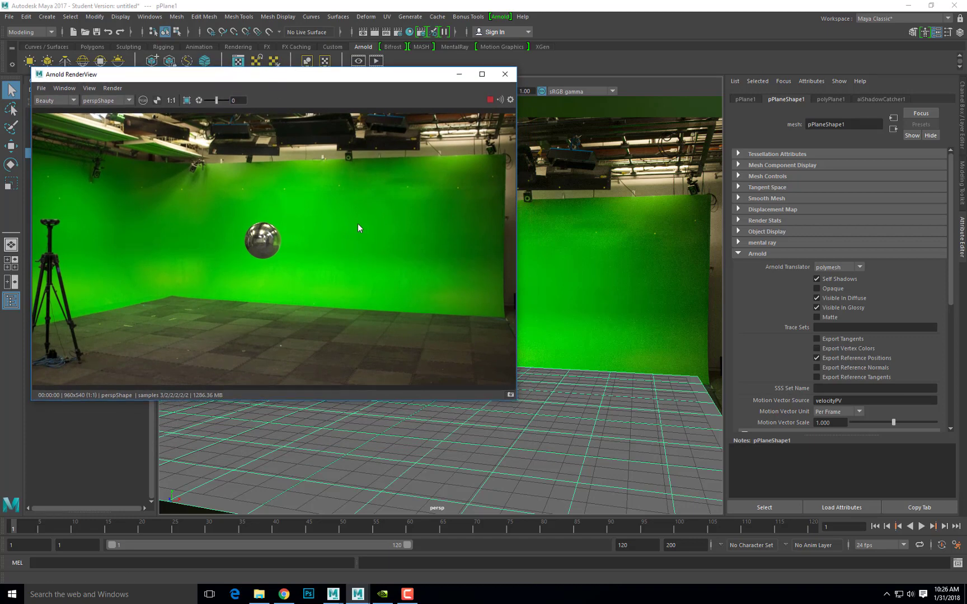
pyautogui.moveTo(192, 293)
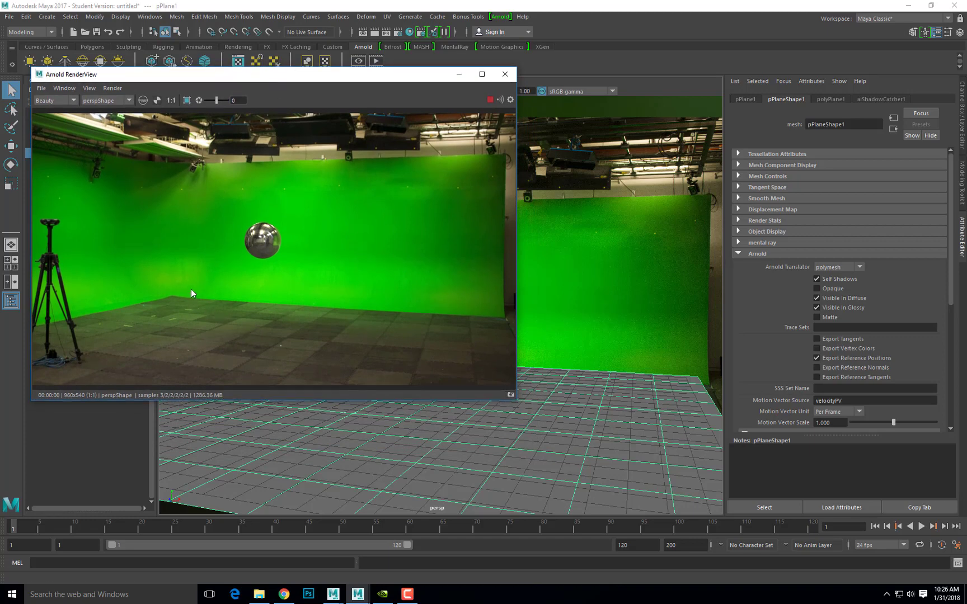
pyautogui.moveTo(274, 334)
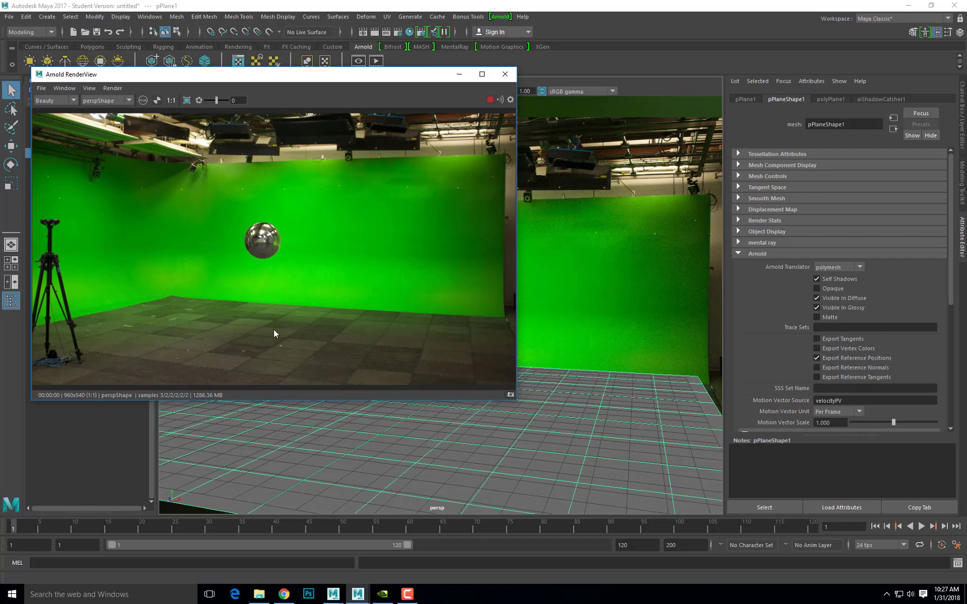
pyautogui.moveTo(504, 323)
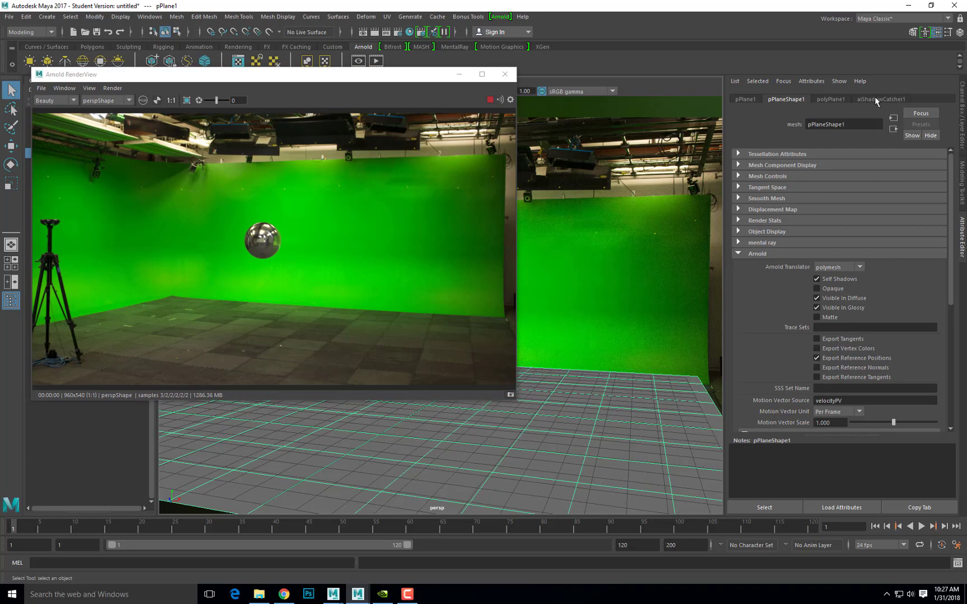
# Step: Set the plane's aiShadowCatcher Shadow Color to black so the render refreshes
pyautogui.click(881, 98)
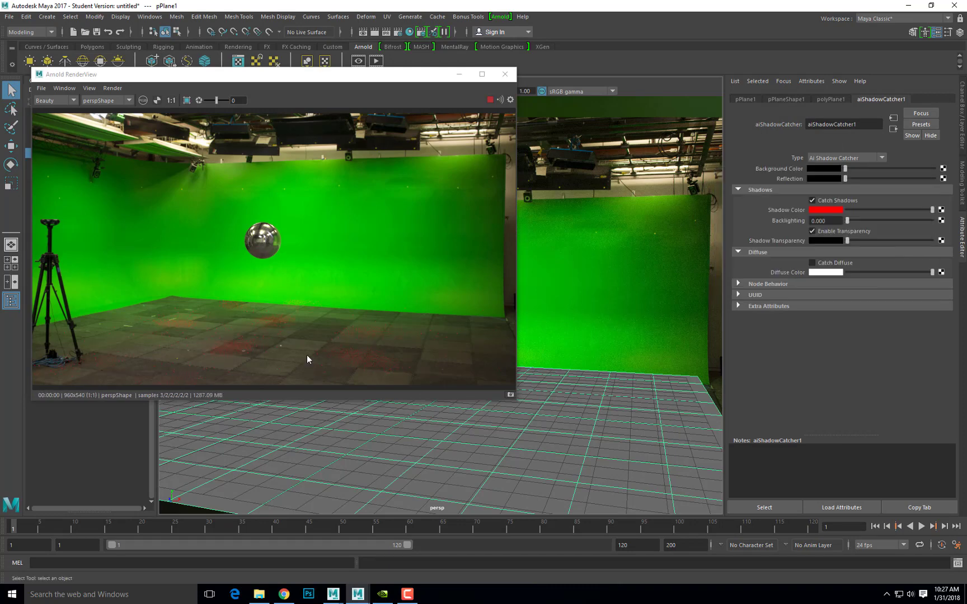
pyautogui.moveTo(214, 316)
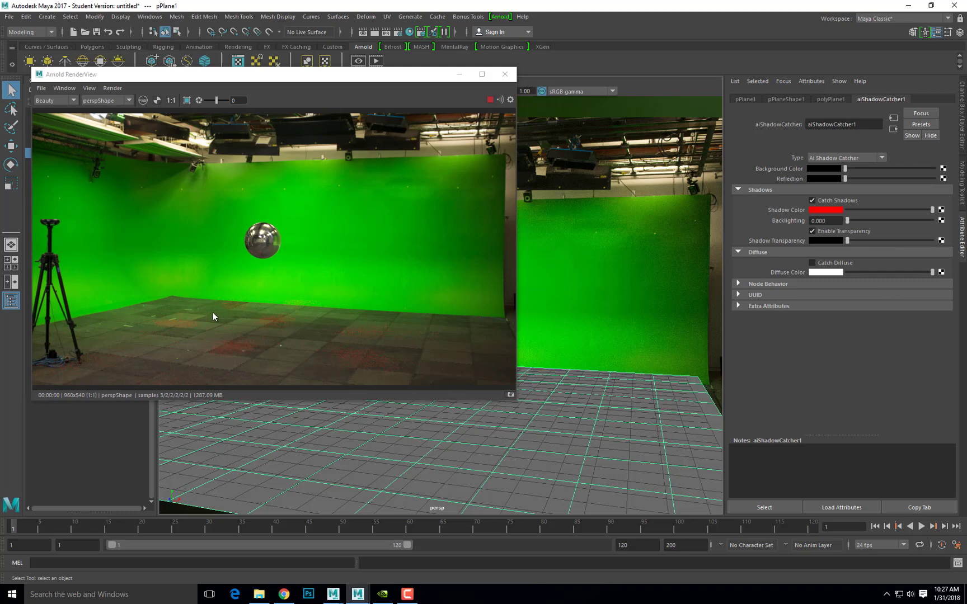
pyautogui.moveTo(378, 364)
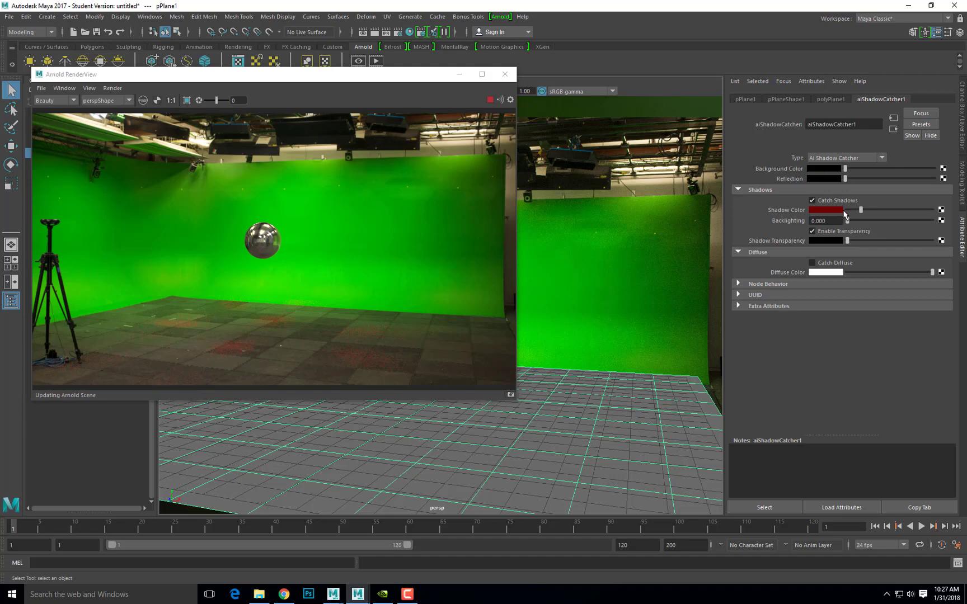
pyautogui.click(829, 209)
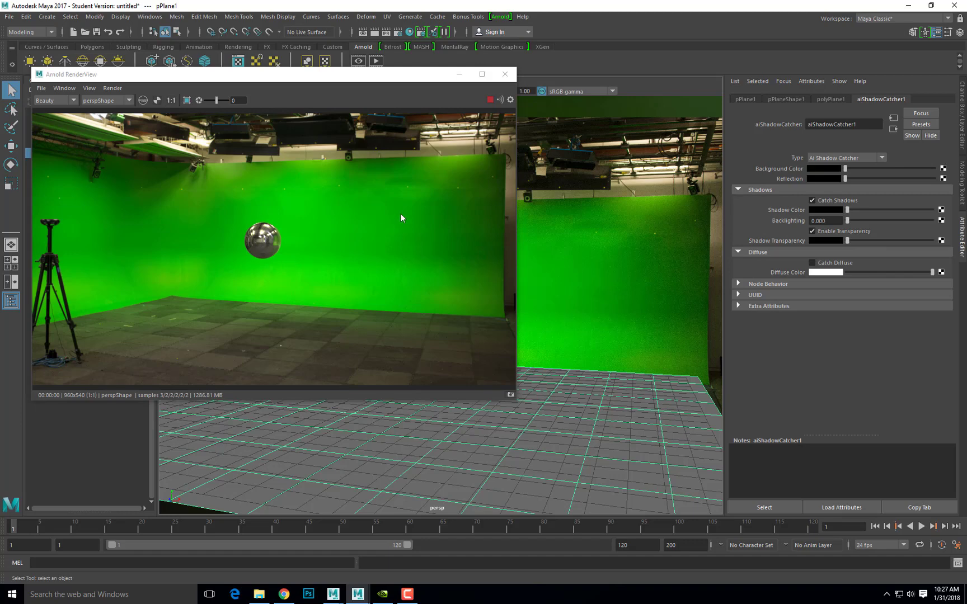
pyautogui.moveTo(392, 191)
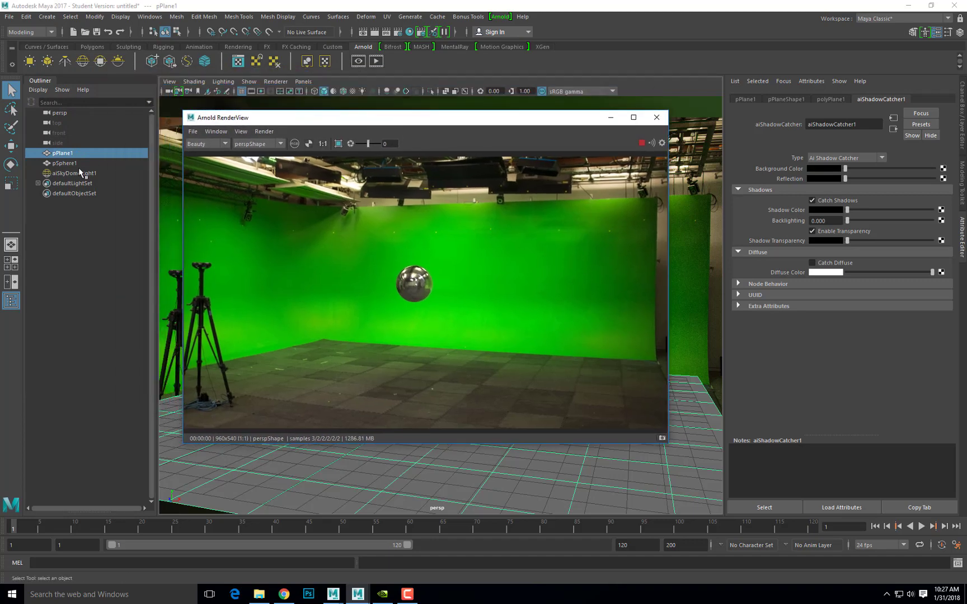
# Step: Select aiSkyDomeLight1 and set its Intensity to 5
pyautogui.click(74, 173)
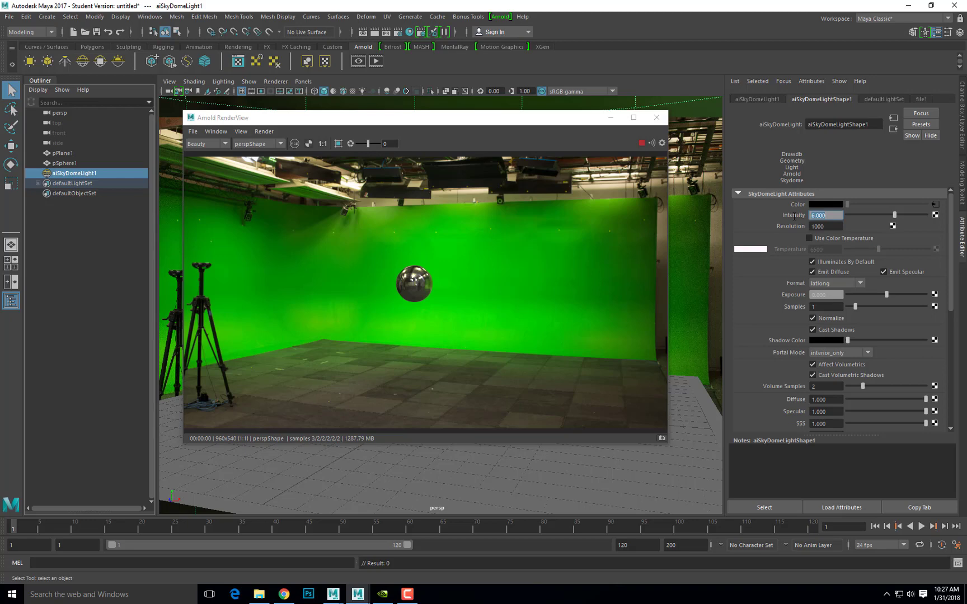
pyautogui.write('5.000')
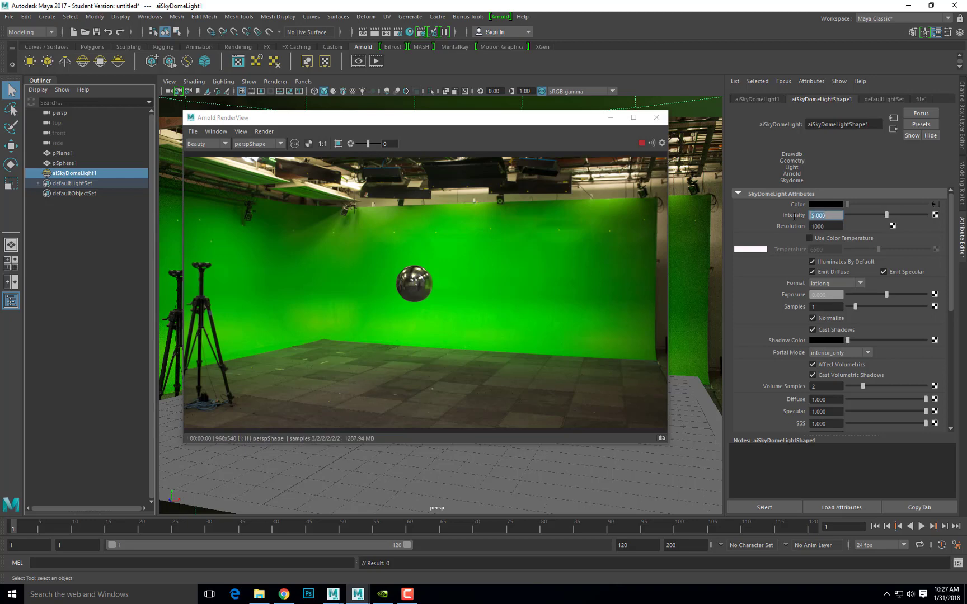
pyautogui.moveTo(474, 297)
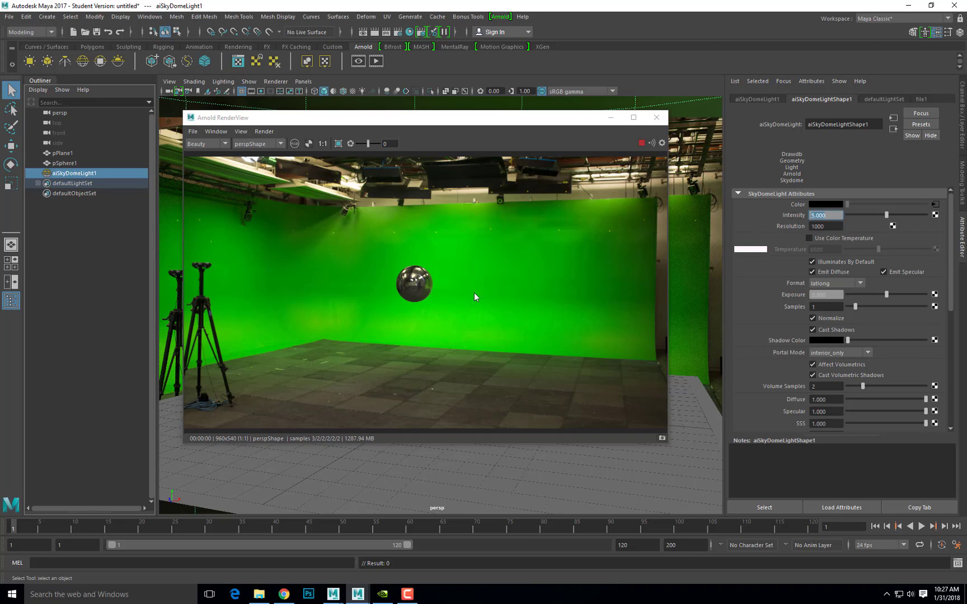
pyautogui.moveTo(419, 275)
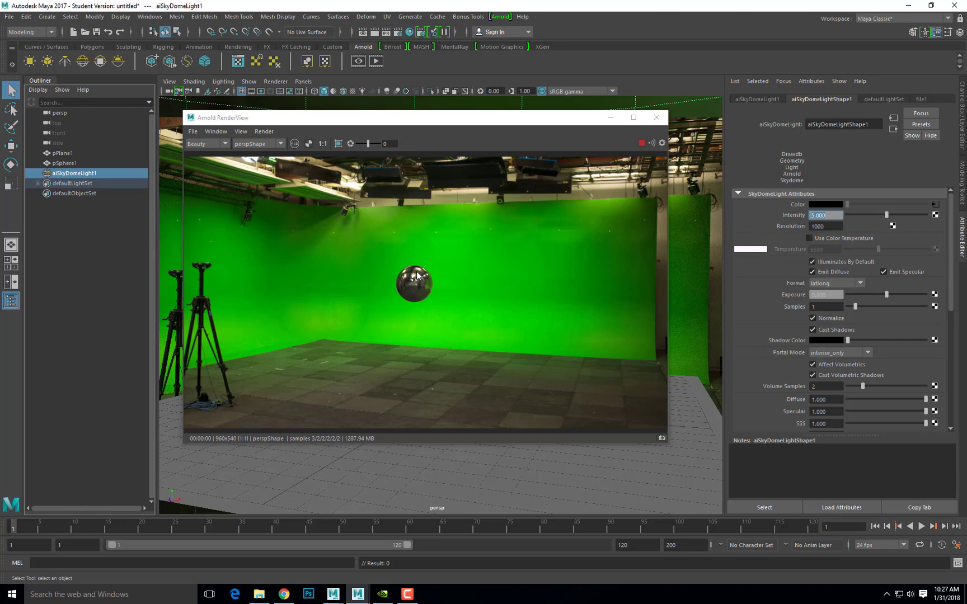
pyautogui.moveTo(418, 300)
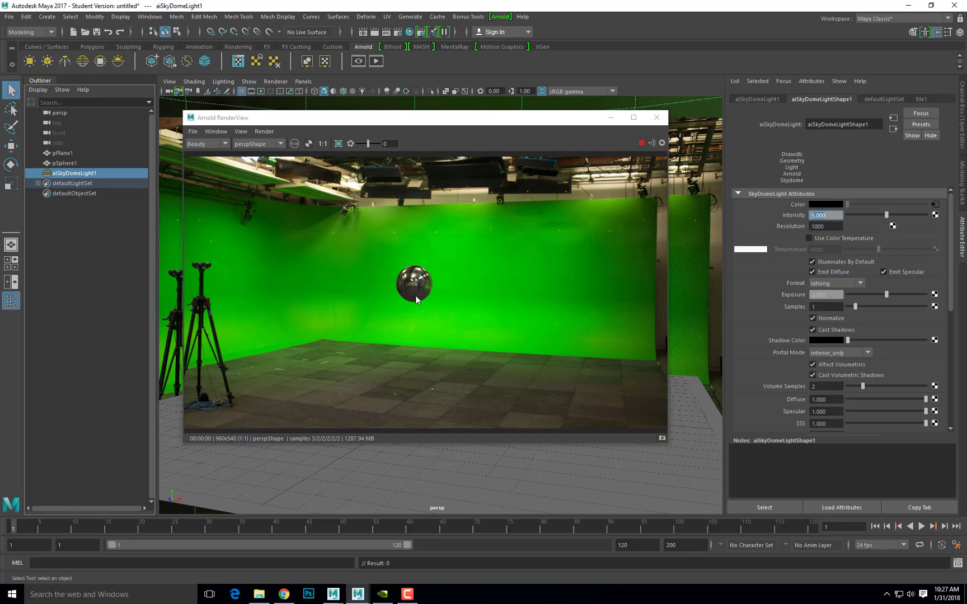
pyautogui.moveTo(432, 324)
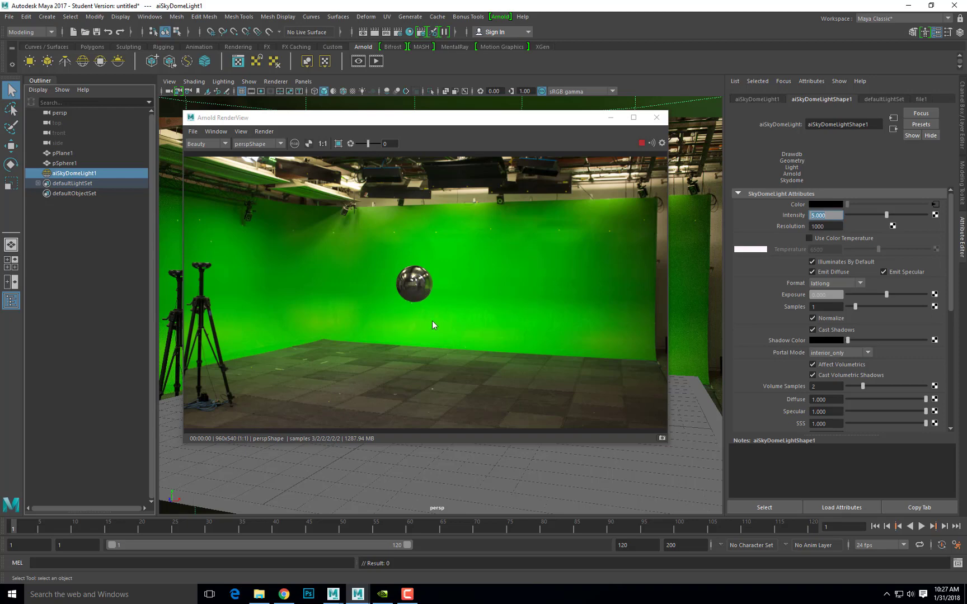
pyautogui.moveTo(425, 281)
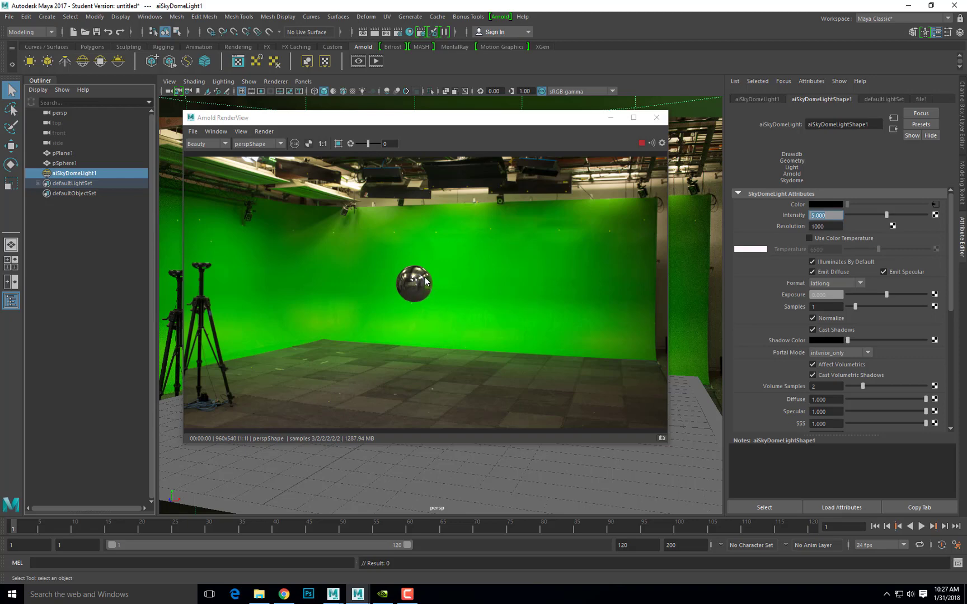
pyautogui.moveTo(404, 295)
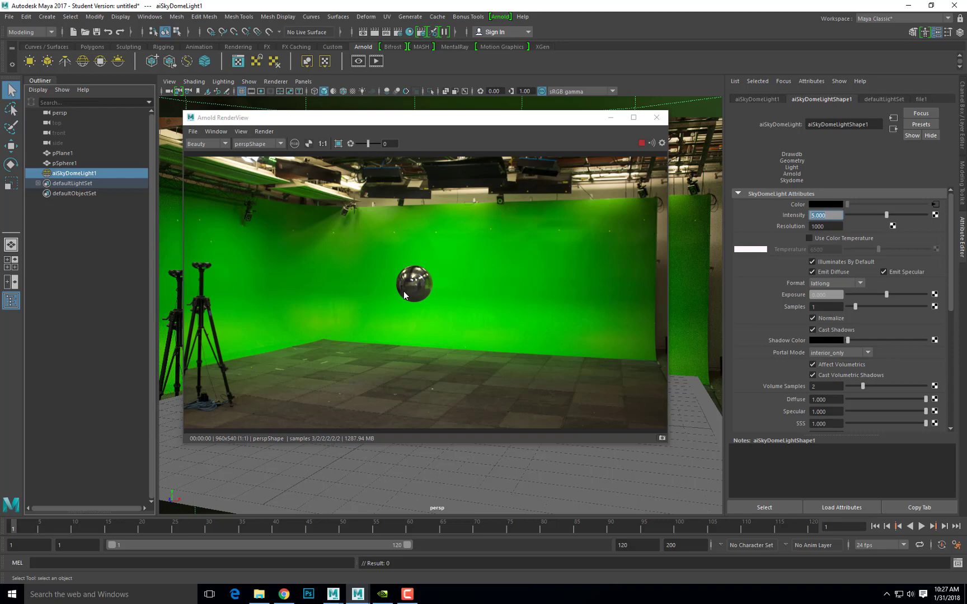
pyautogui.moveTo(402, 294)
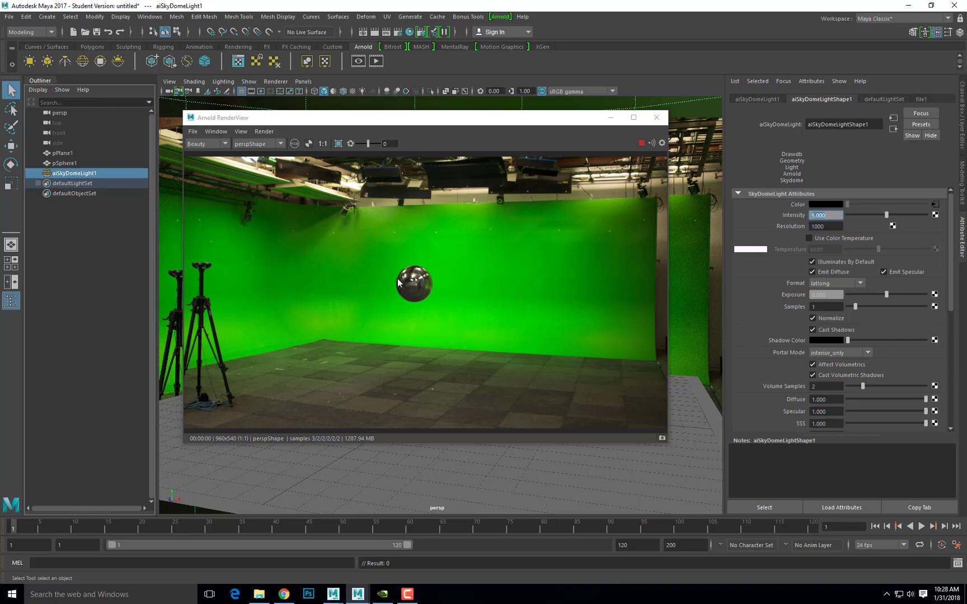
pyautogui.moveTo(424, 282)
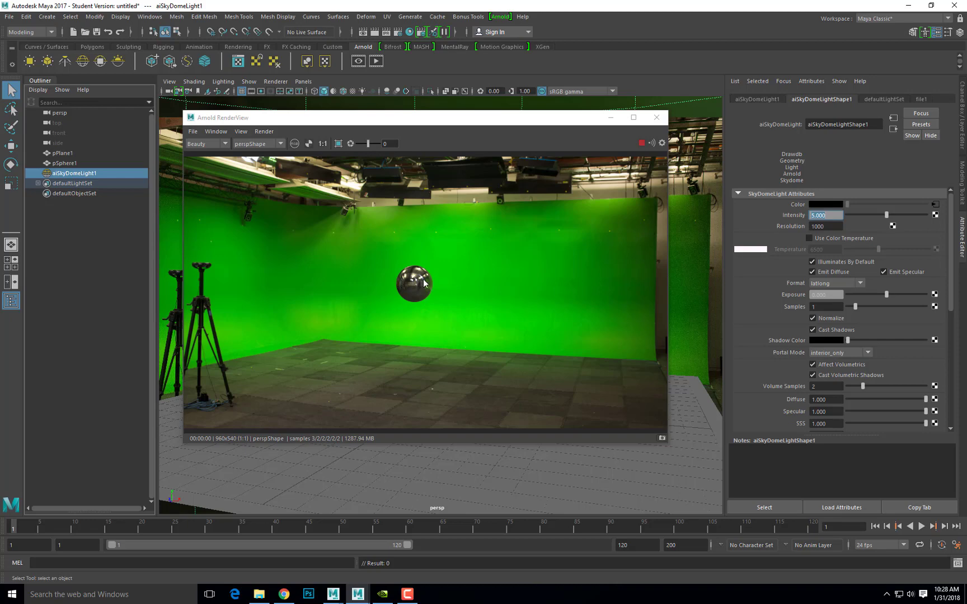
pyautogui.moveTo(467, 183)
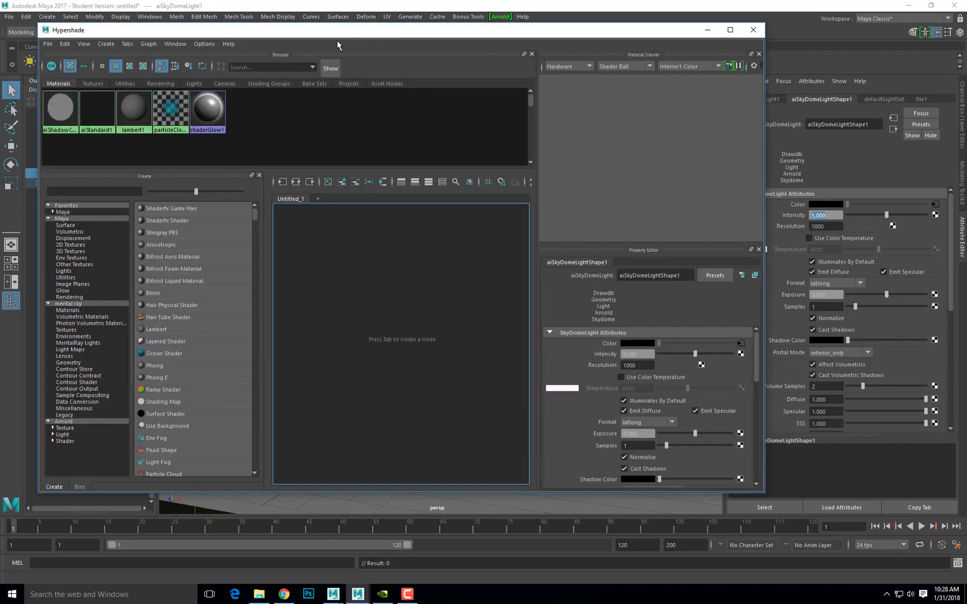
pyautogui.moveTo(184, 86)
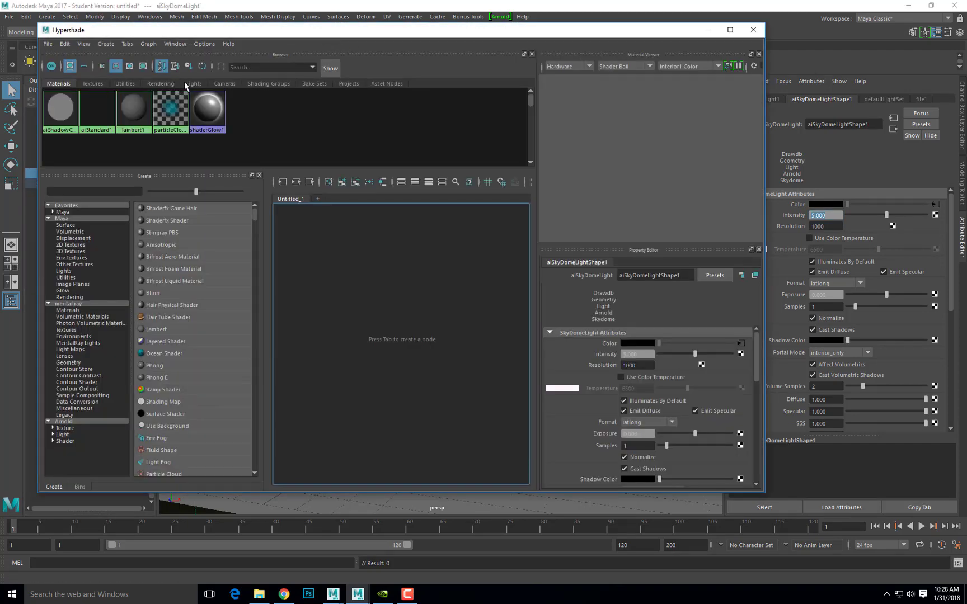
# Step: Graph aiSkyDomeLight1's input and output connections from the Hypershade Lights list
pyautogui.click(194, 83)
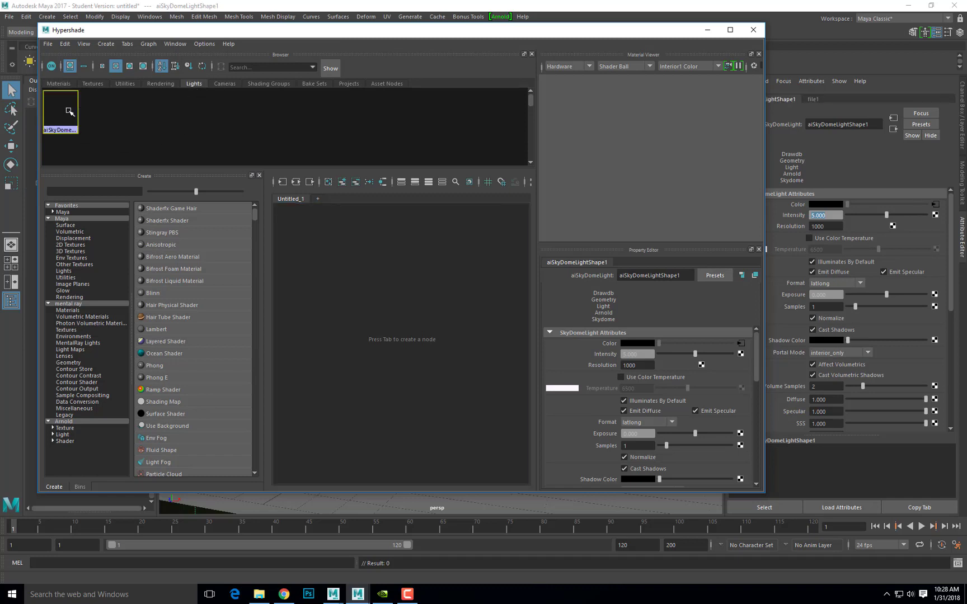
pyautogui.moveTo(167, 120)
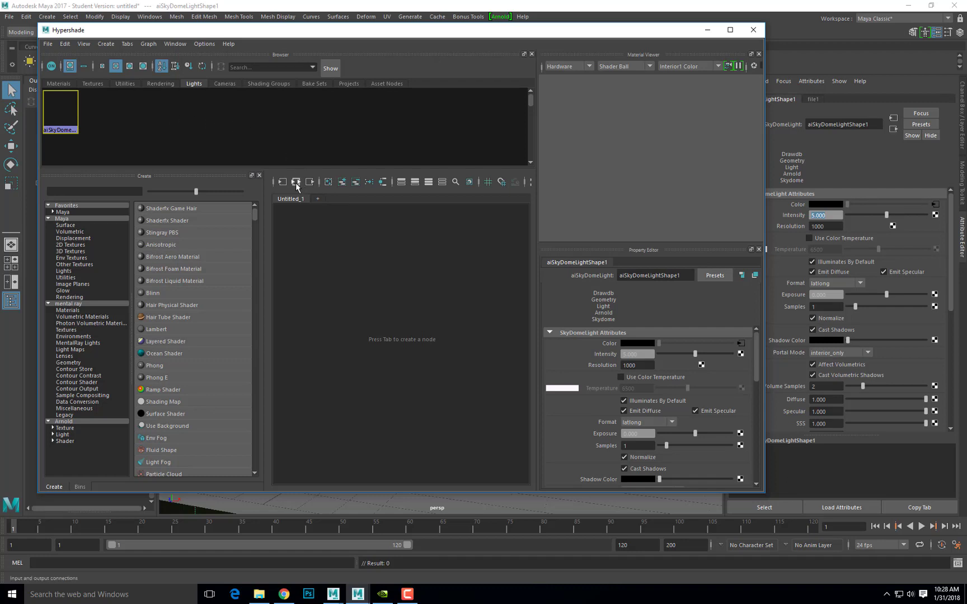
pyautogui.moveTo(297, 183)
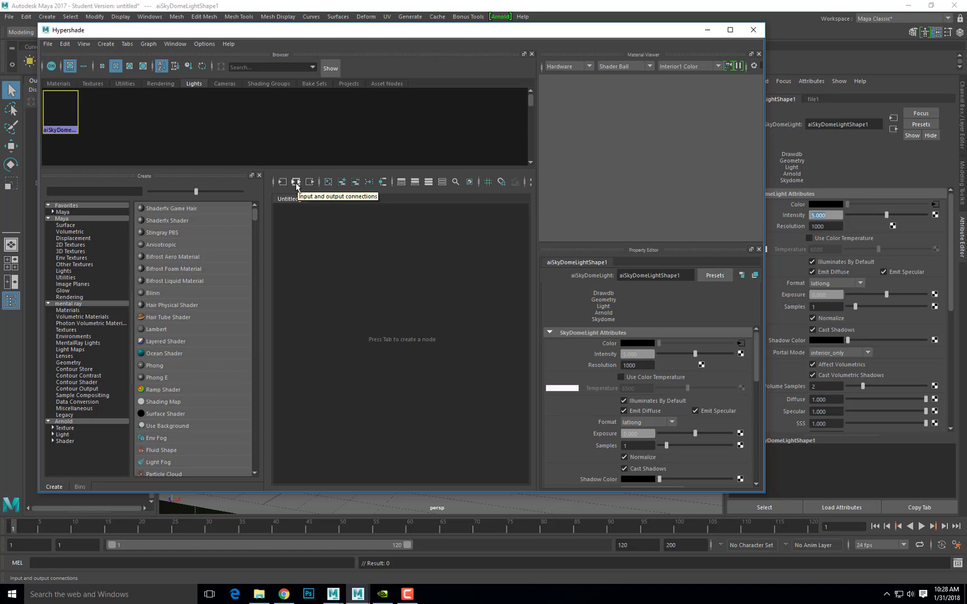
pyautogui.click(295, 182)
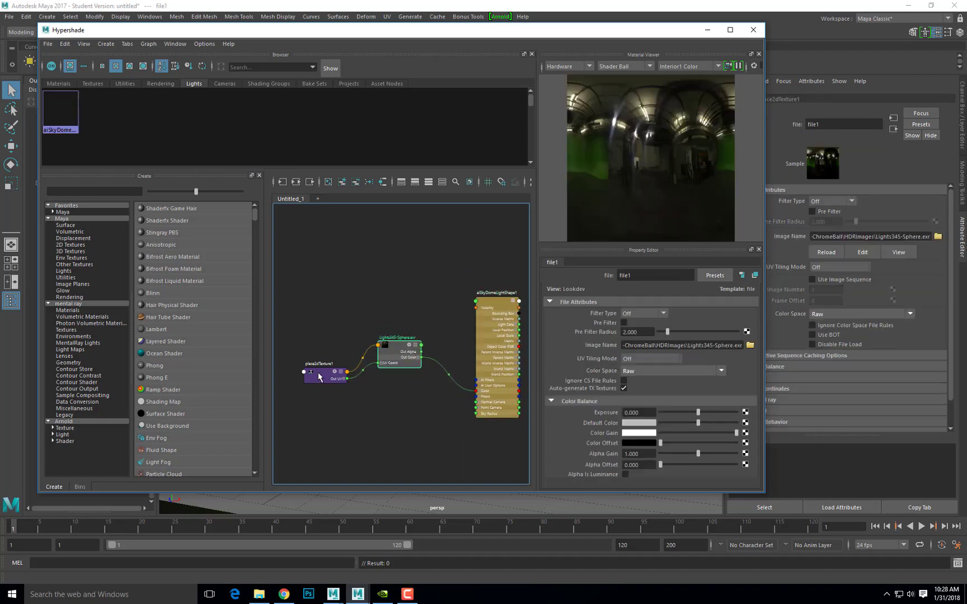
# Step: Set place2dTexture1's Repeat U to -1 to flip the skydome HDR horizontally
pyautogui.click(325, 376)
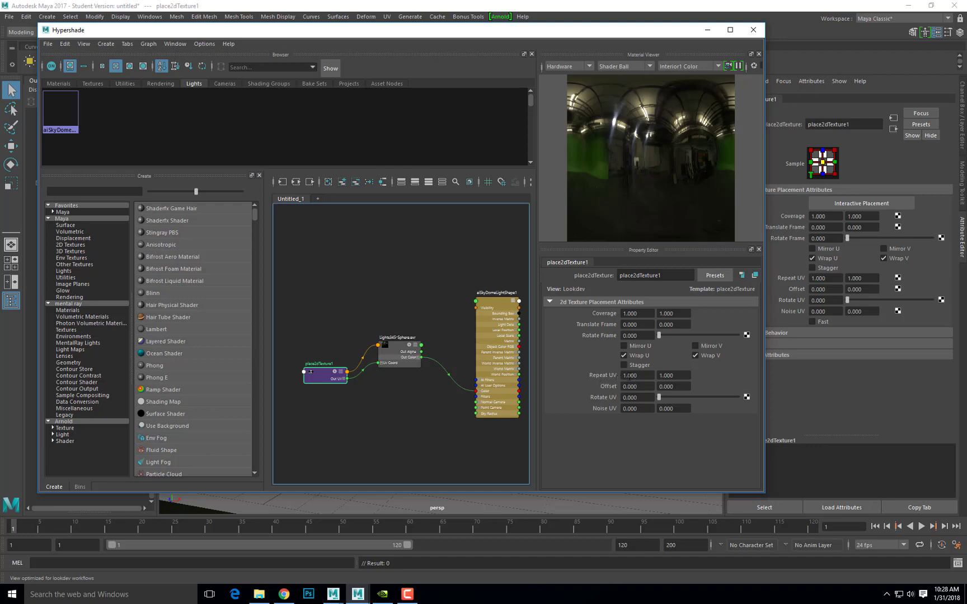
pyautogui.tripleClick(638, 374)
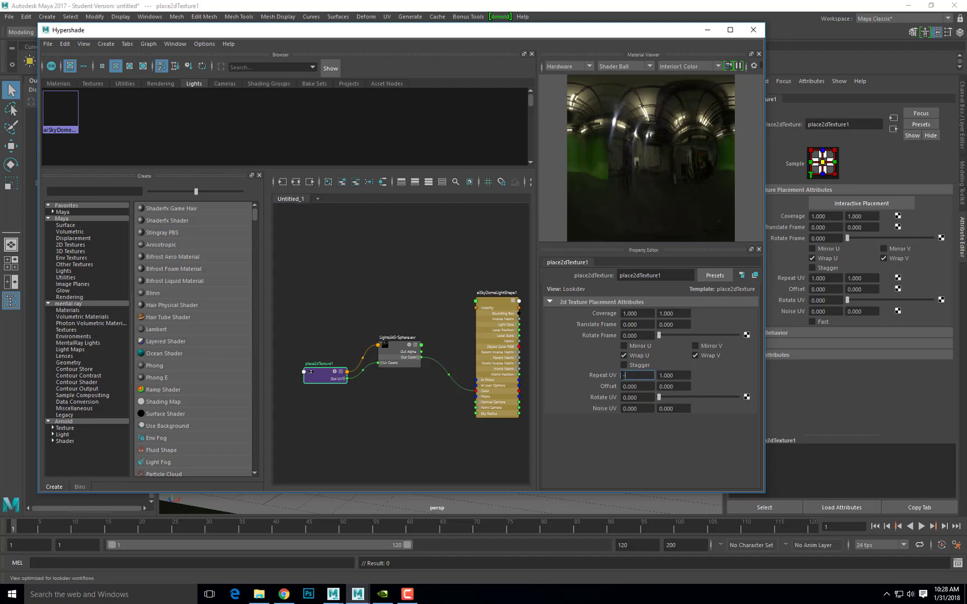
pyautogui.write('-1')
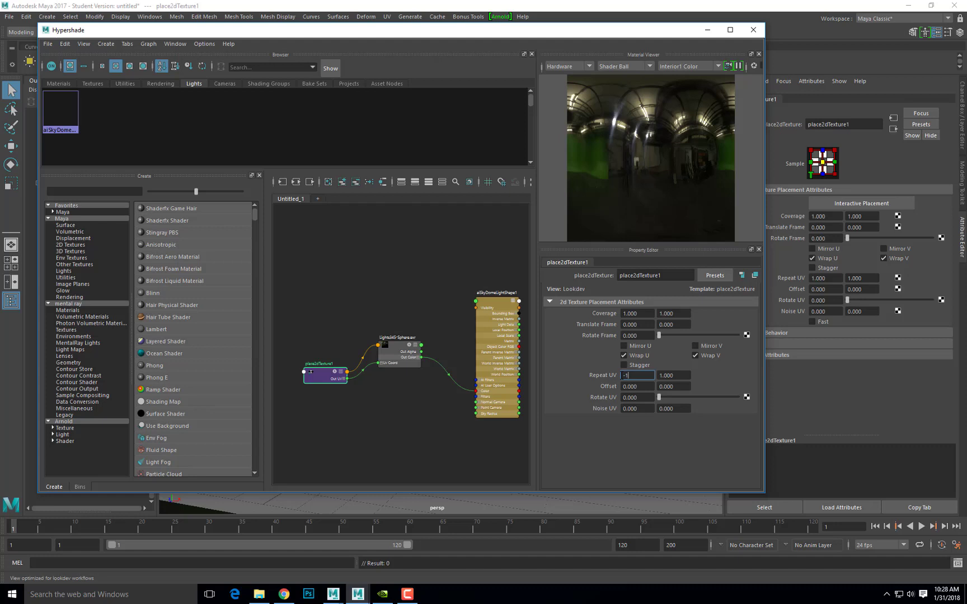
pyautogui.tripleClick(636, 374)
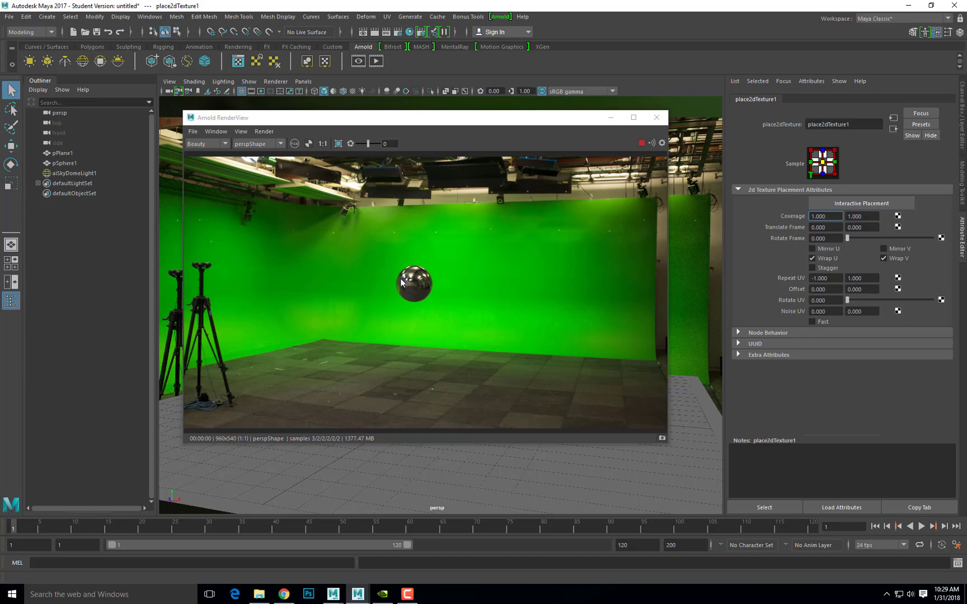
pyautogui.moveTo(150, 221)
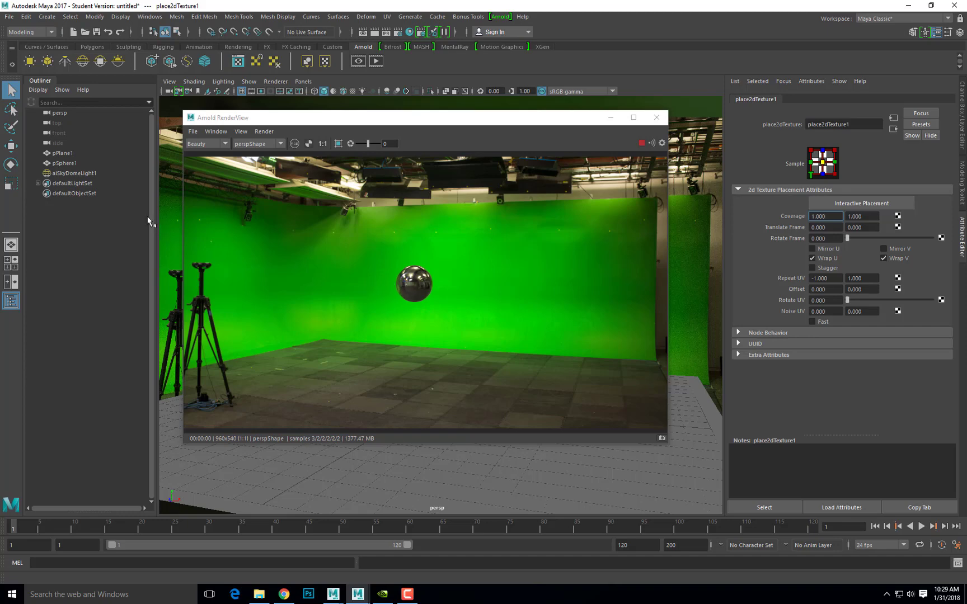
# Step: Select aiSkyDomeLight1 again after leaving Hypershade
pyautogui.click(75, 173)
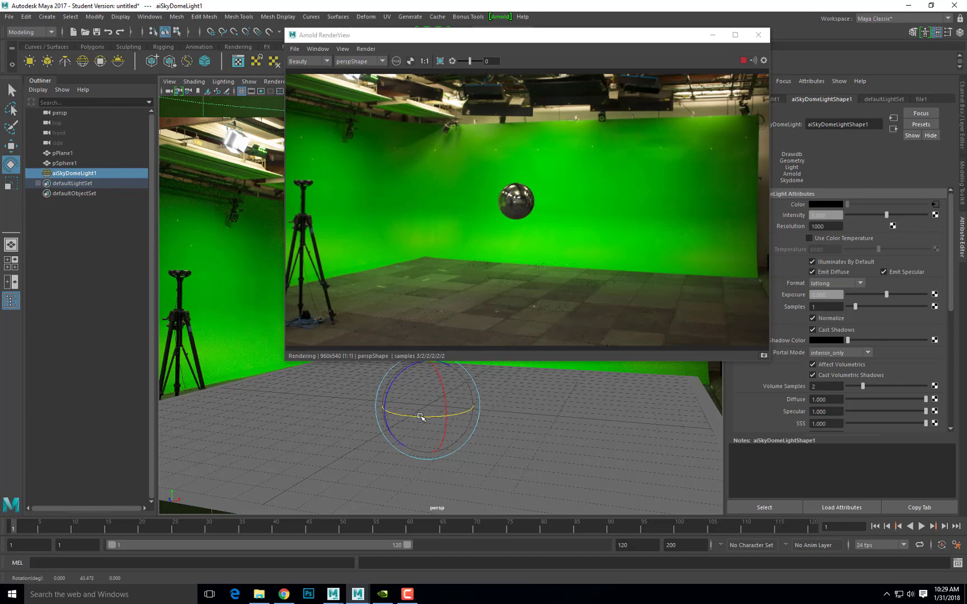
pyautogui.moveTo(562, 412)
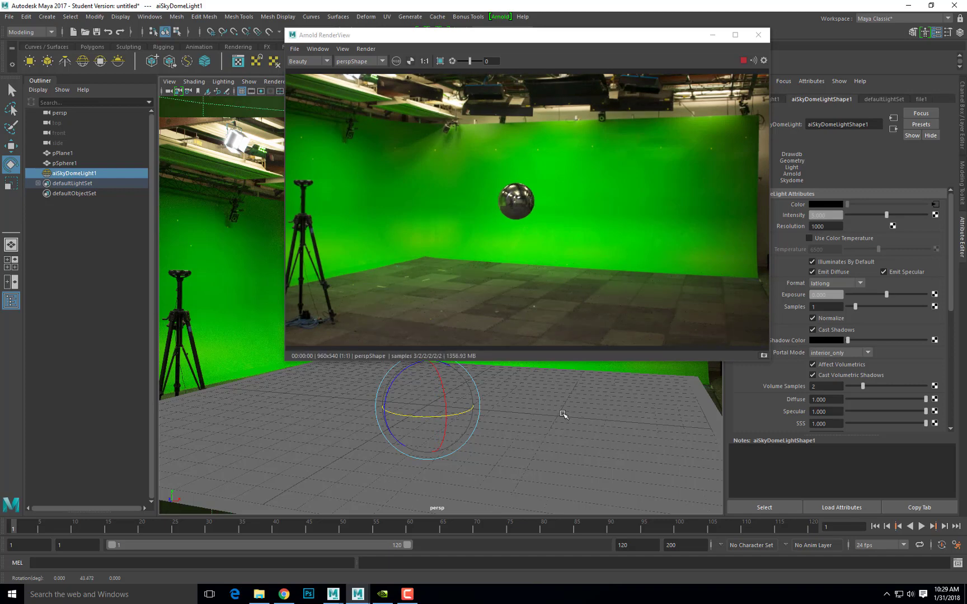